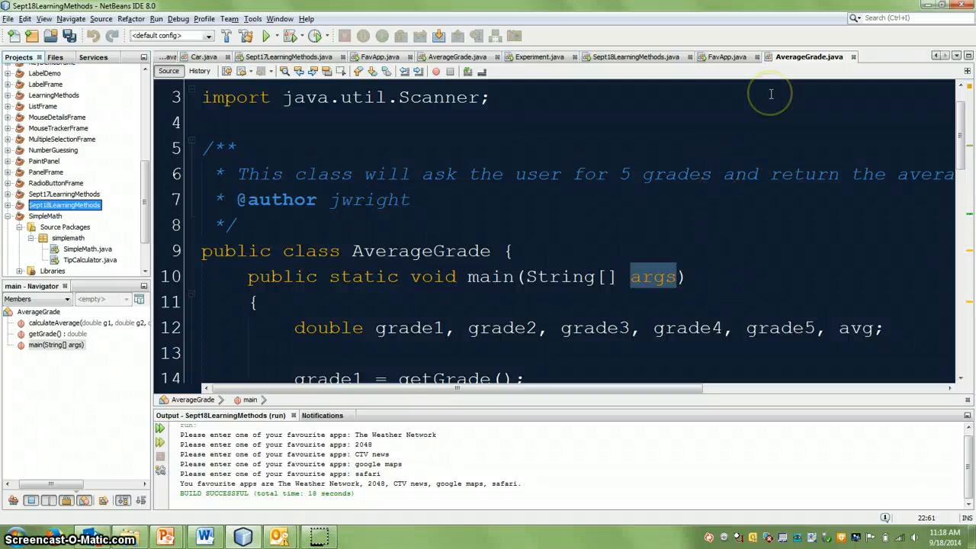
pyautogui.moveTo(777, 104)
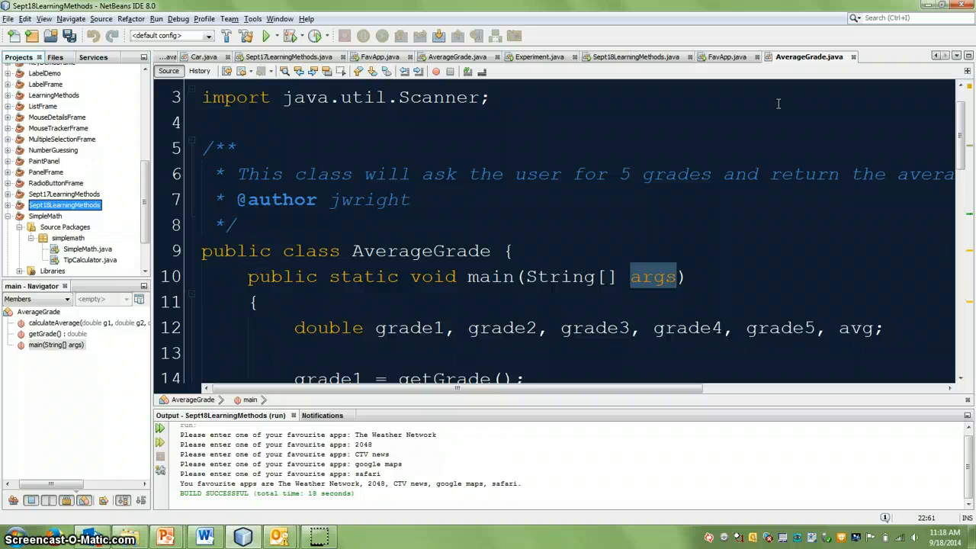
pyautogui.moveTo(375, 173)
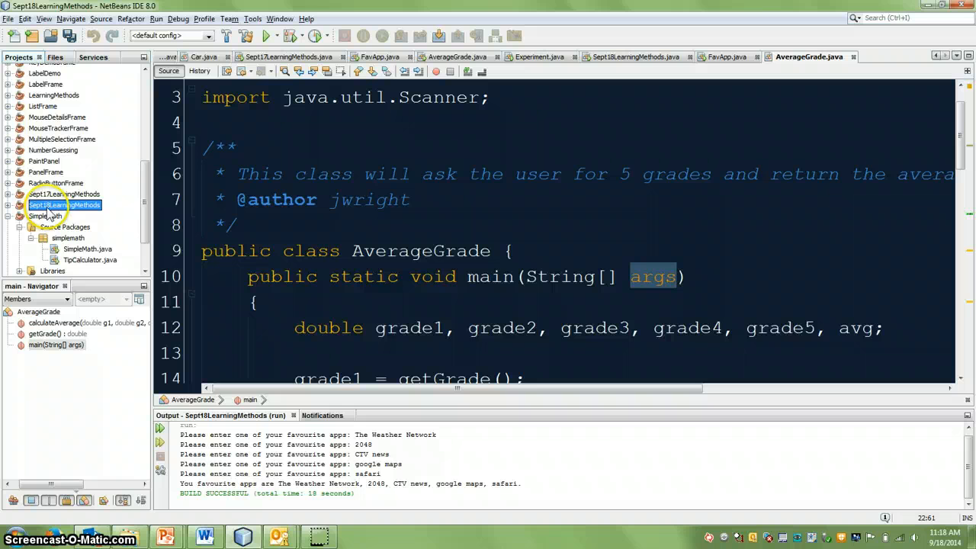
# Create a new Java class named AverageGrade in the simplemath package via File > New File
pyautogui.click(67, 238)
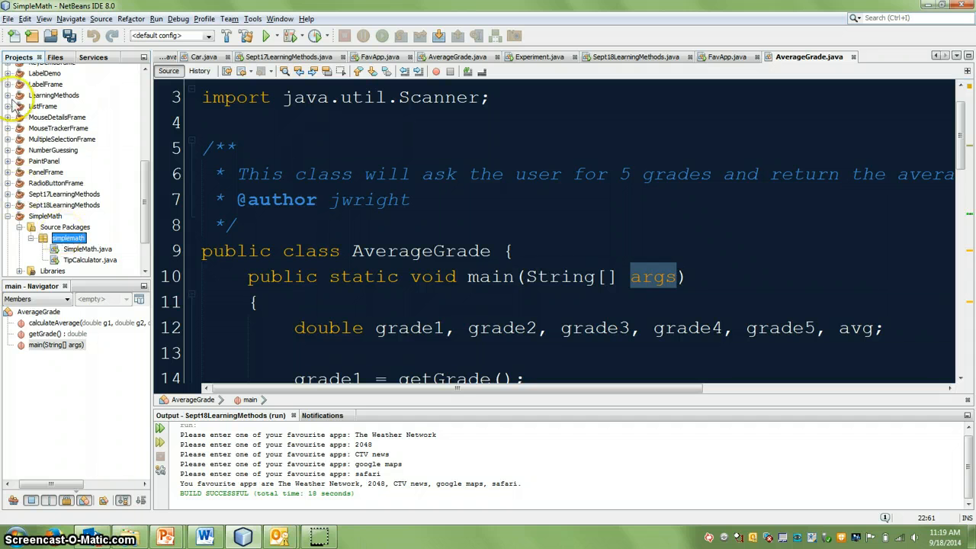
pyautogui.click(8, 18)
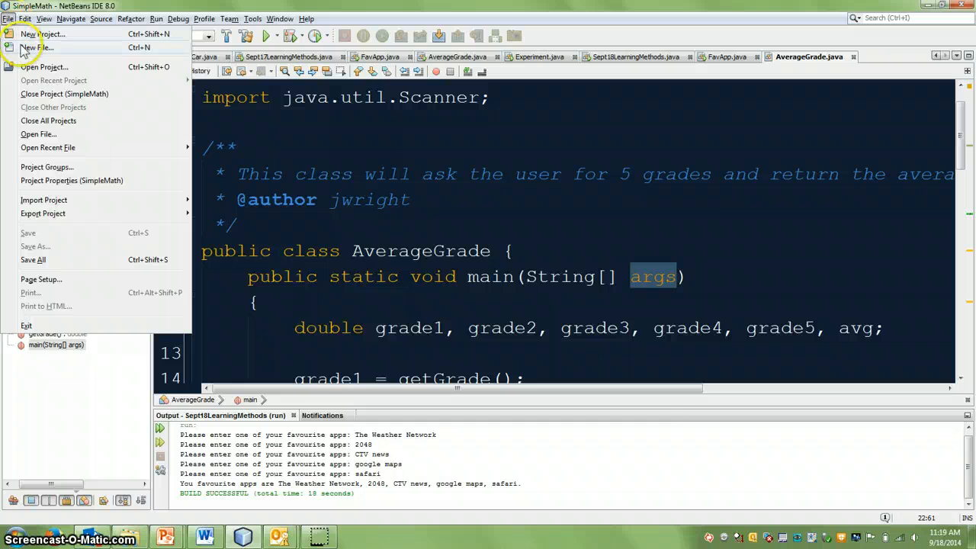
pyautogui.click(37, 48)
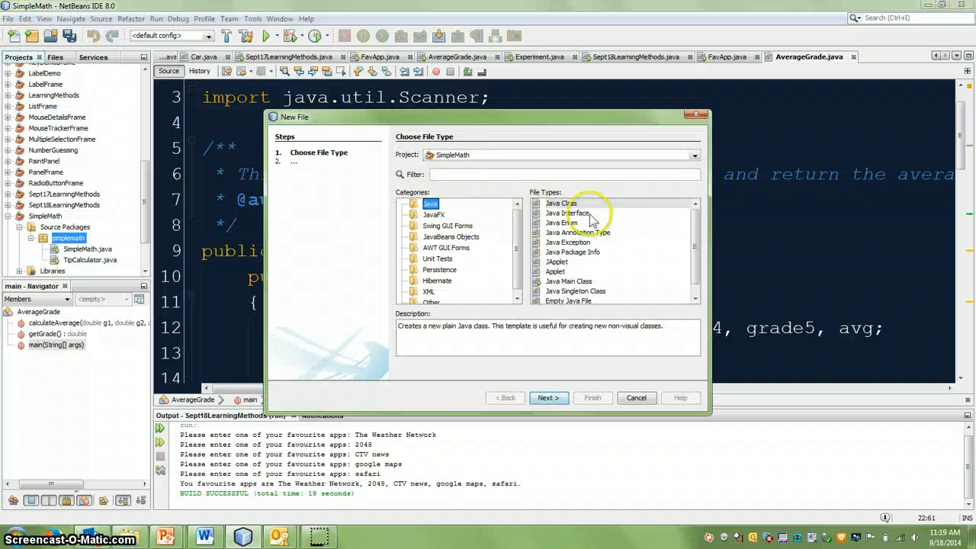
pyautogui.click(549, 396)
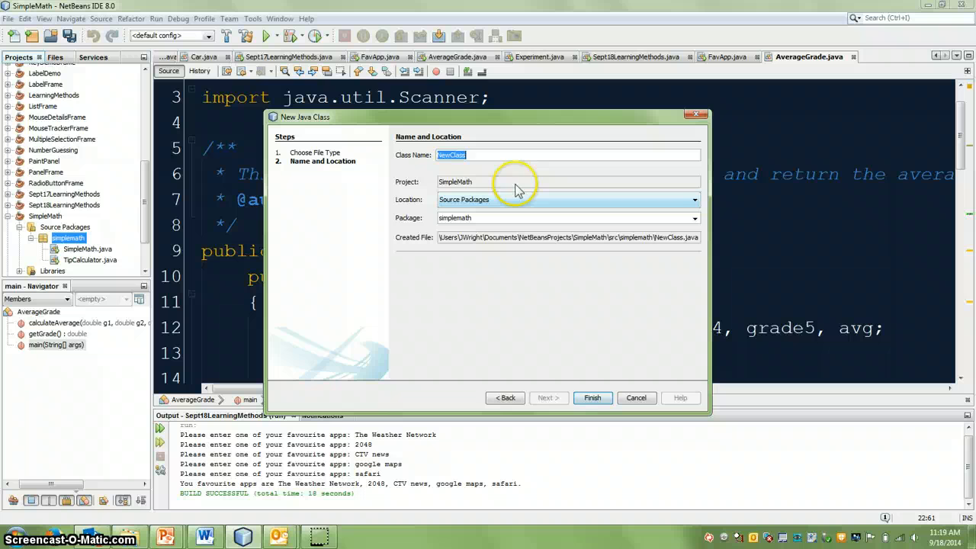
pyautogui.write('AverageGrade')
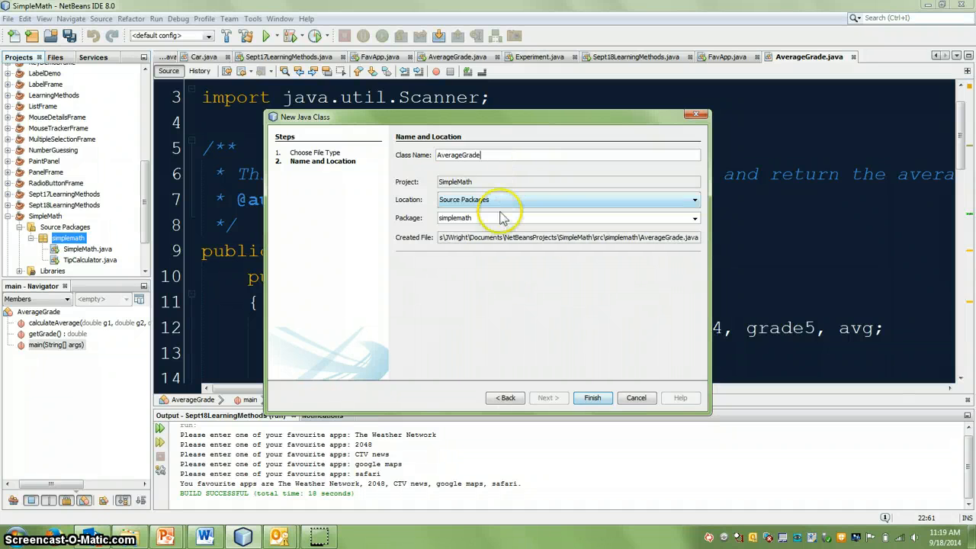
pyautogui.click(591, 398)
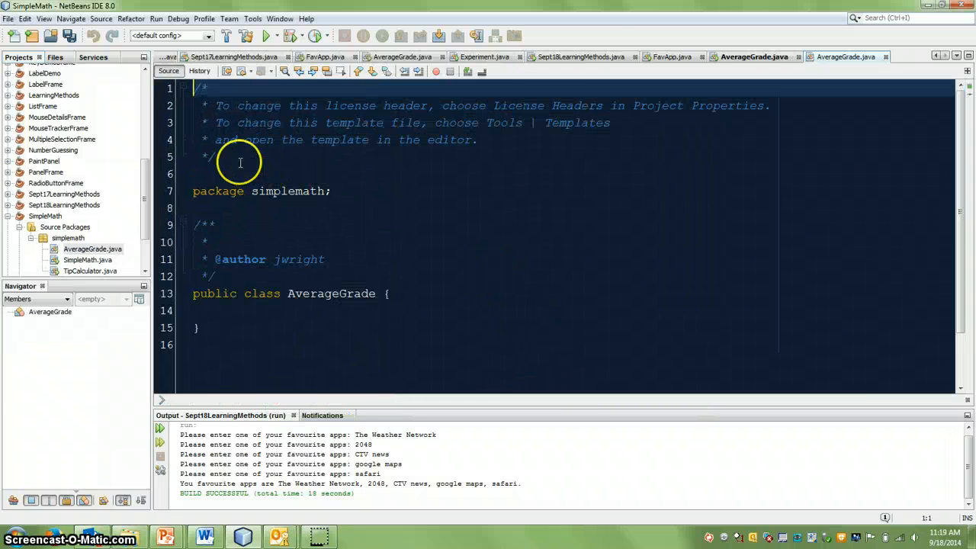
# Delete the license header and write 'This class will prompt the user for 5 grades and then display ... to the screen'
pyautogui.moveTo(221, 85); pyautogui.dragTo(221, 155)
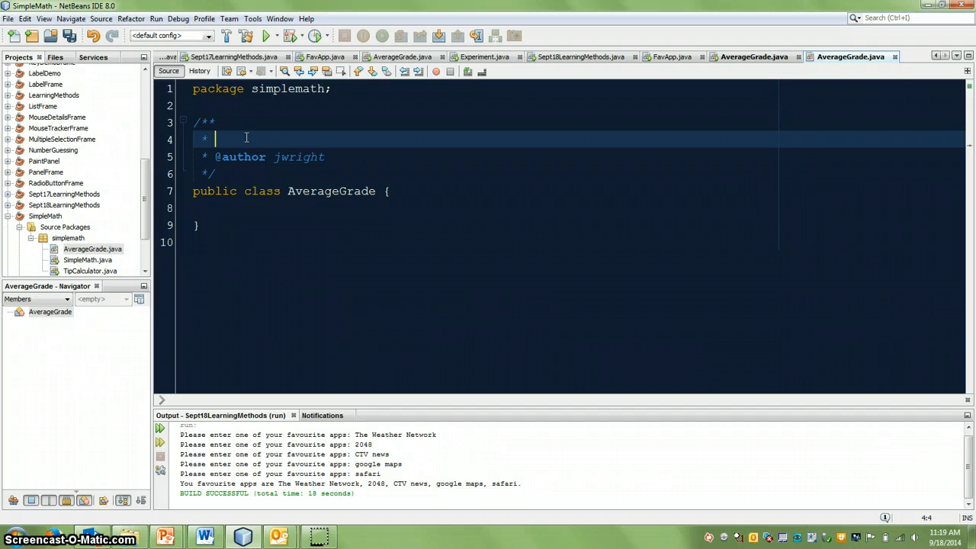
pyautogui.write('Th')
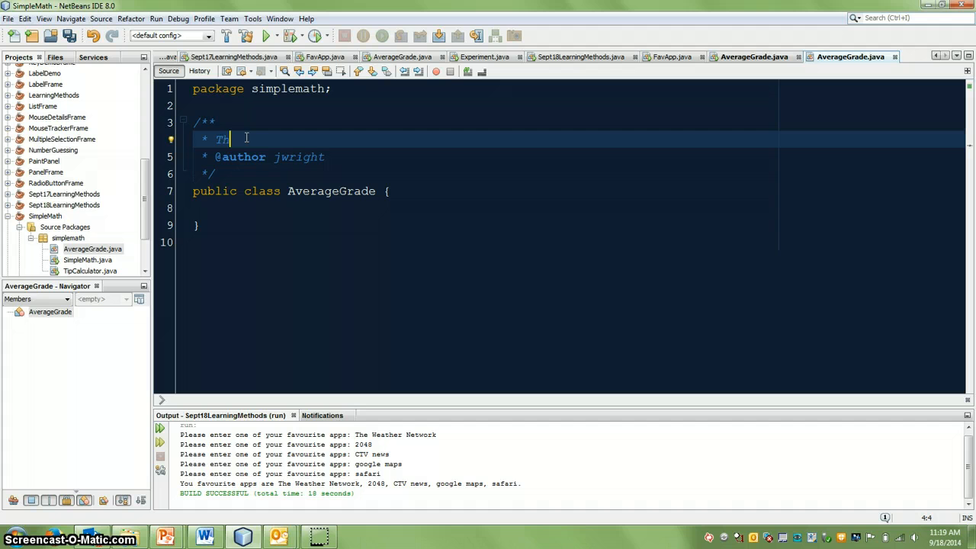
pyautogui.write('his class will')
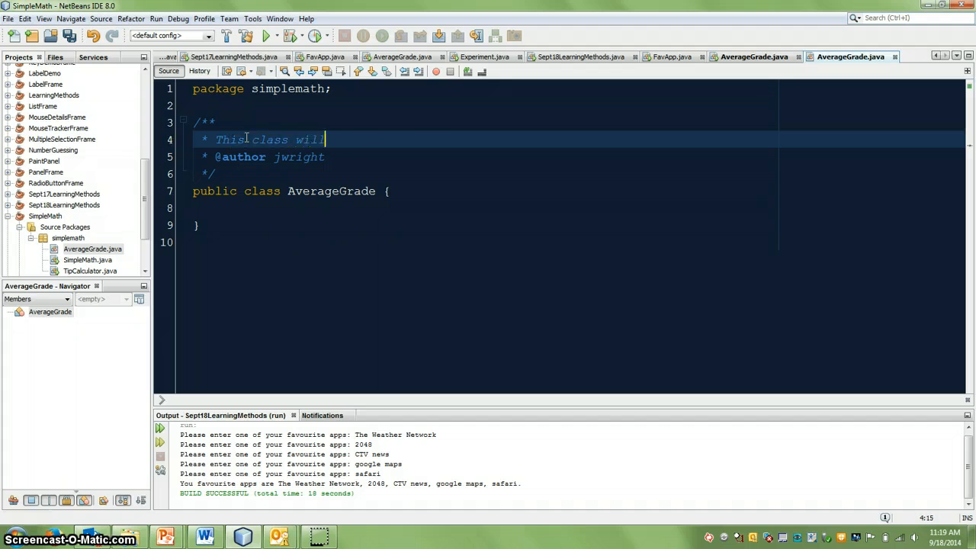
pyautogui.write('prompt the user fo')
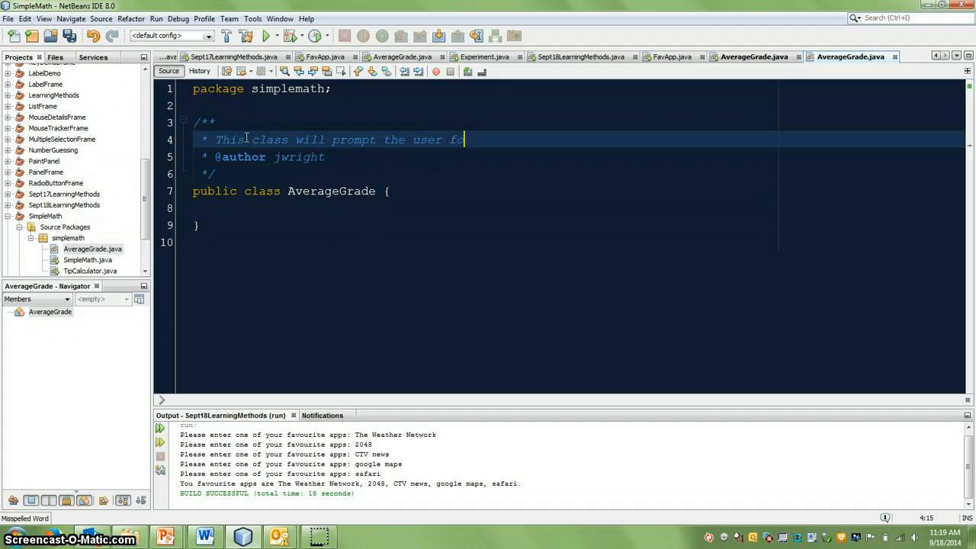
pyautogui.write('r 5 grades')
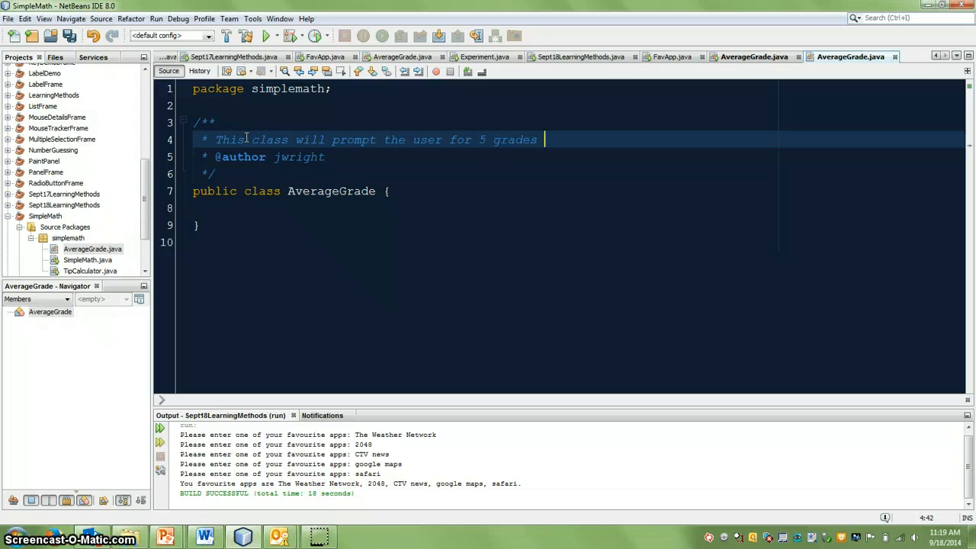
pyautogui.write('and then display the average t')
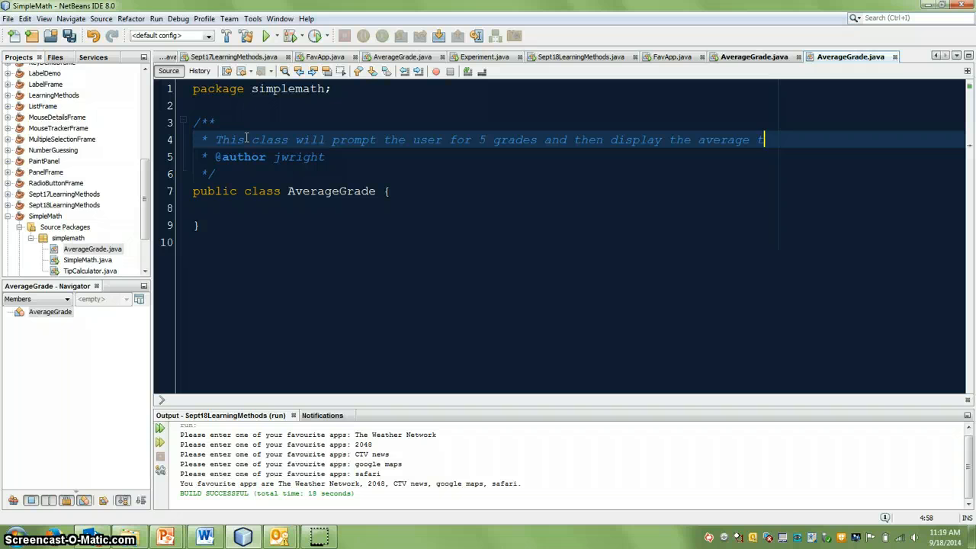
pyautogui.write('o the screen')
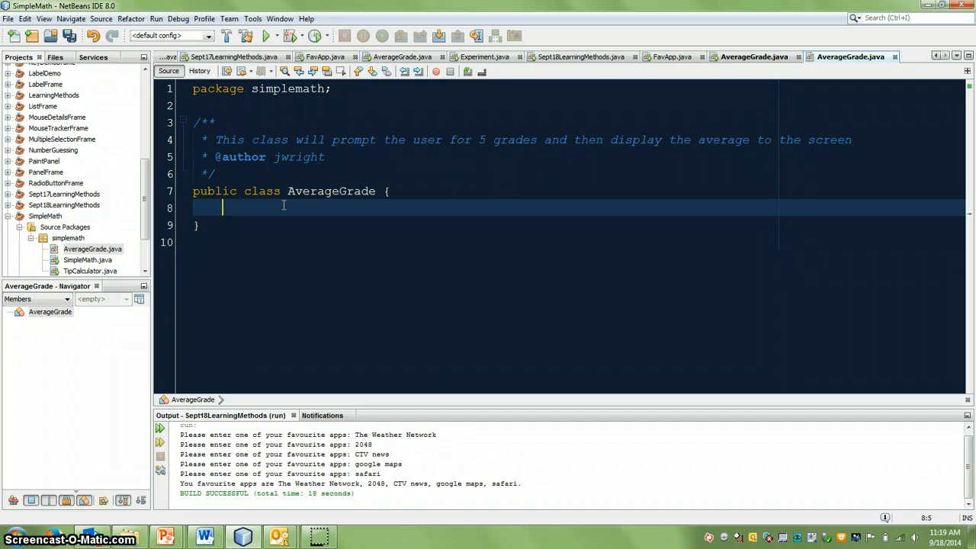
# Add public static void main(String[] args) with //end of main method and //end of class comments
pyautogui.write('public st')
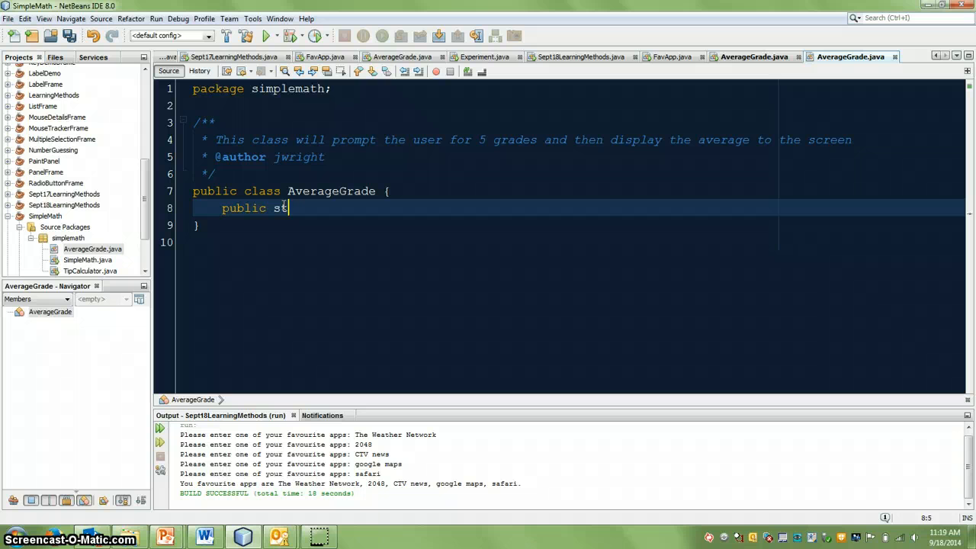
pyautogui.write('atic void main')
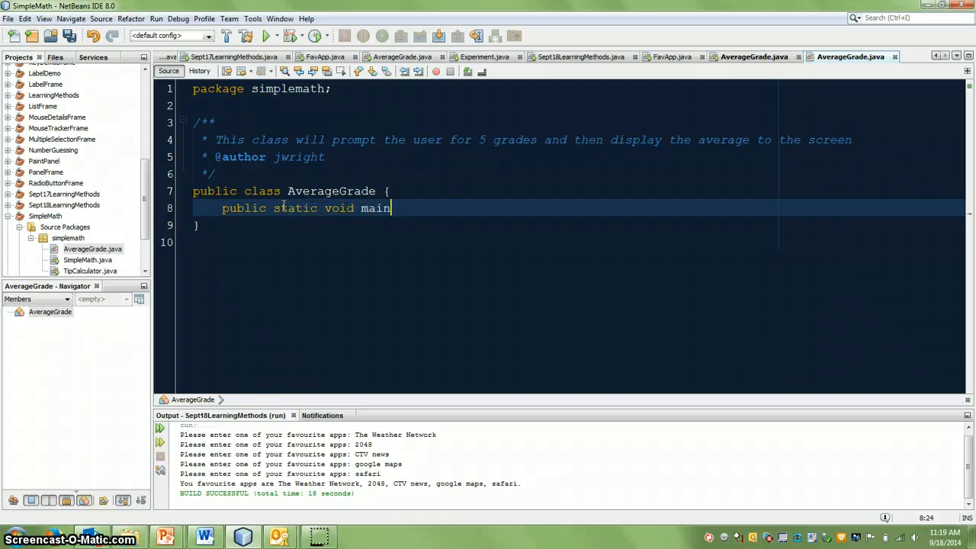
pyautogui.write('(String[]')
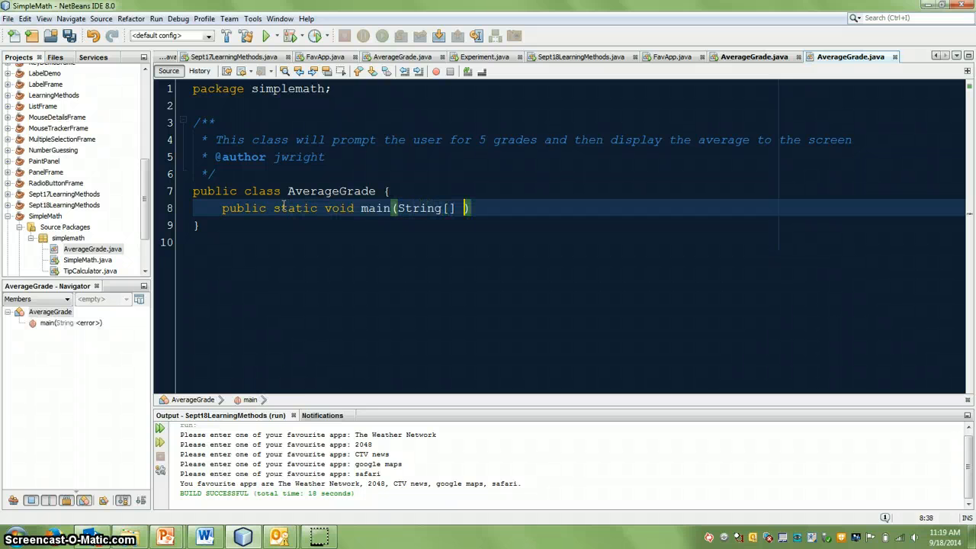
pyautogui.write('args')
pyautogui.write('}')
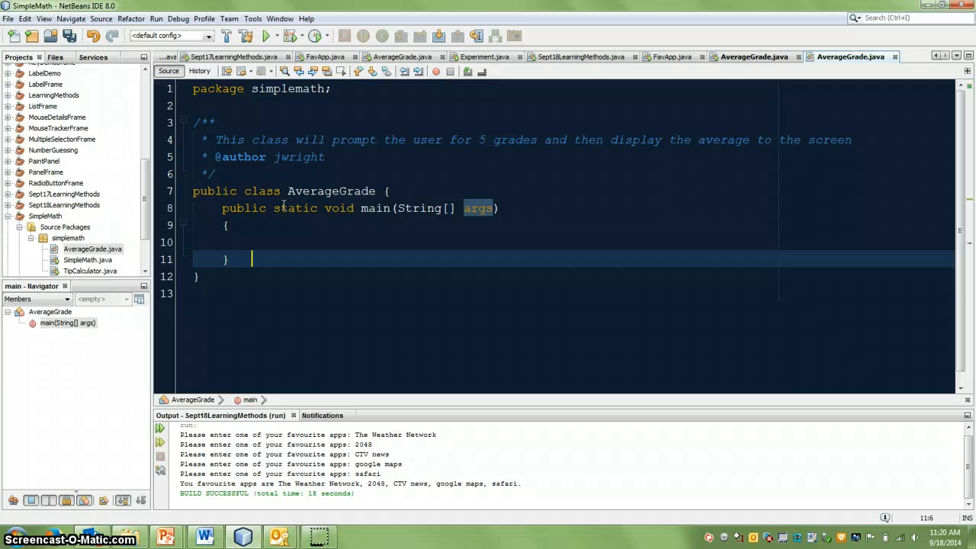
pyautogui.write('//end of main metho')
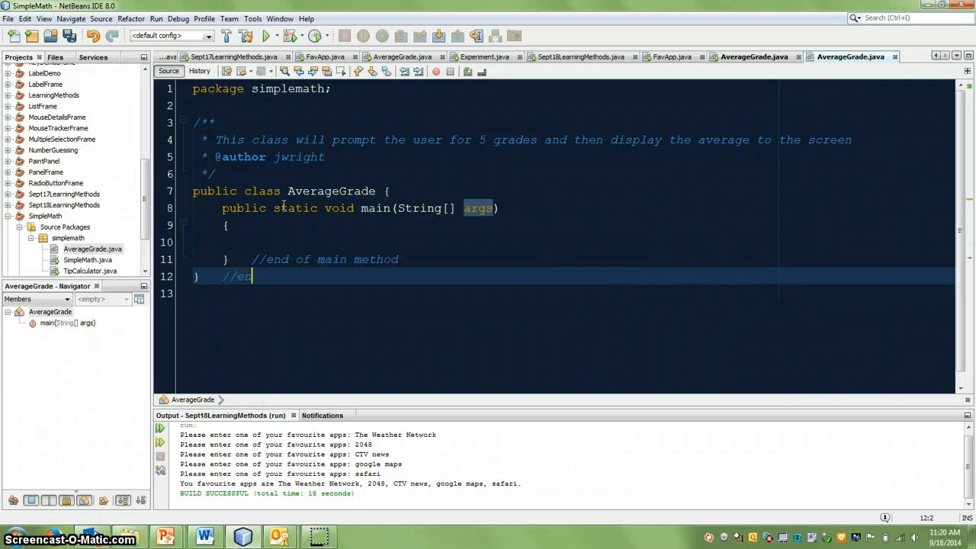
pyautogui.write('d of class')
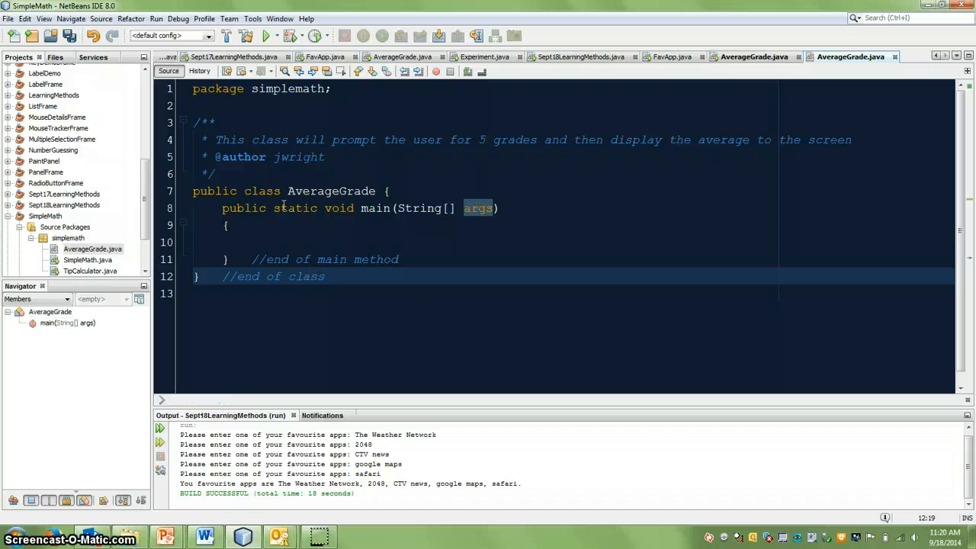
pyautogui.click(252, 241)
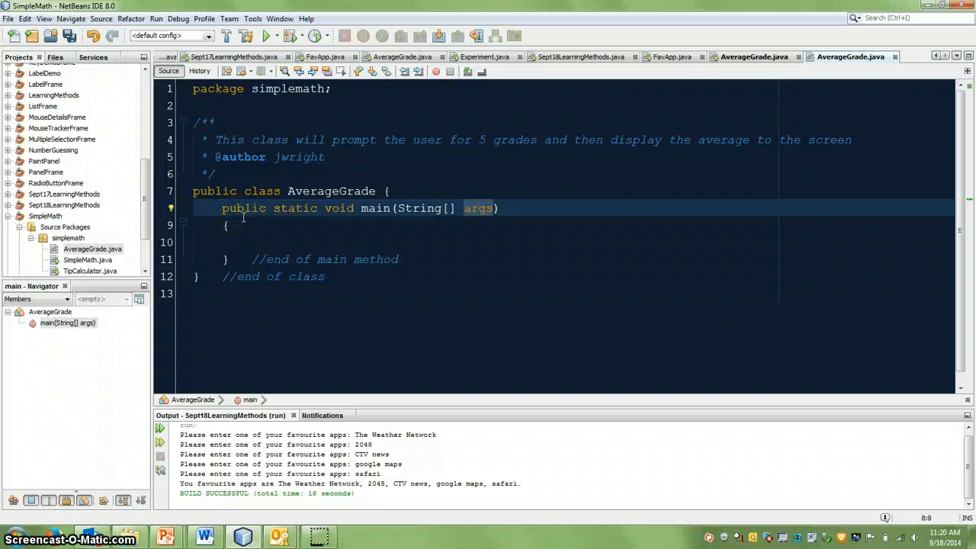
pyautogui.moveTo(250, 220)
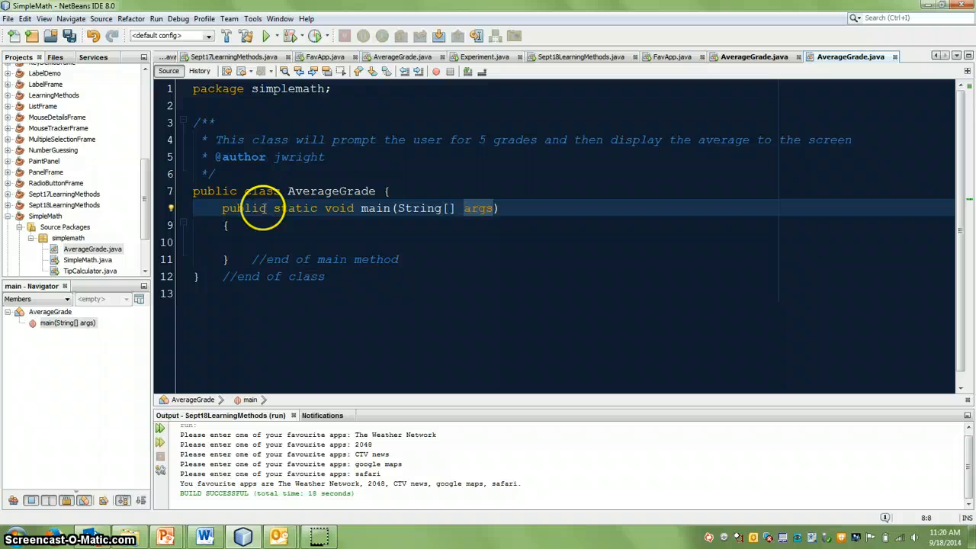
# Highlight public, static and void in turn, then start a blank line inside main's body
pyautogui.doubleClick(242, 207)
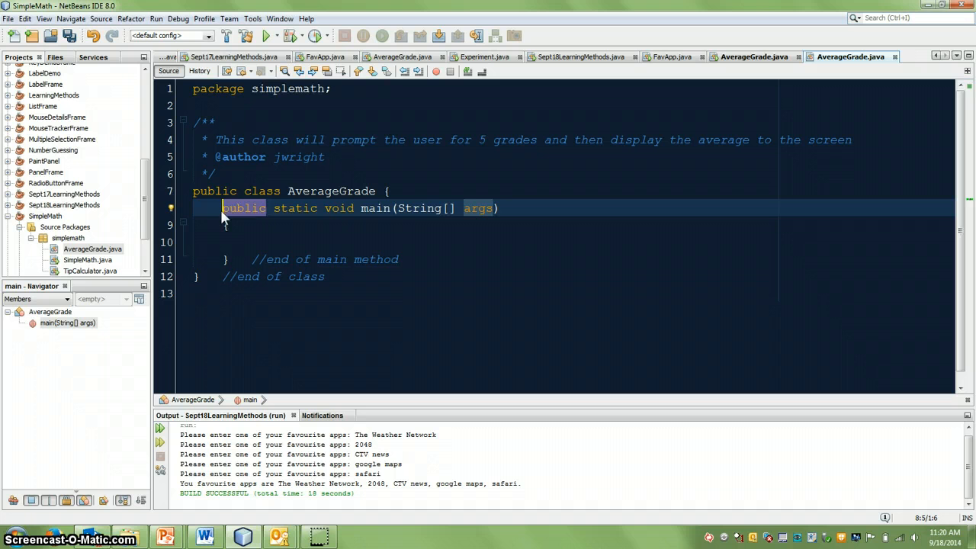
pyautogui.doubleClick(293, 207)
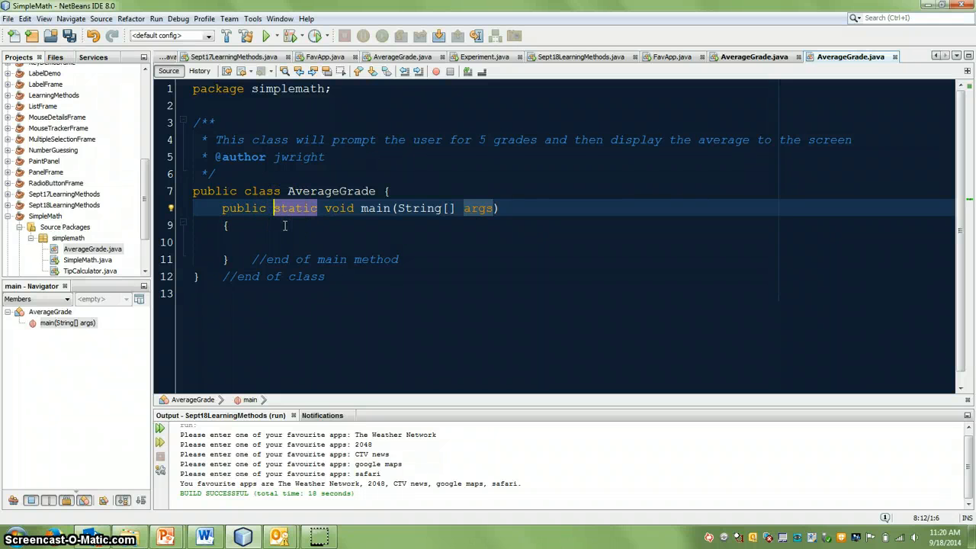
pyautogui.moveTo(333, 224)
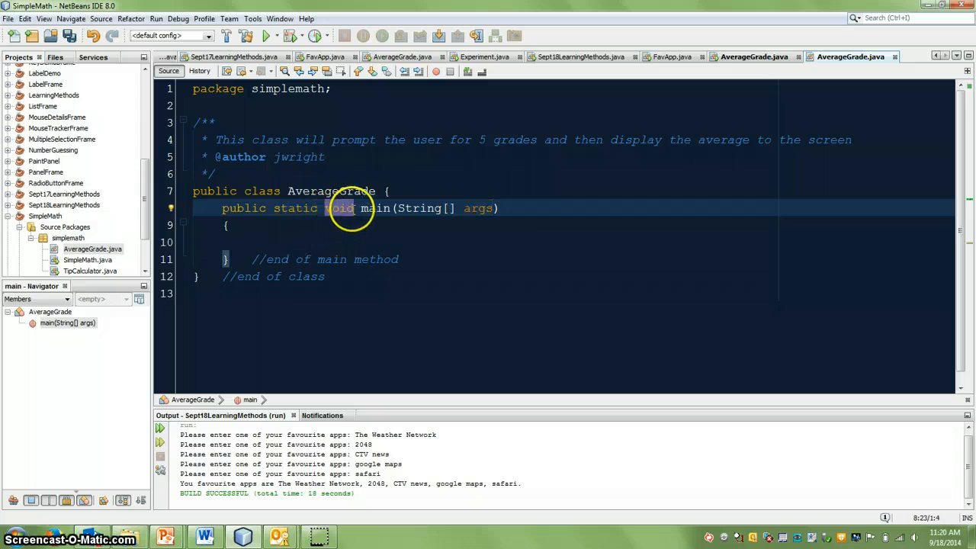
pyautogui.doubleClick(375, 207)
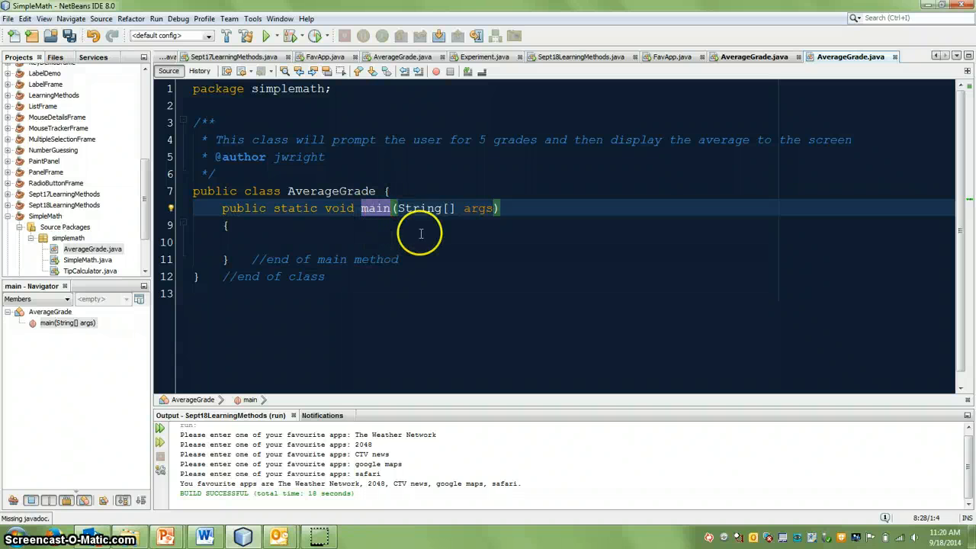
pyautogui.doubleClick(418, 207)
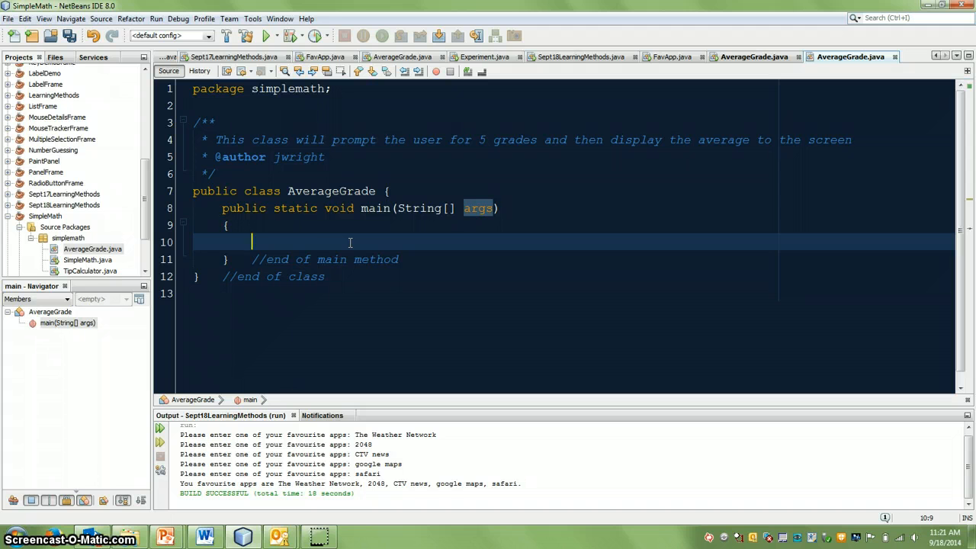
# Declare double grade1, grade2, grade3, grade4, grade5 inside main
pyautogui.write('double')
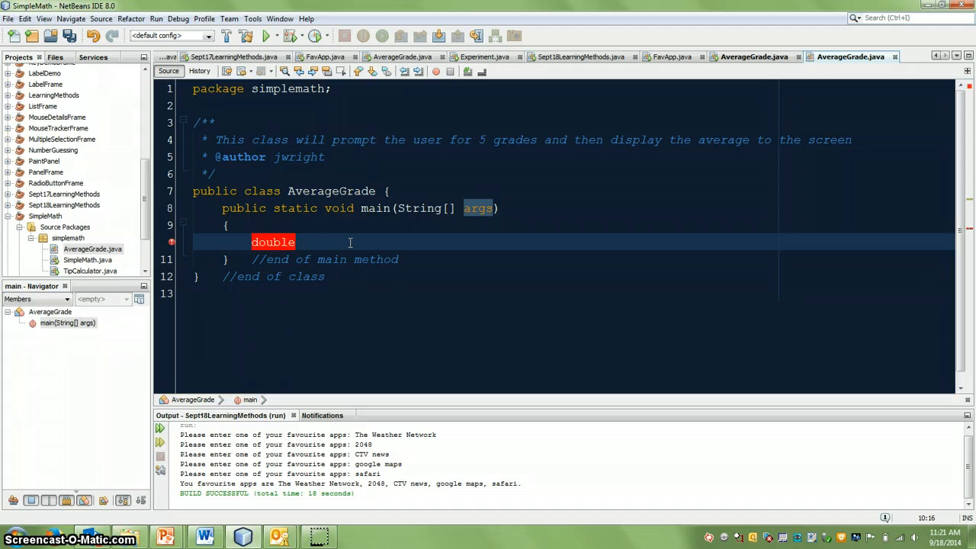
pyautogui.write('grade1, grade2, grade3,')
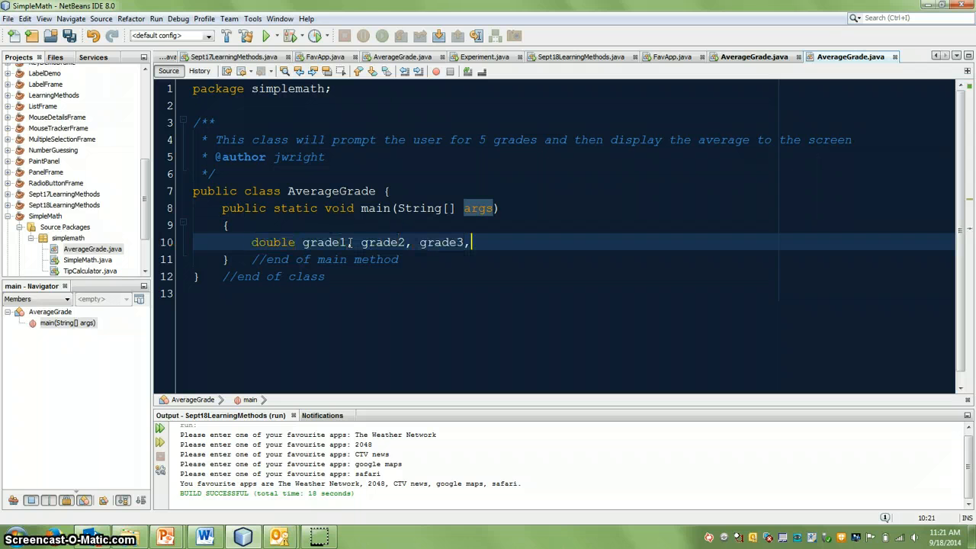
pyautogui.write('grade4, grade5;')
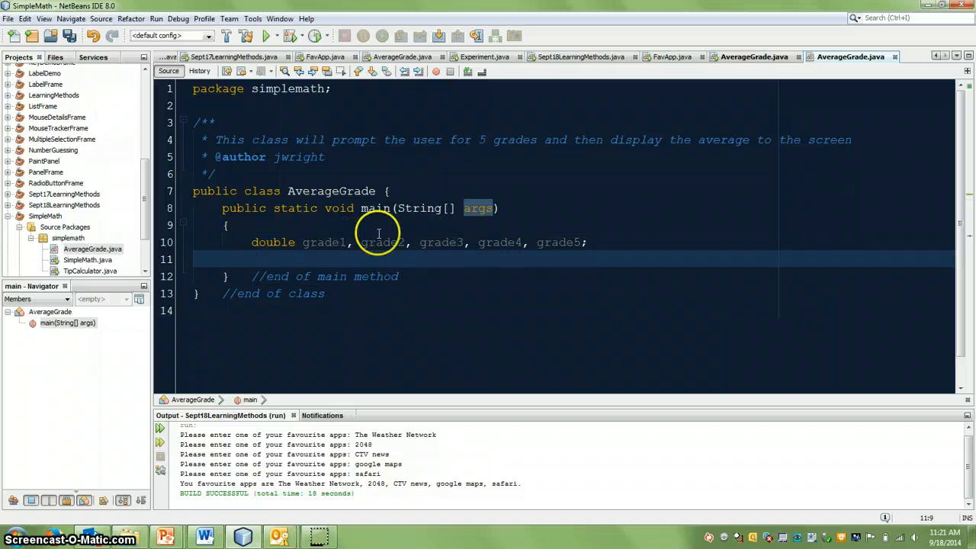
pyautogui.moveTo(545, 290)
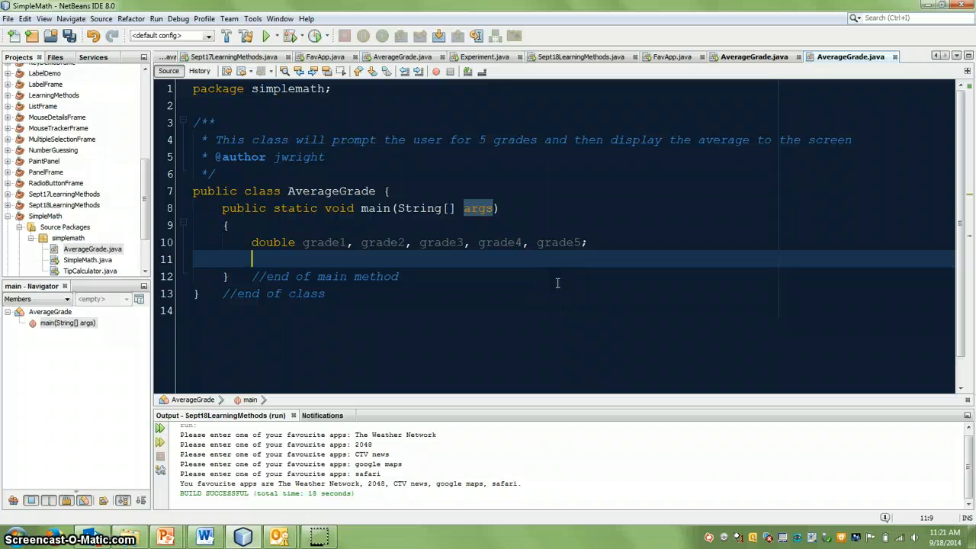
pyautogui.press('enter')
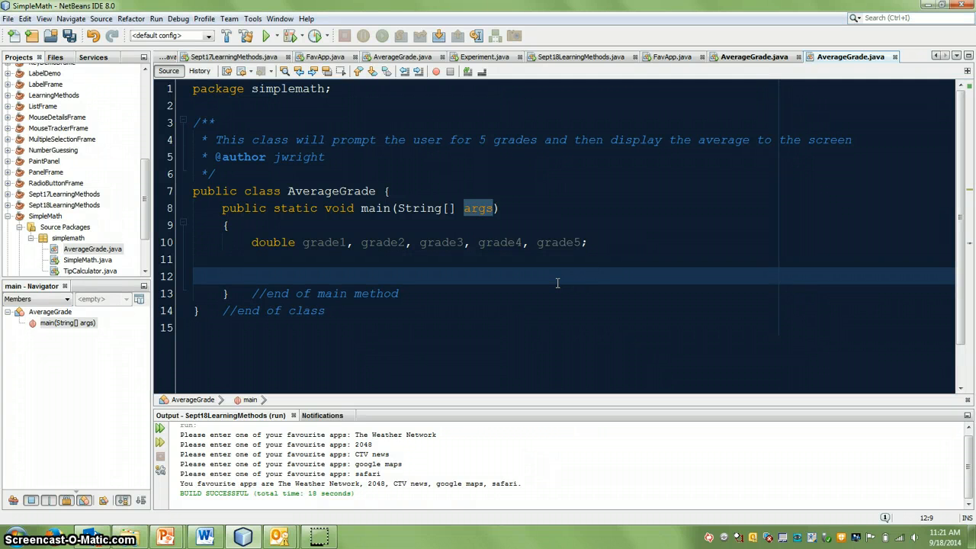
# Assign grade1 = getGrade(); and make room below the main method
pyautogui.write('grade1 =')
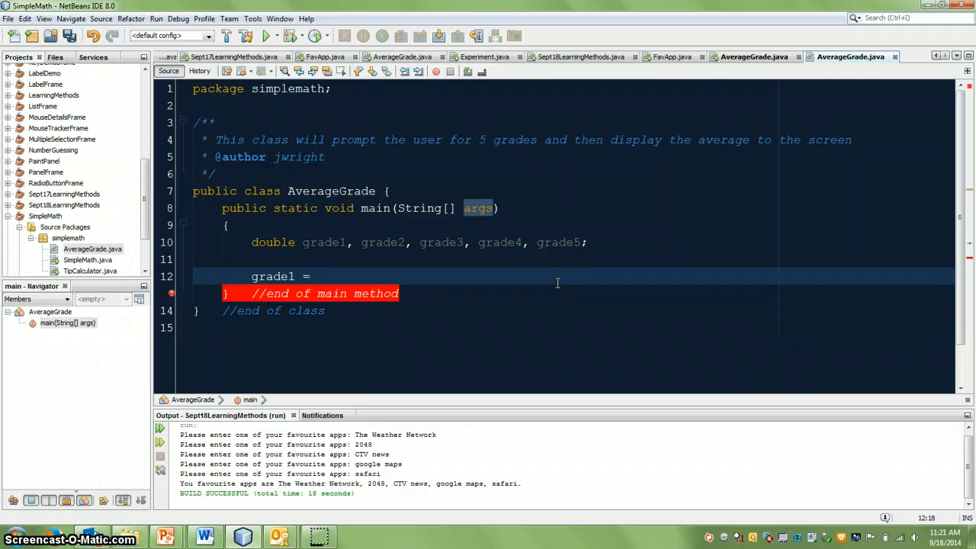
pyautogui.write('getGrad')
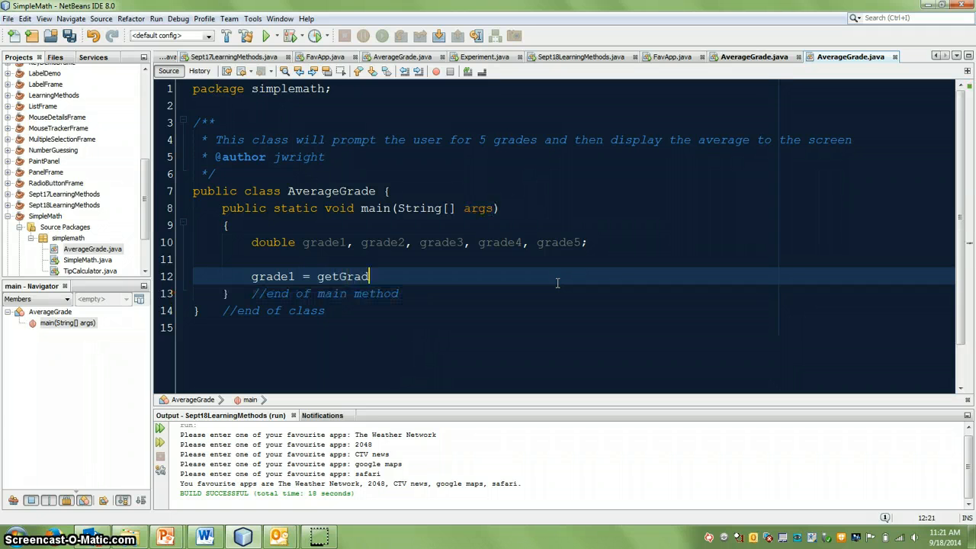
pyautogui.write('();')
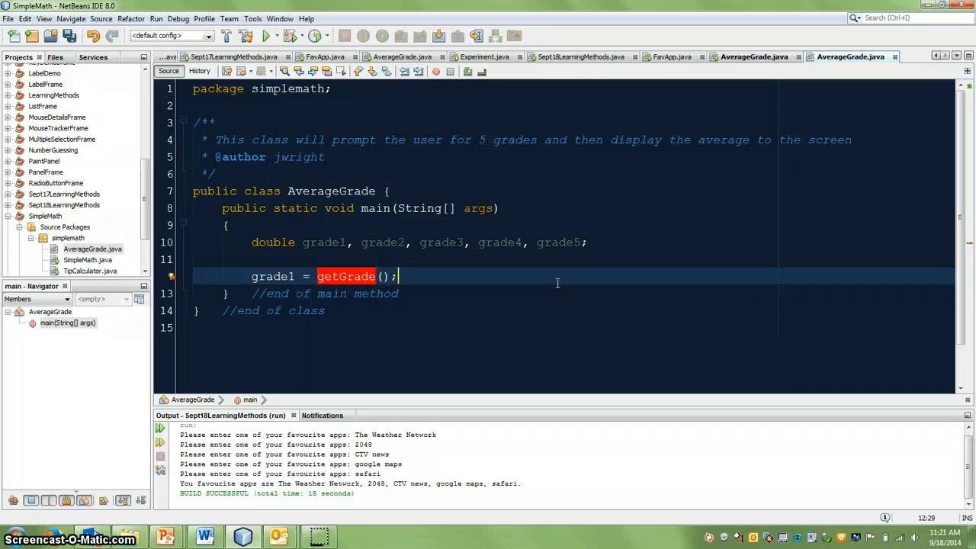
pyautogui.press('Enter')
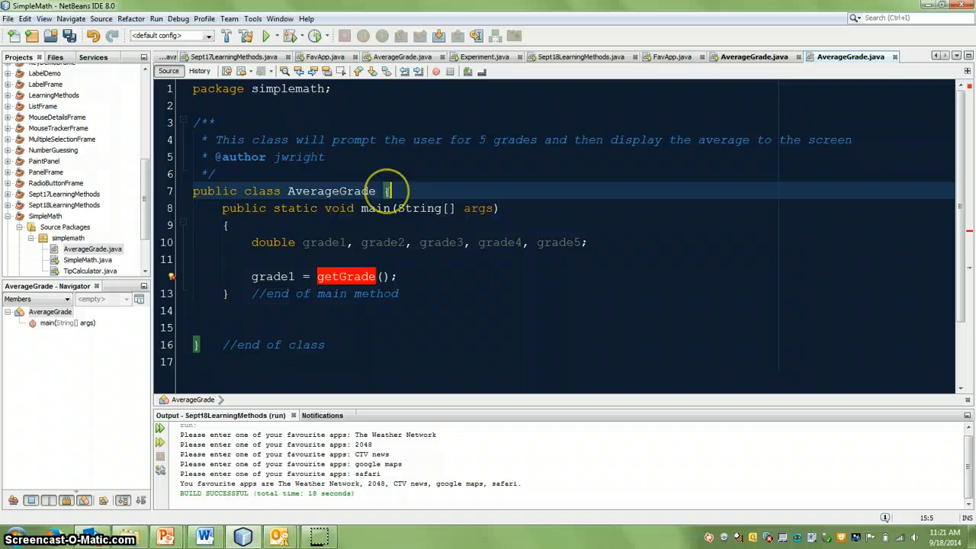
# Write a Javadoc below main: 'This method will prompt the user for a grade and return the grade as a double'
pyautogui.click(225, 226)
pyautogui.write('/**')
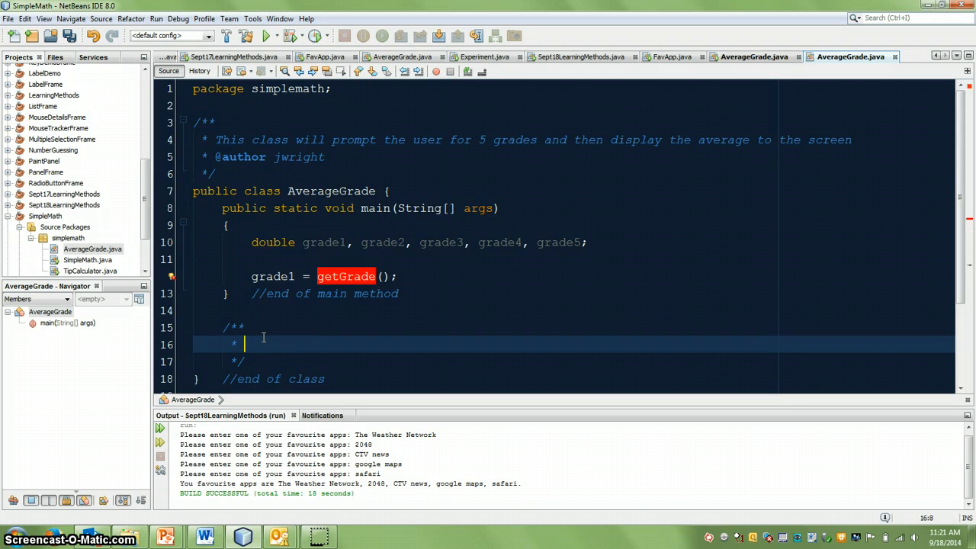
pyautogui.write('This method w')
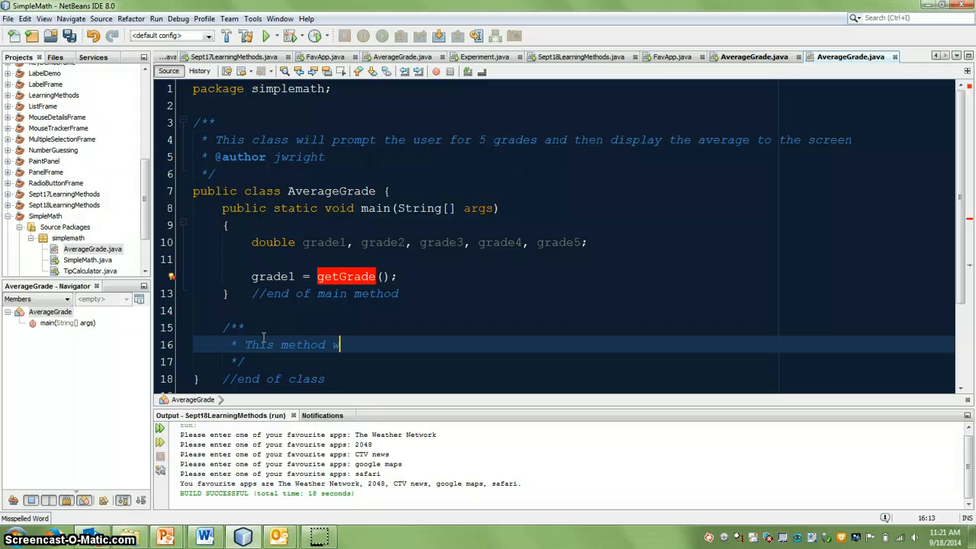
pyautogui.write('will prompt the user for a grade')
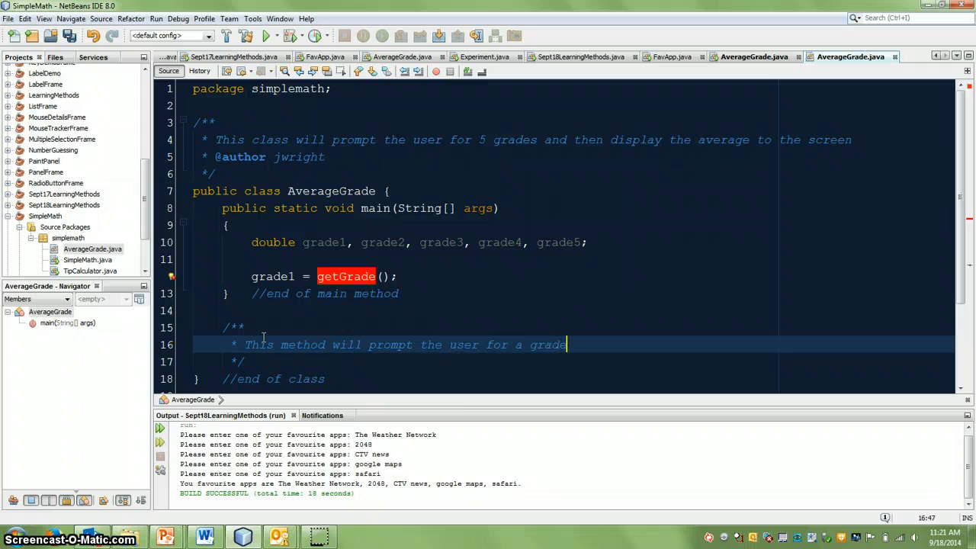
pyautogui.write('and ret')
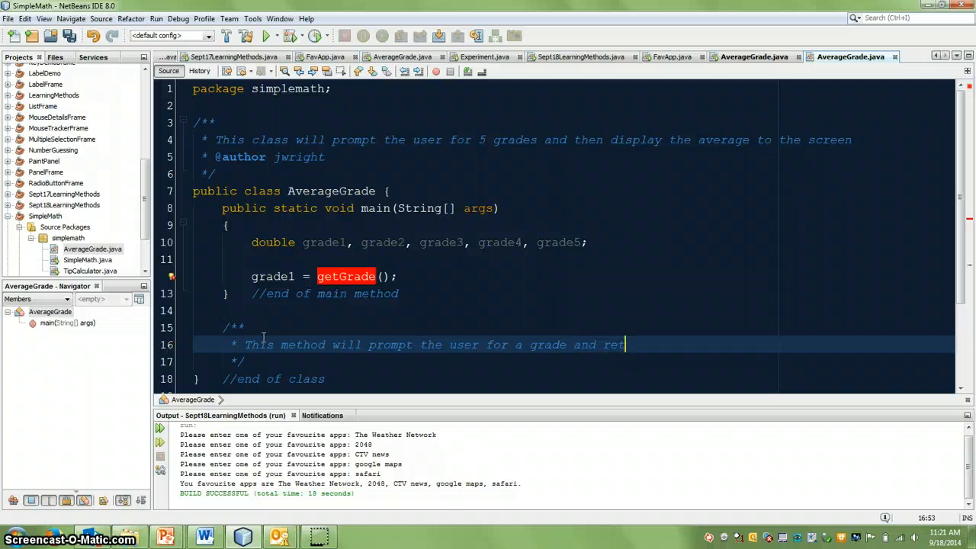
pyautogui.write('urn the grade')
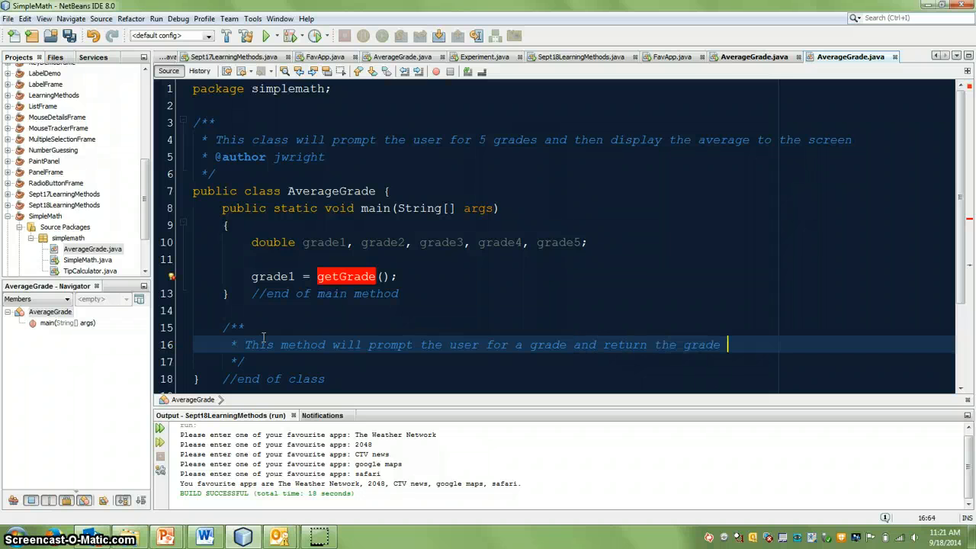
pyautogui.write('as a double')
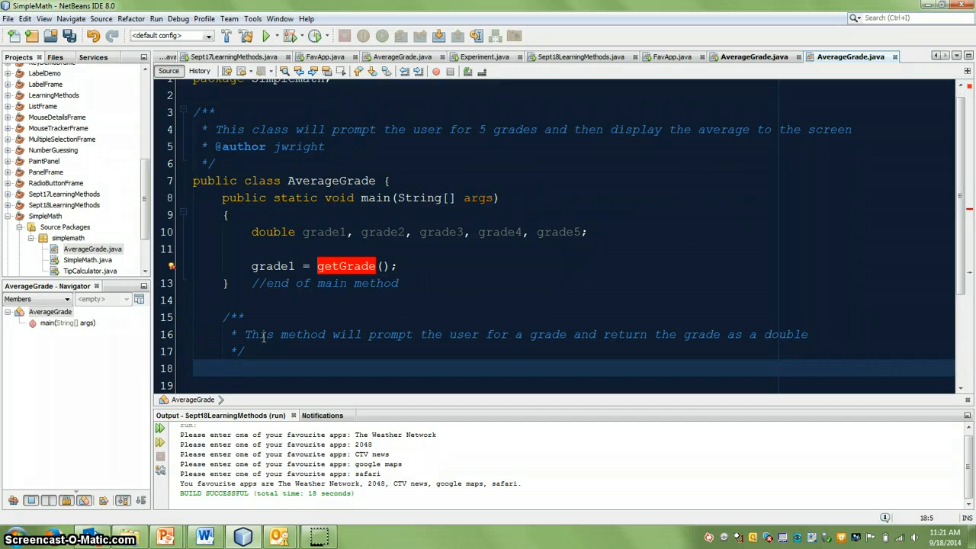
pyautogui.moveTo(281, 259)
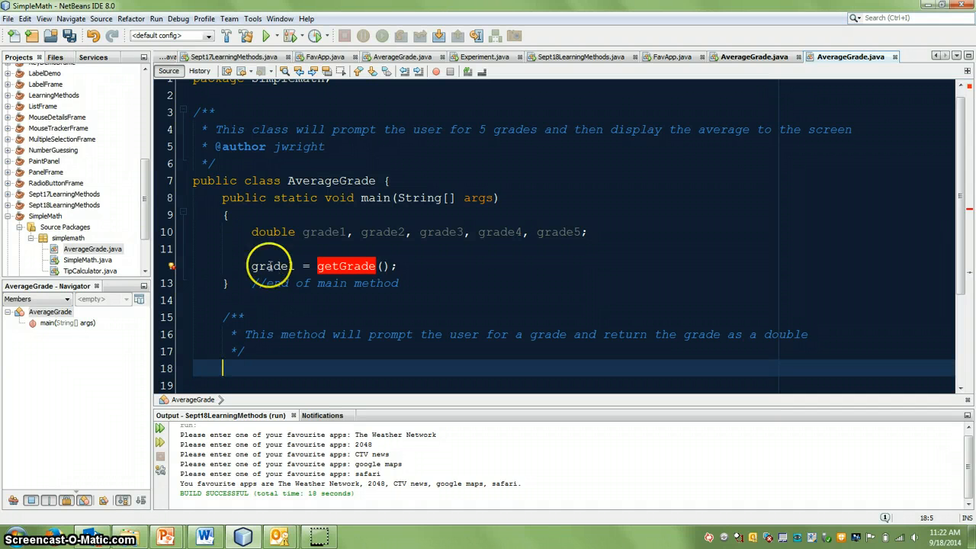
# Declare public static double getGrade() with its braces under the Javadoc
pyautogui.write('1')
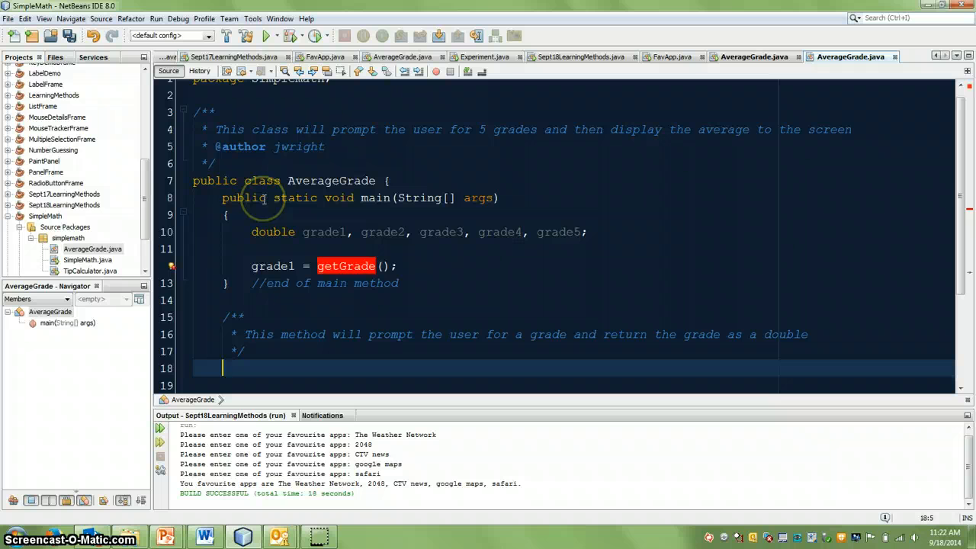
pyautogui.write('publi')
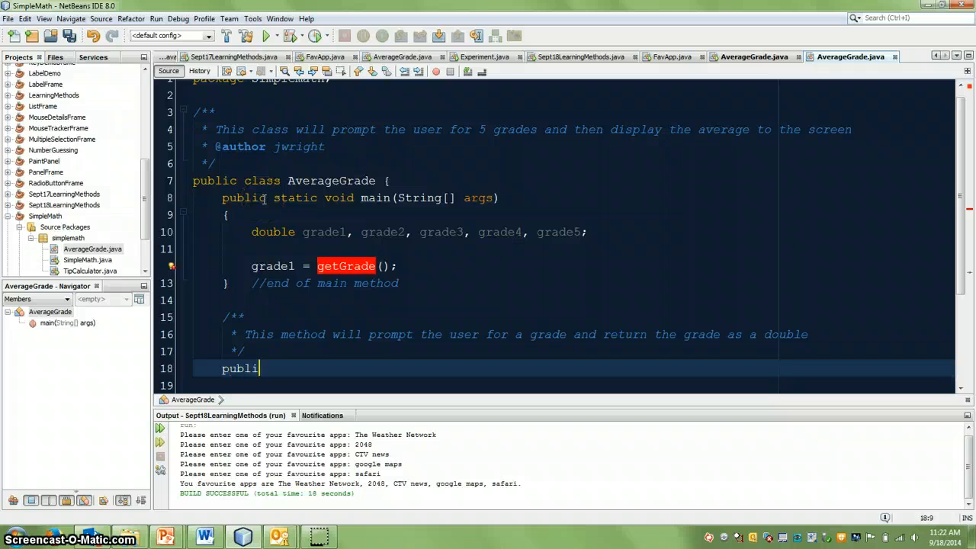
pyautogui.write('c sta')
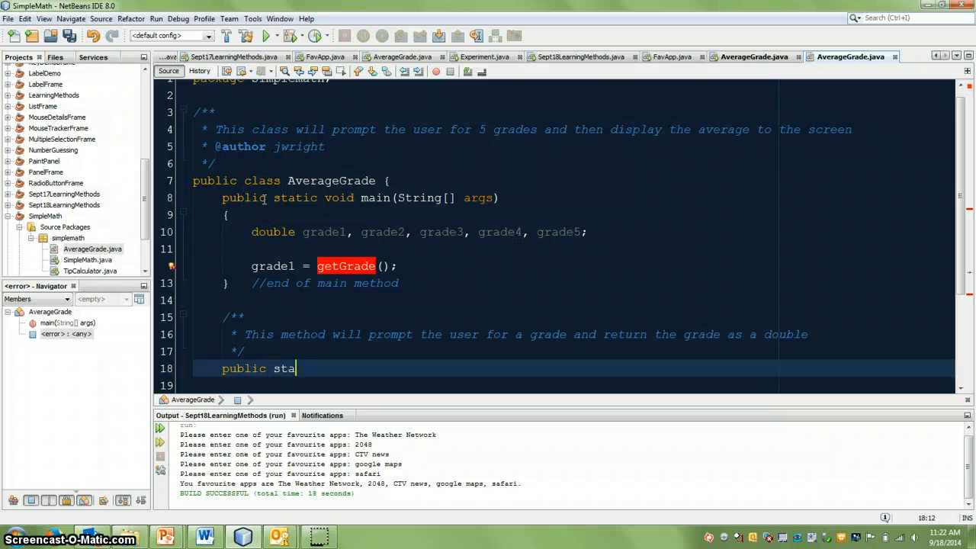
pyautogui.write('tic')
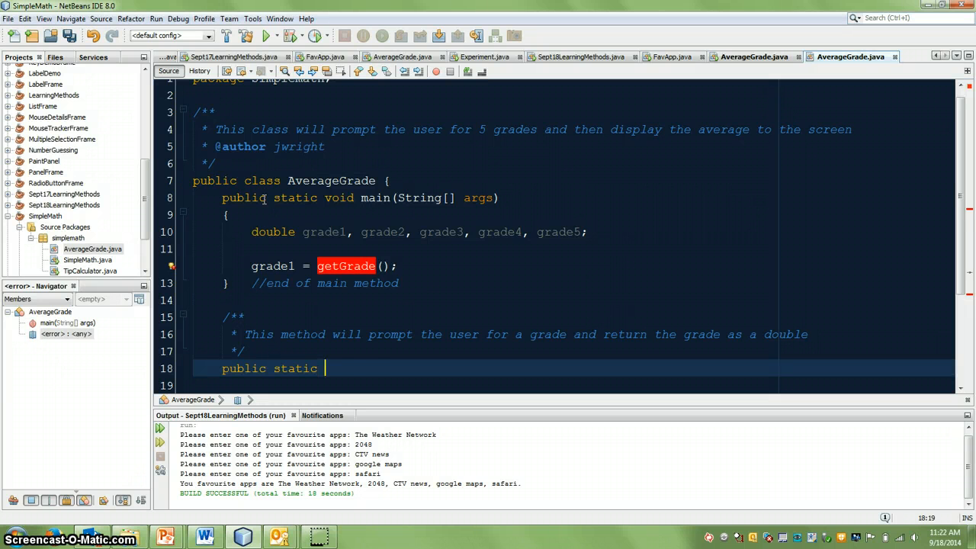
pyautogui.write('double')
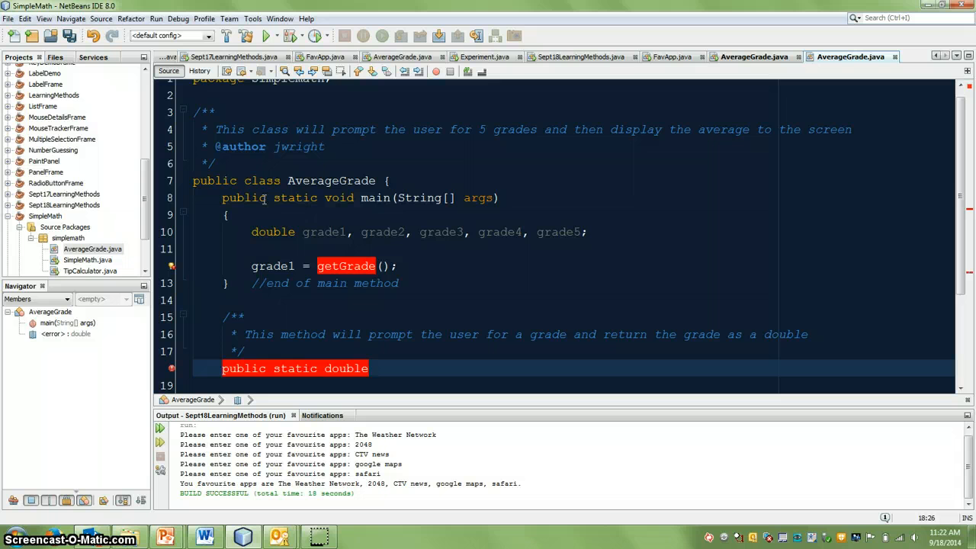
pyautogui.write('getGrade')
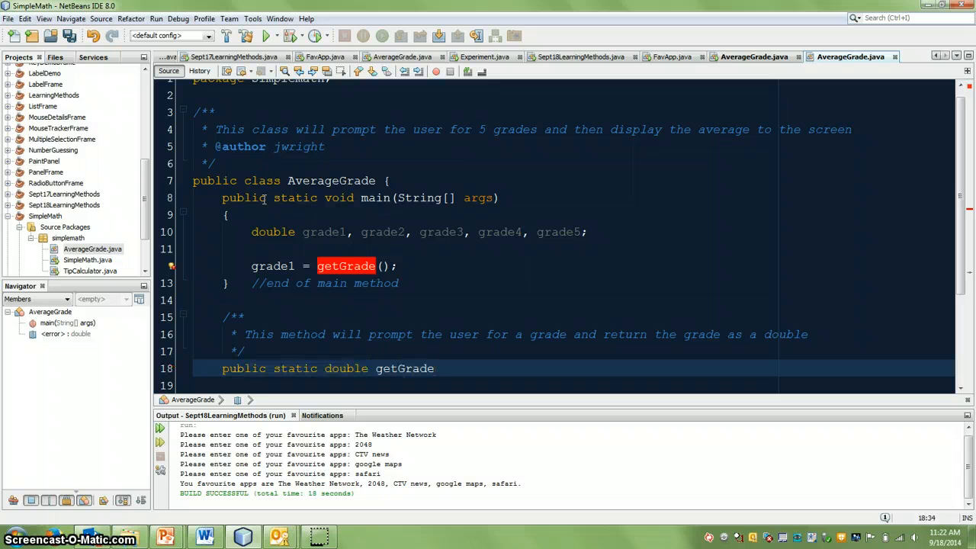
pyautogui.write('()')
pyautogui.click(574, 385)
pyautogui.write('{')
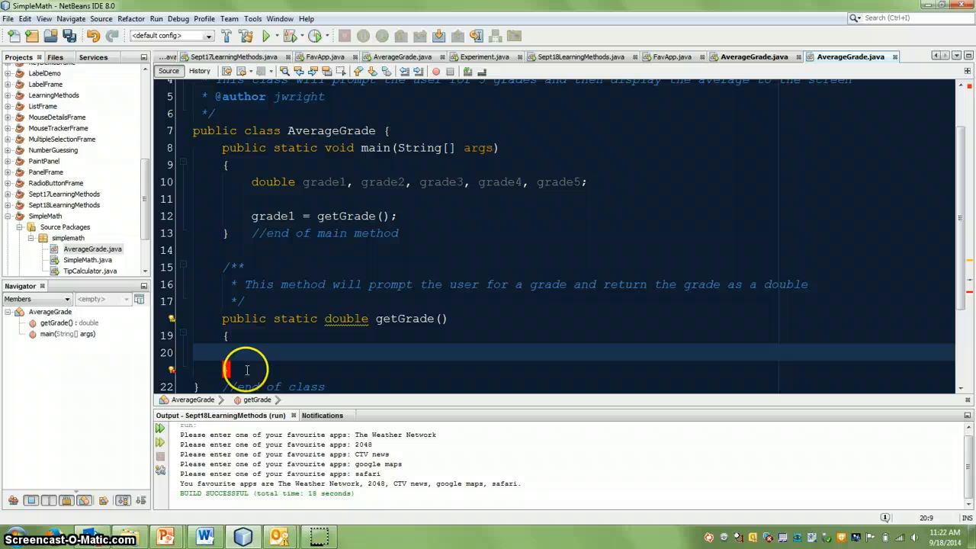
# Add //end of method getGrade() and System.out.print("Please enter a grade: "); inside getGrade
pyautogui.write('//end')
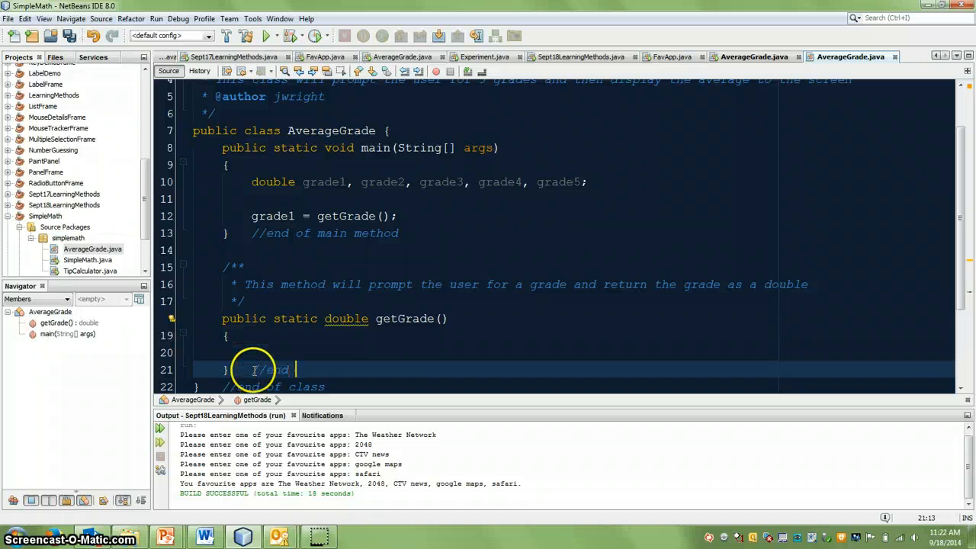
pyautogui.write('of method getGrade(')
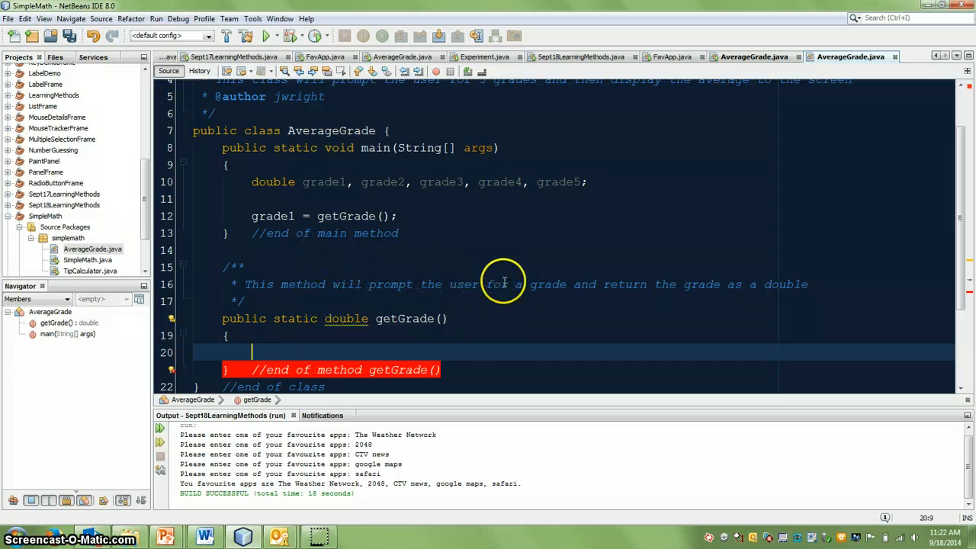
pyautogui.write('System.out')
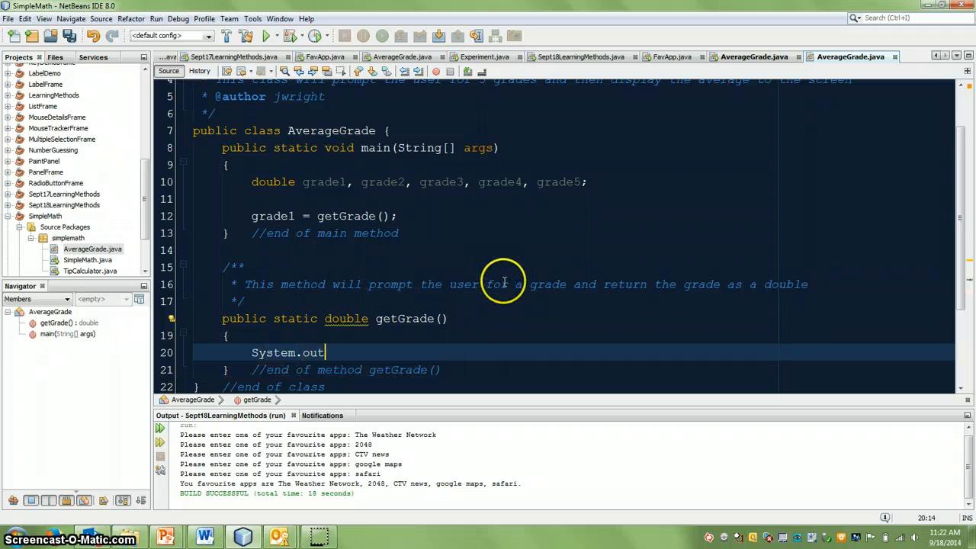
pyautogui.write('.print("Please')
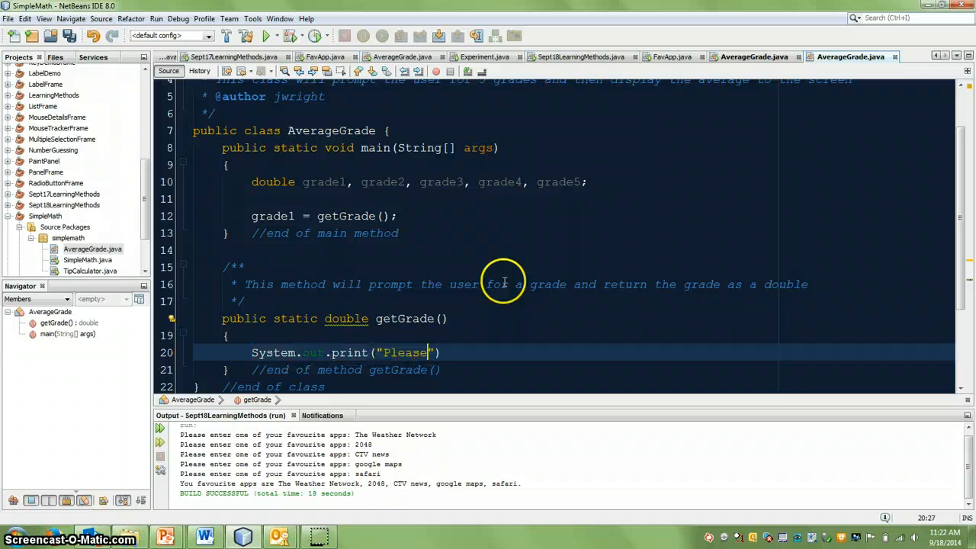
pyautogui.write('enter a grade:')
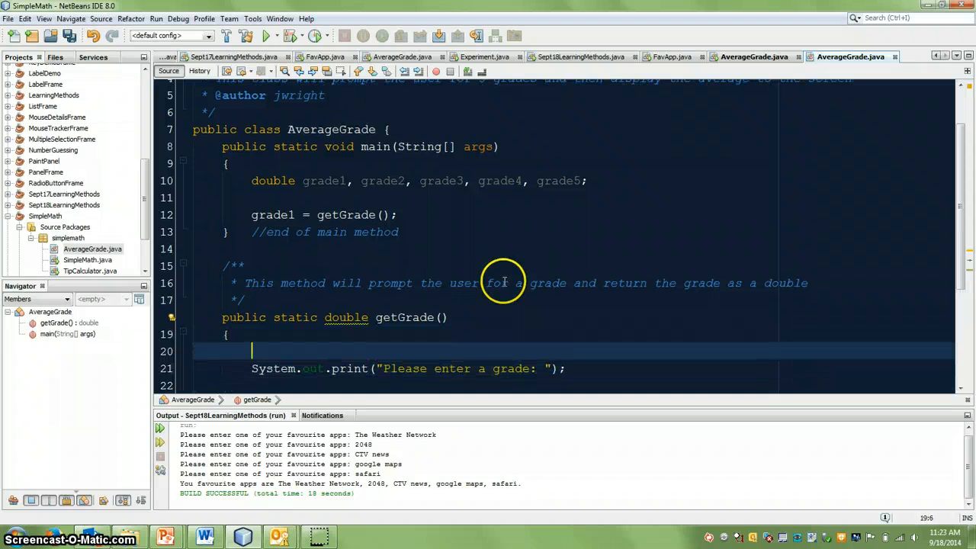
pyautogui.scroll(-3)
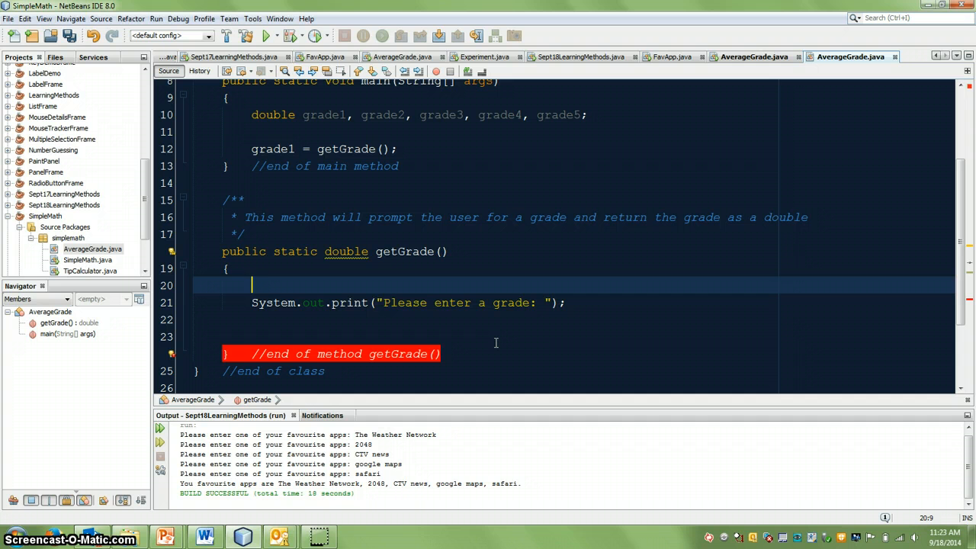
# Declare Scanner keyboard = new Scanner(System.in); at the top of getGrade
pyautogui.write('Scanner')
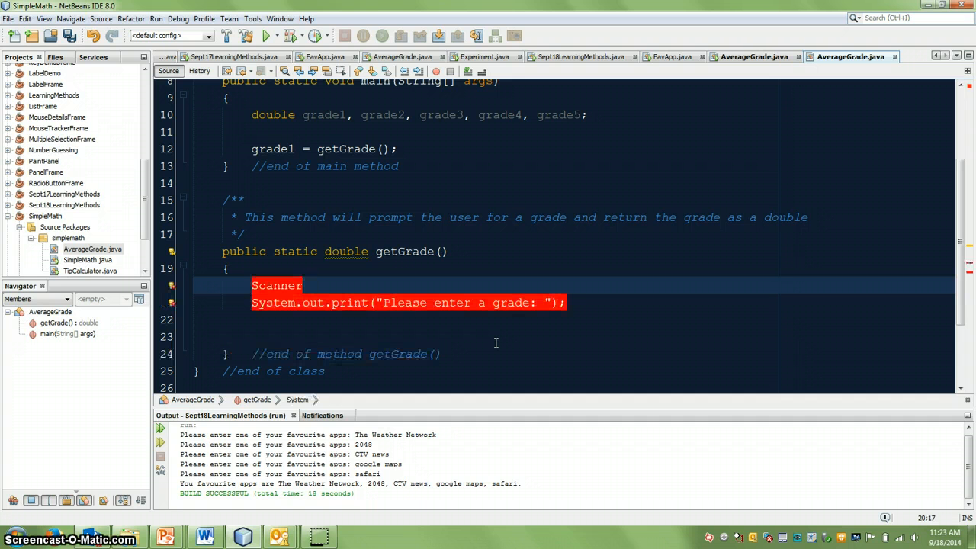
pyautogui.write('keyboard')
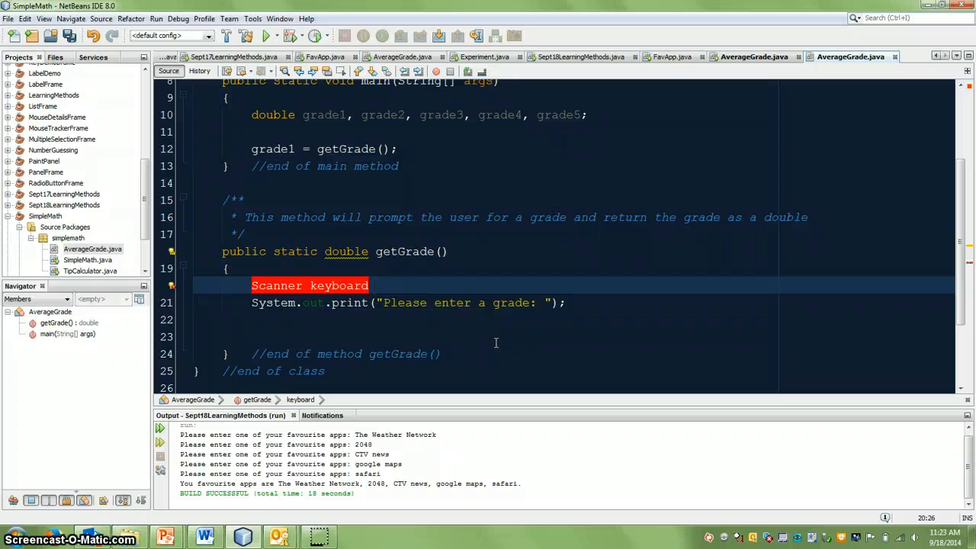
pyautogui.write('= new Sc')
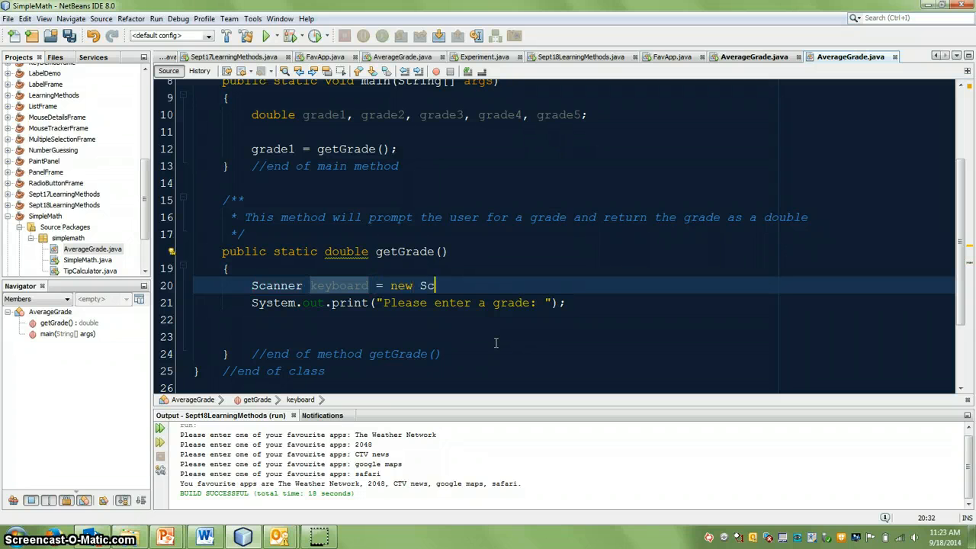
pyautogui.write('anner(System.in);')
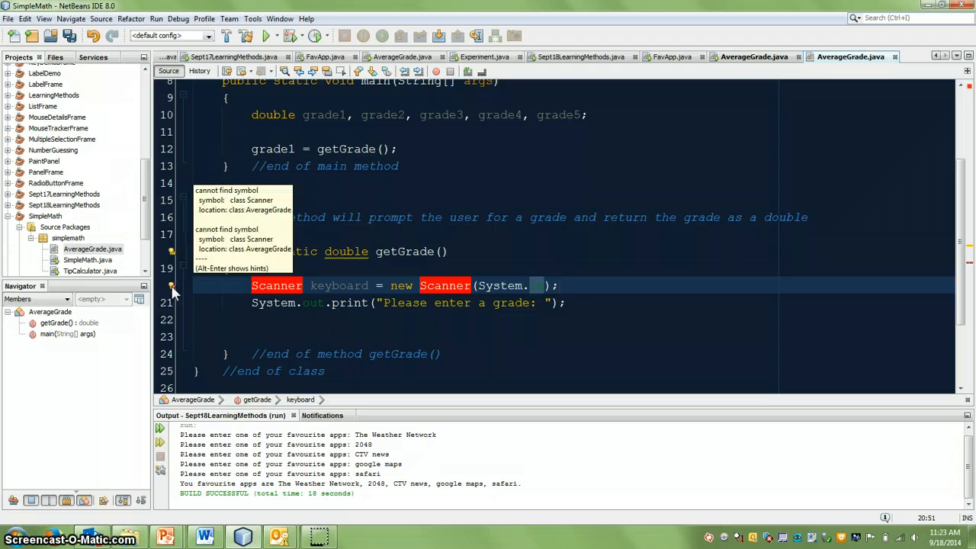
# Add the java.util.Scanner import via the hint lightbulb and move below the prompt line
pyautogui.click(171, 285)
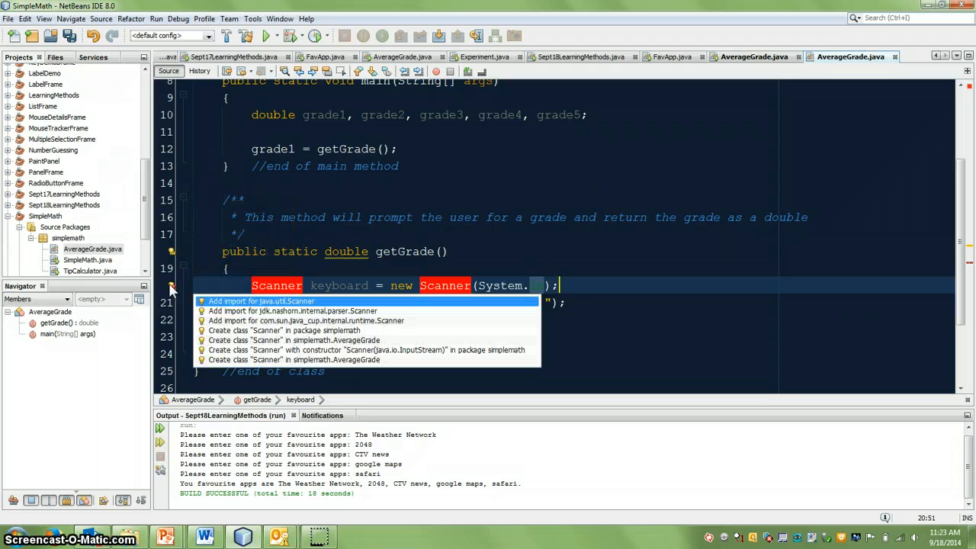
pyautogui.moveTo(225, 301)
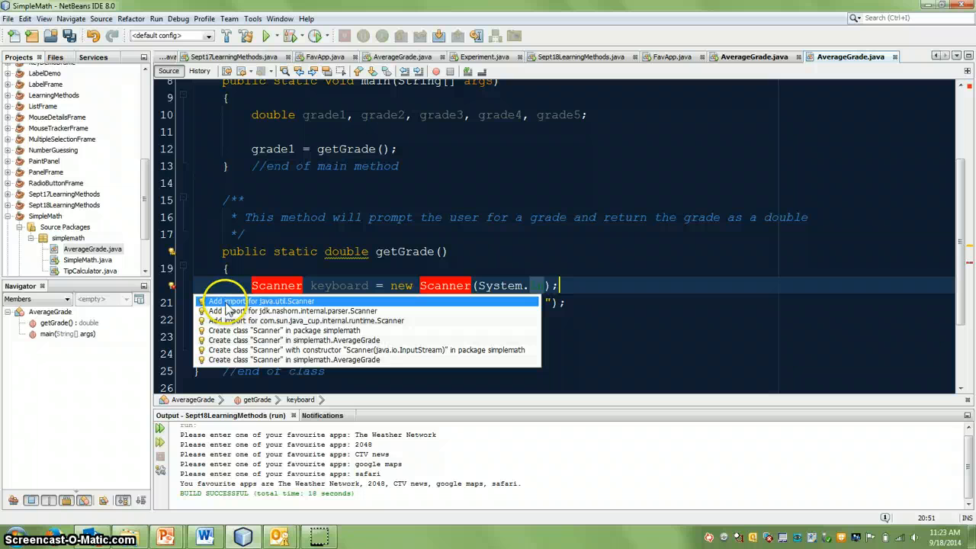
pyautogui.moveTo(262, 311)
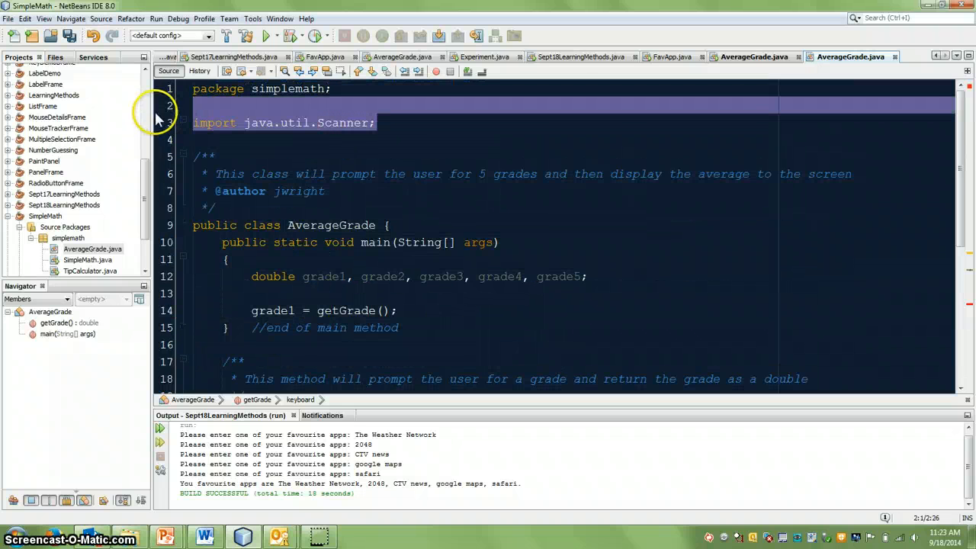
pyautogui.scroll(-3)
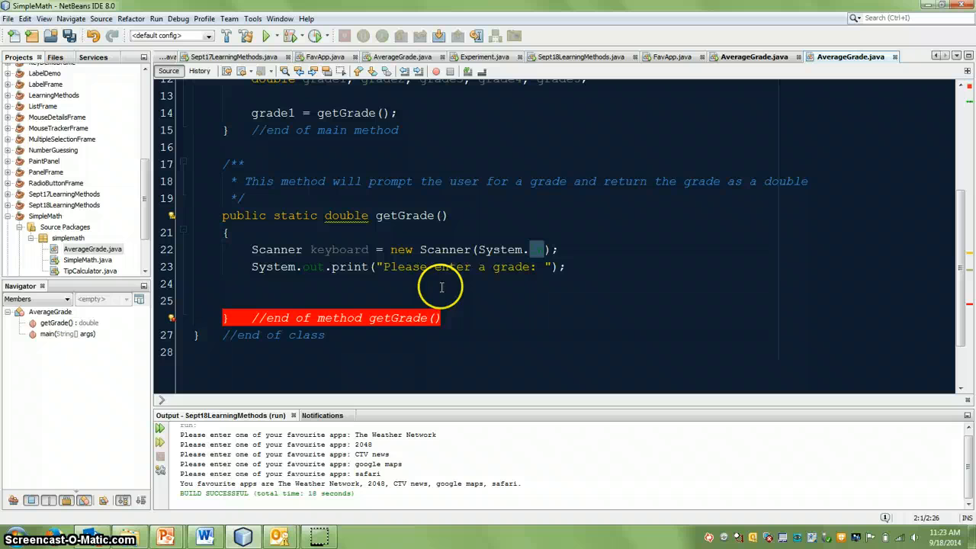
pyautogui.click(328, 265)
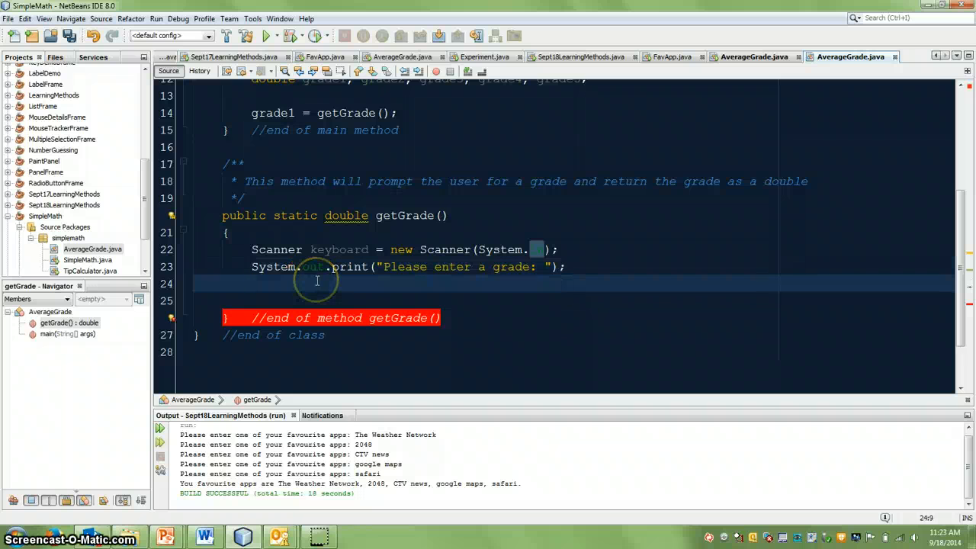
# End getGrade with return keyboard.nextDouble(); using code completion for nextDouble()
pyautogui.write('return')
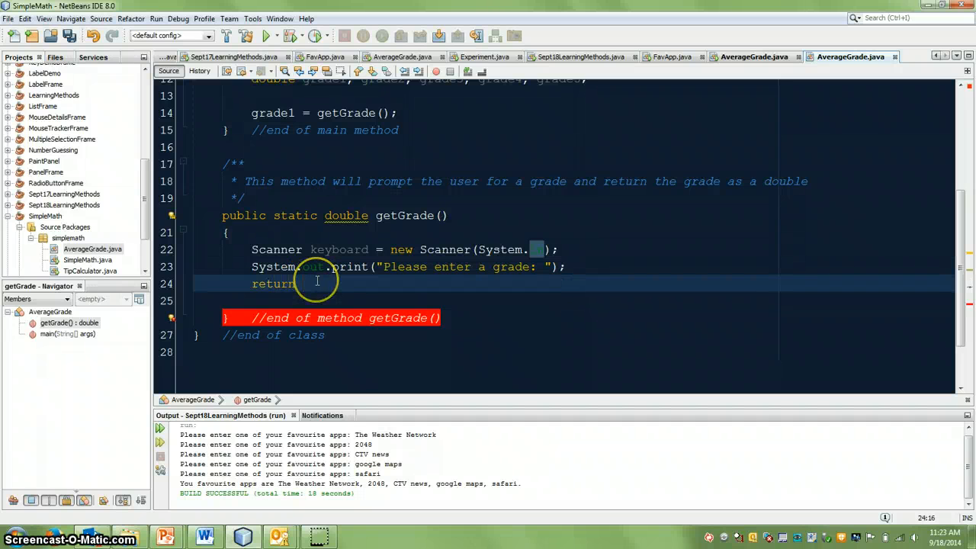
pyautogui.write('keyboard')
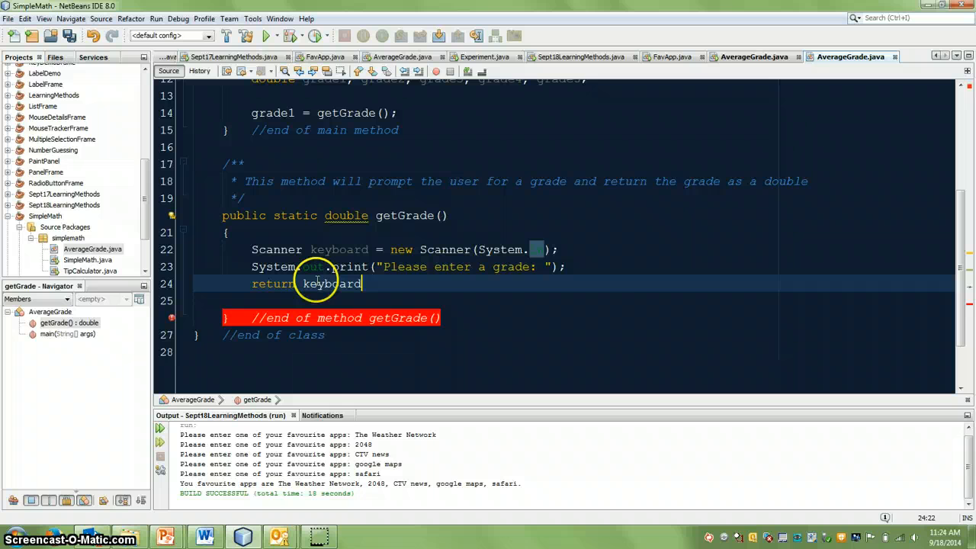
pyautogui.write('.')
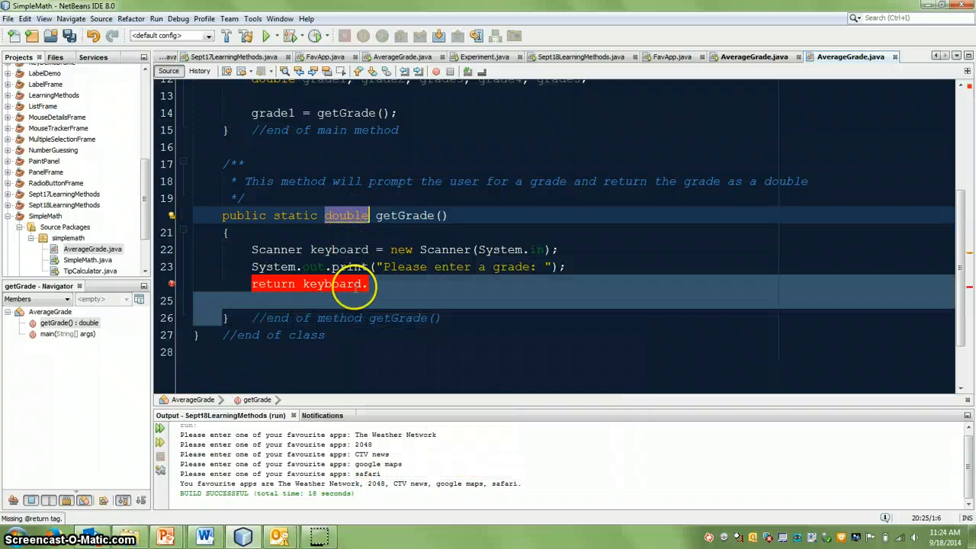
pyautogui.write('.')
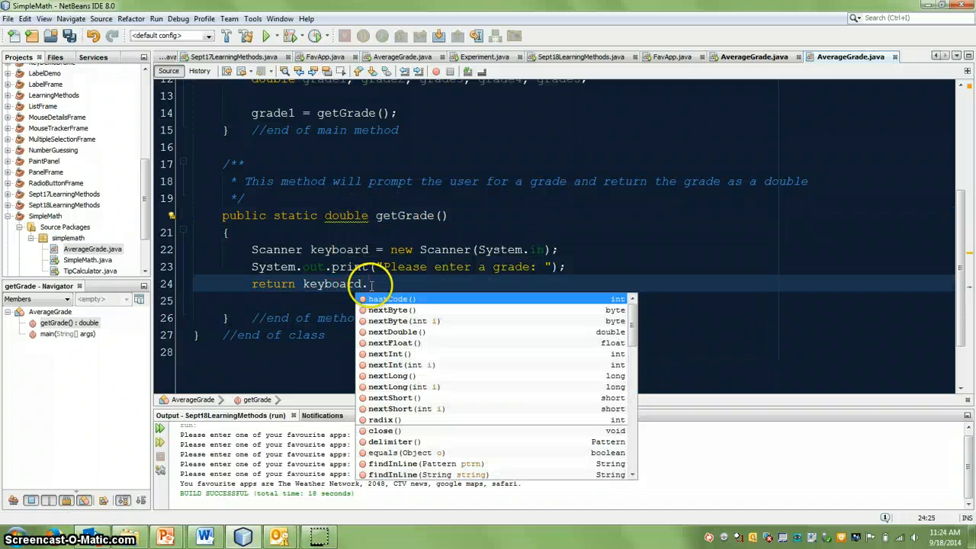
pyautogui.moveTo(480, 308)
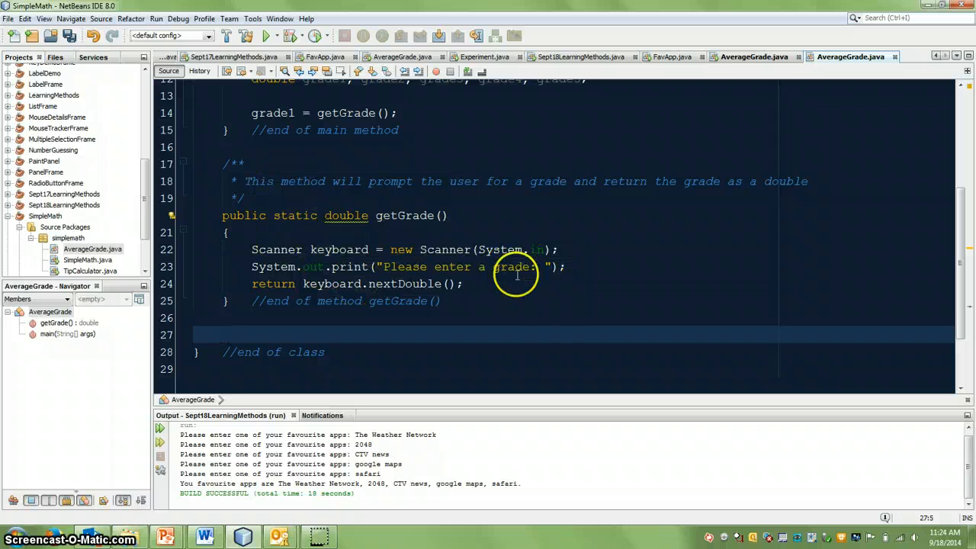
pyautogui.scroll(3)
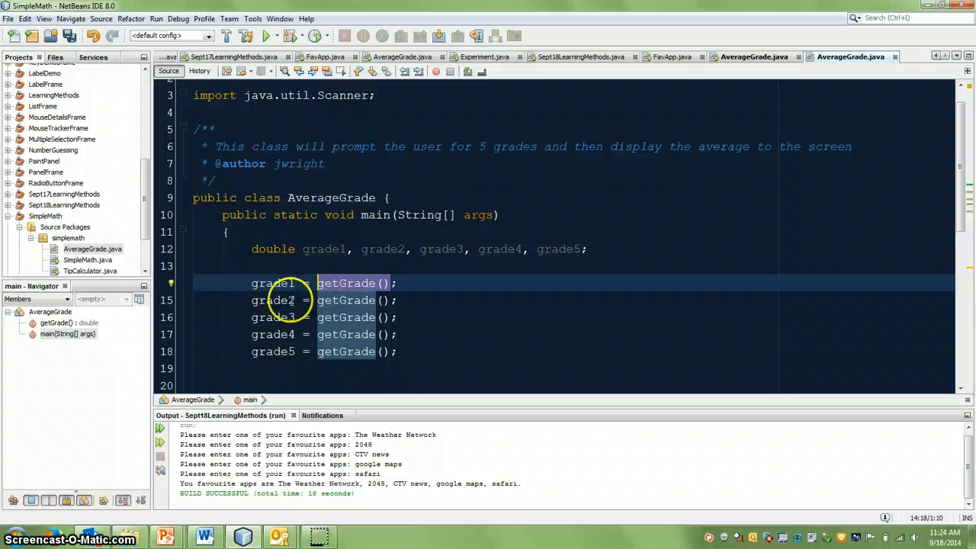
# Move the cursor to the blank line below the five grade assignments in main
pyautogui.click(433, 367)
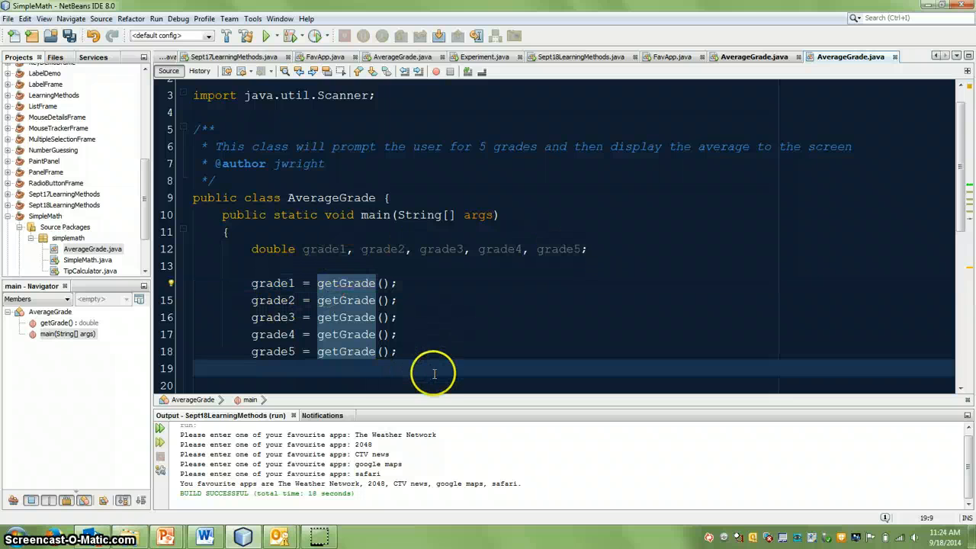
pyautogui.scroll(-3)
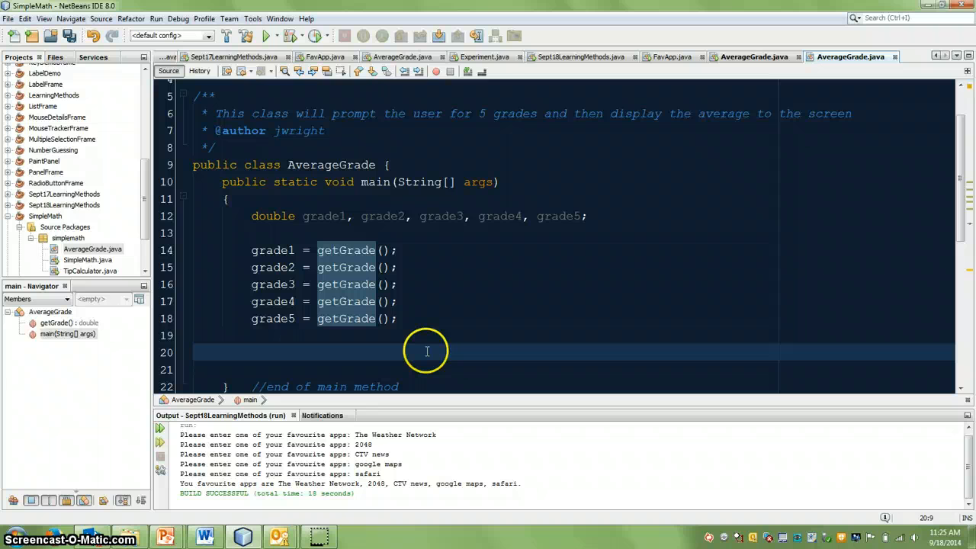
# Add System.out.printf("The average grade is %.1f") below the grade assignments
pyautogui.write('System.o')
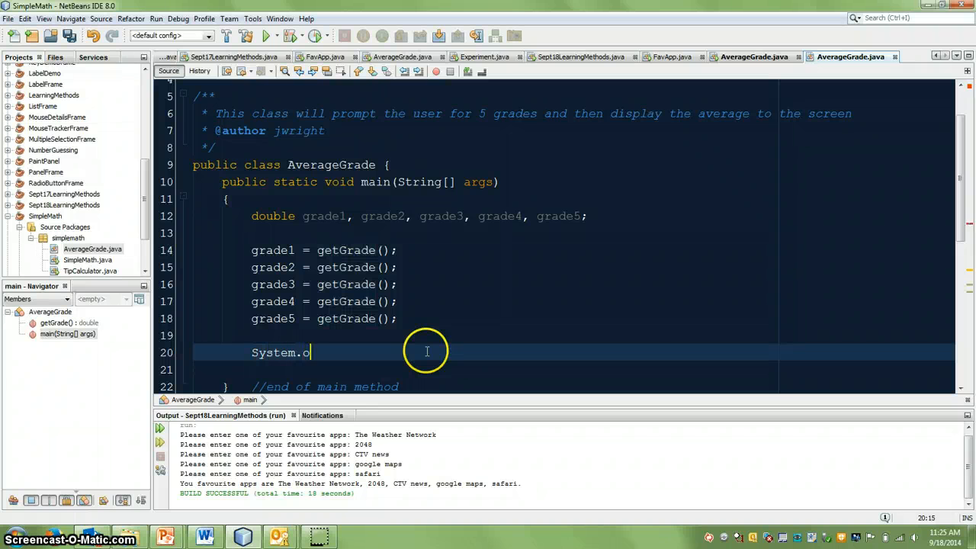
pyautogui.write('ut.print()')
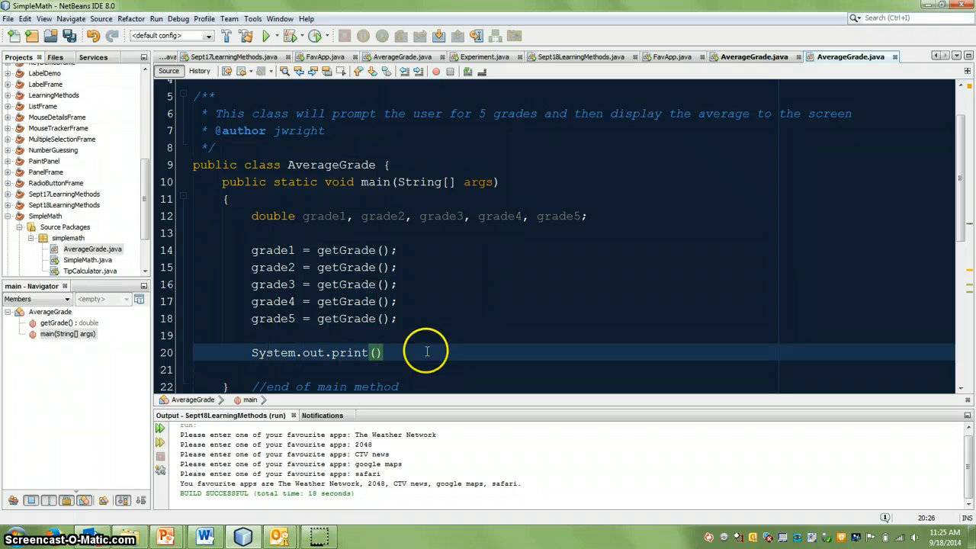
pyautogui.write('f')
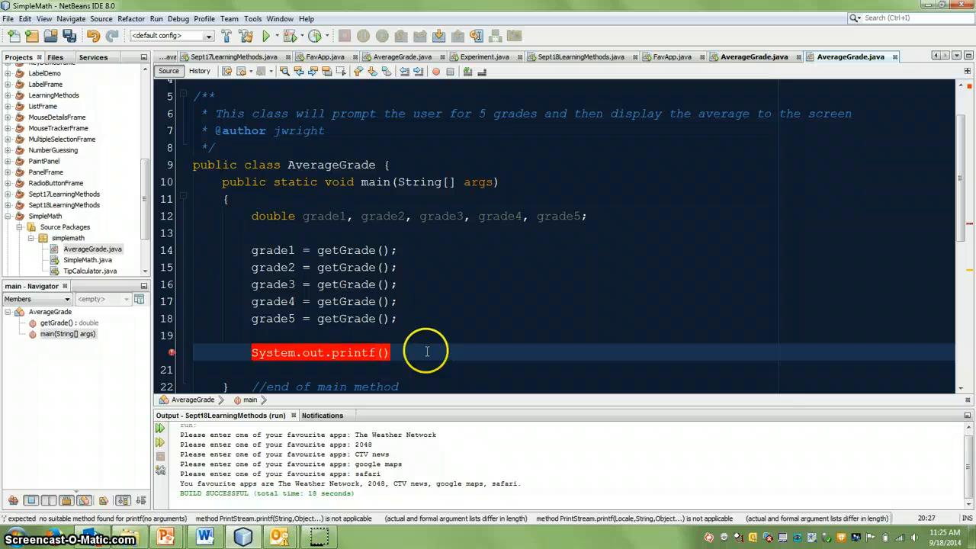
pyautogui.write('"The average grade is')
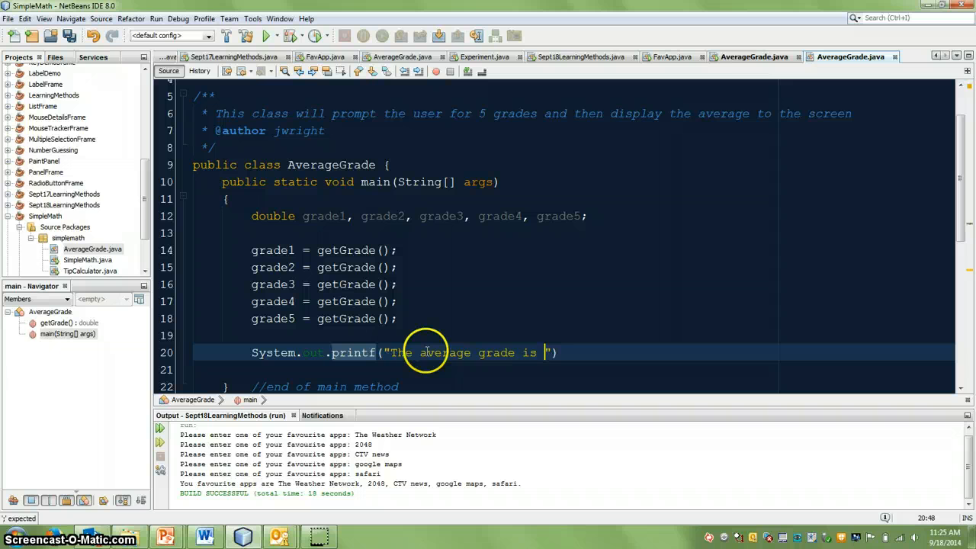
pyautogui.write('%.1f')
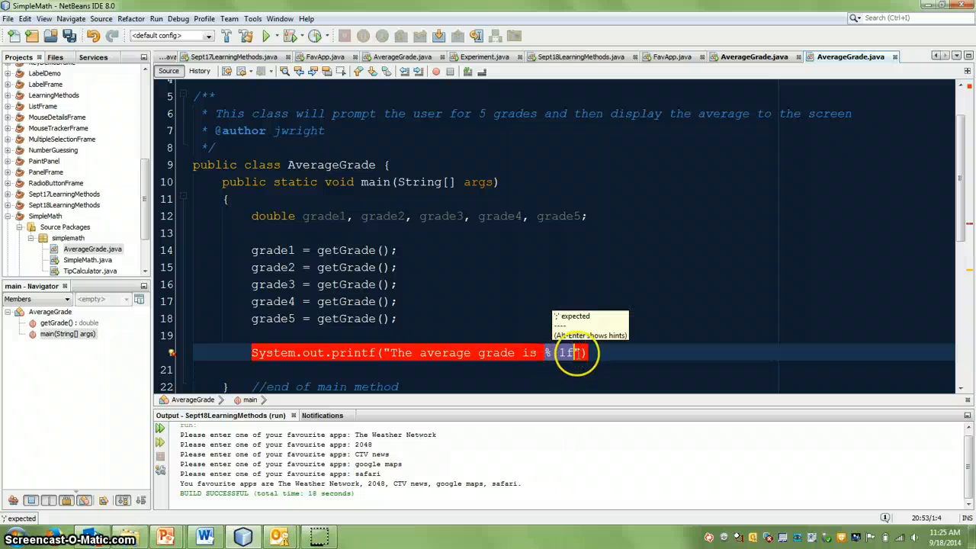
pyautogui.moveTo(549, 356)
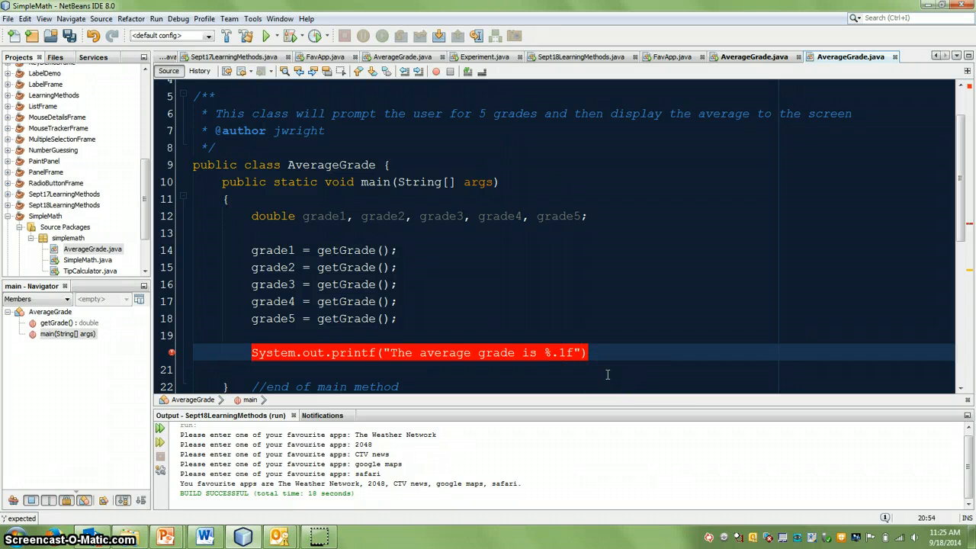
# Pass getAverage(grade1,grade2,grade3,grade4,grade5) as the printf's second argument
pyautogui.write(',)')
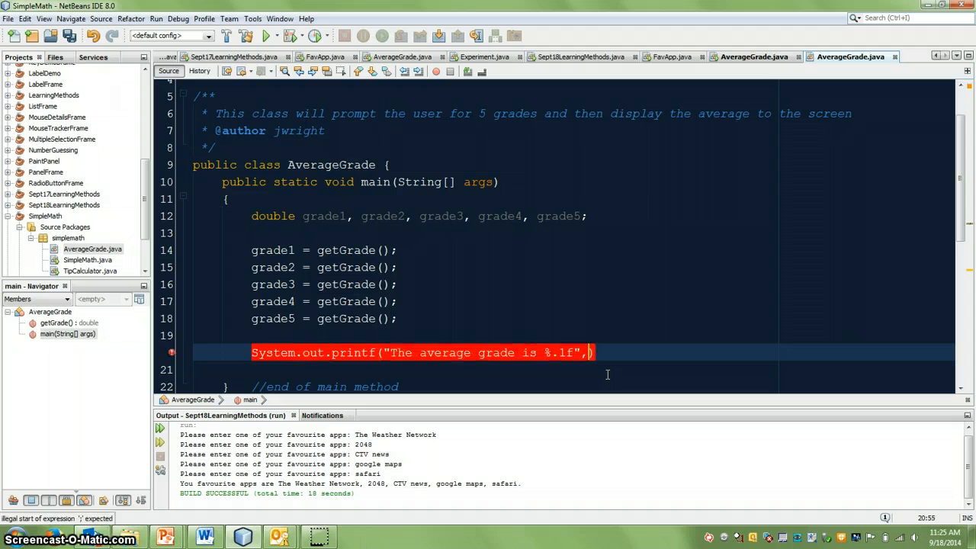
pyautogui.write('get')
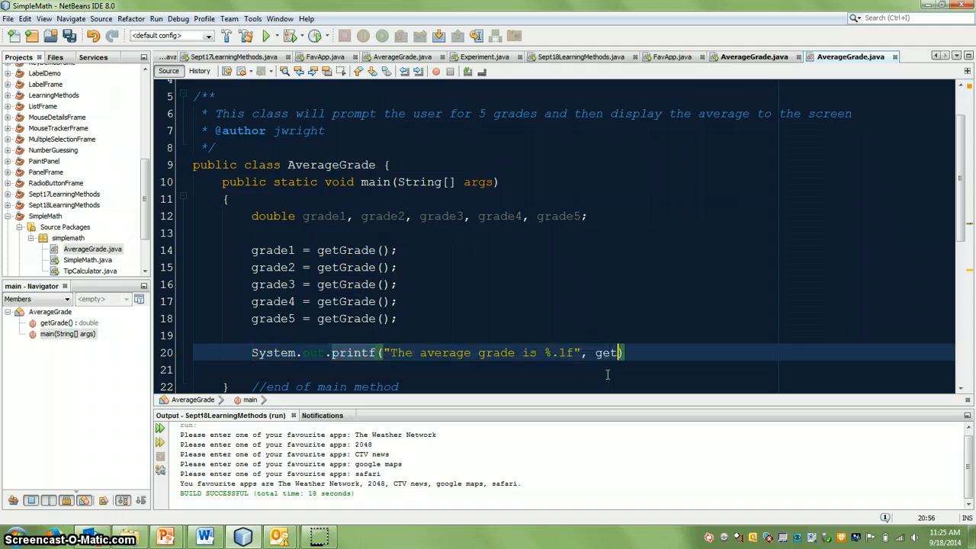
pyautogui.write('Average()')
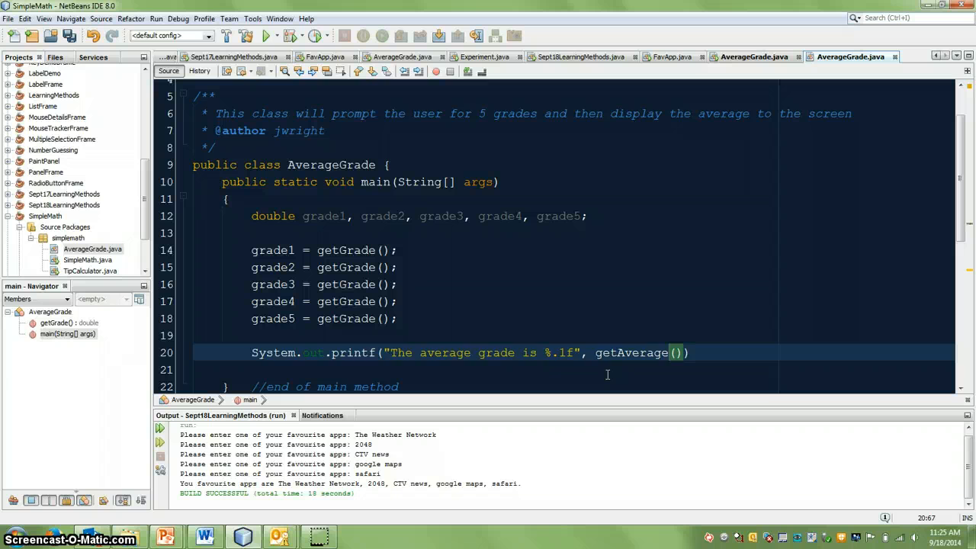
pyautogui.write('grade1,')
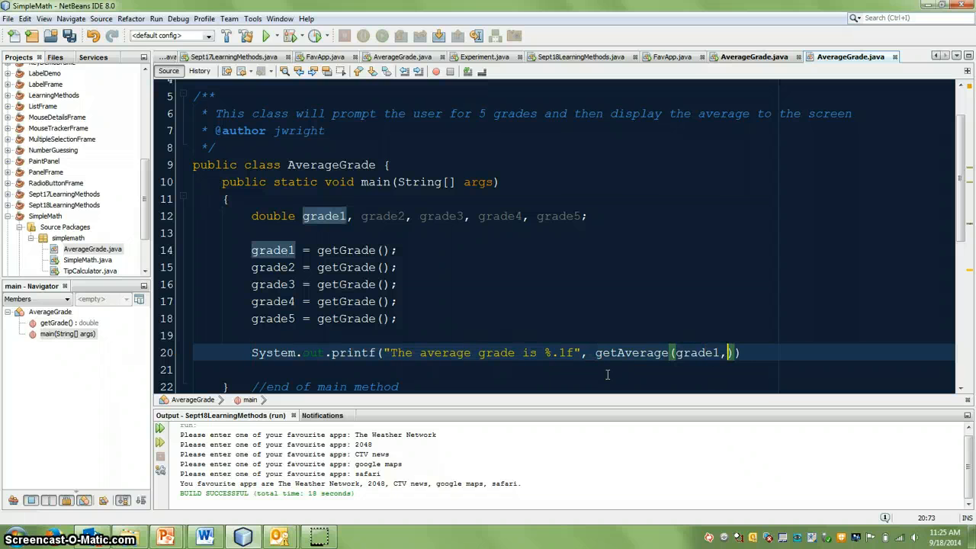
pyautogui.write('grade2,')
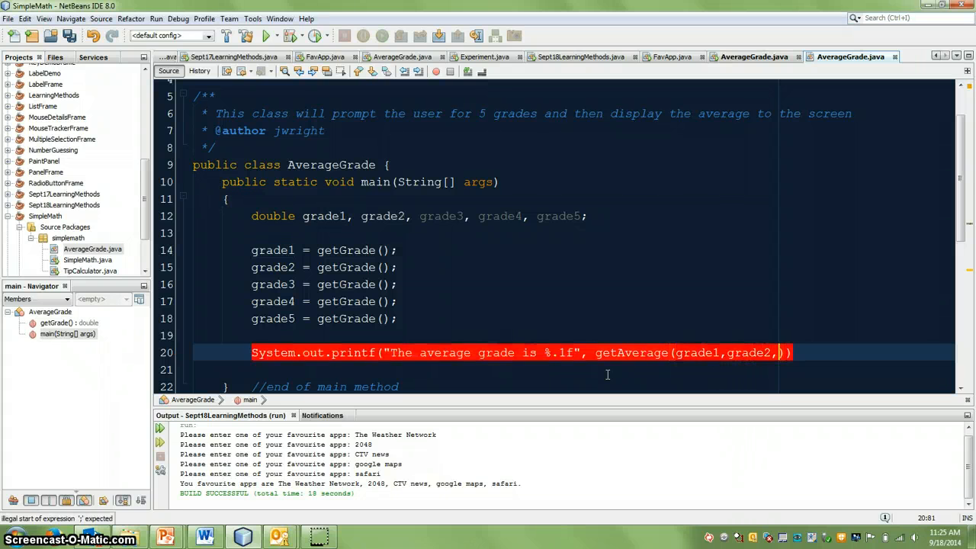
pyautogui.write('grade3,grade4,grade5')
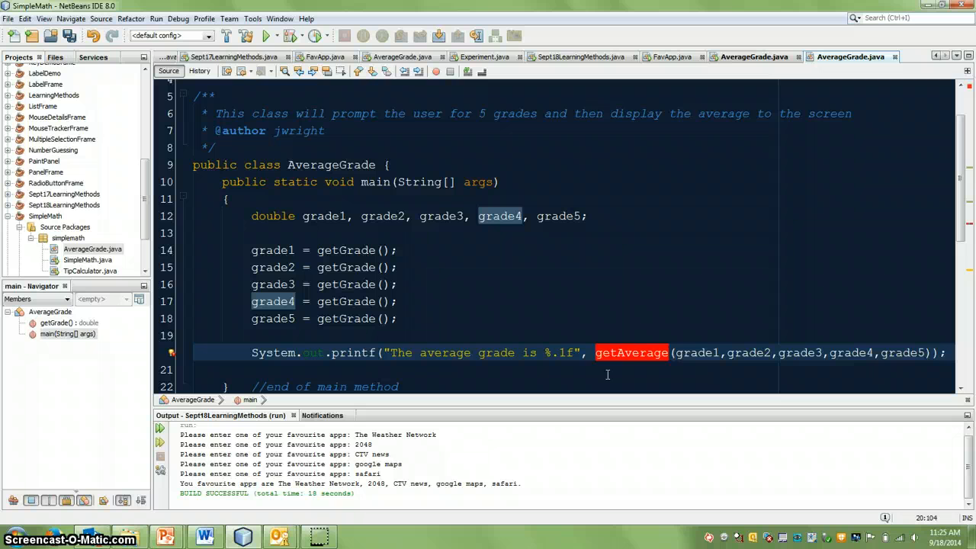
pyautogui.moveTo(607, 352)
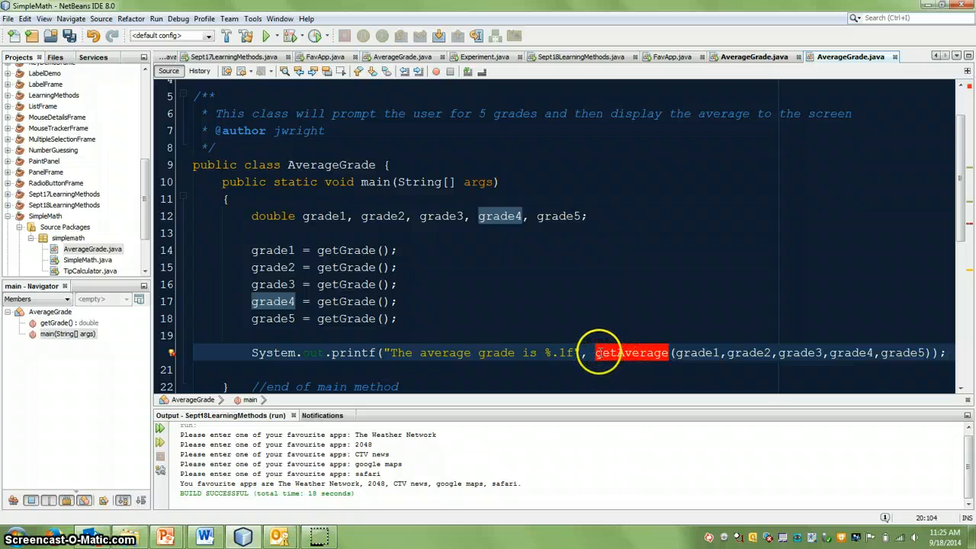
pyautogui.moveTo(598, 352)
pyautogui.write('/**')
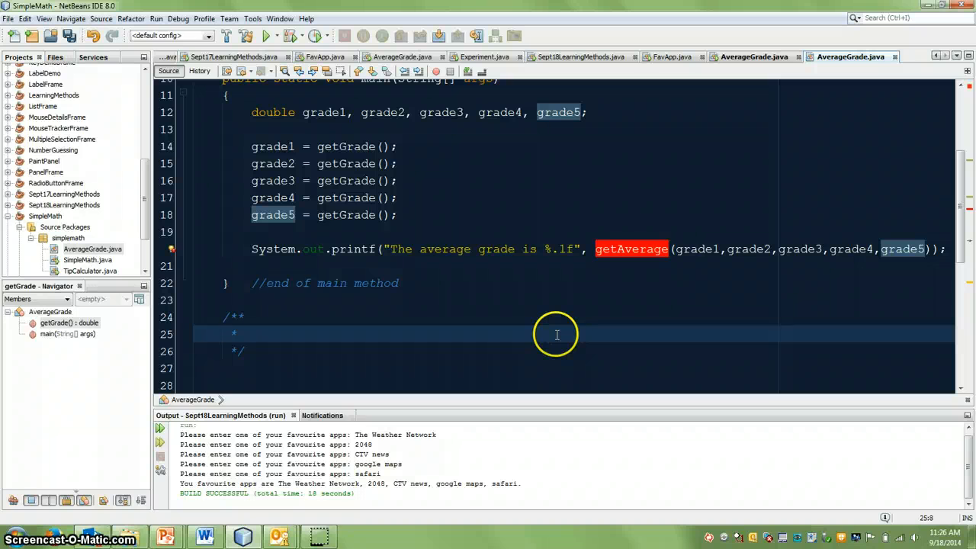
# Write the doc comment: takes 5 grades as doubles and returns the average as a double
pyautogui.write('This method will')
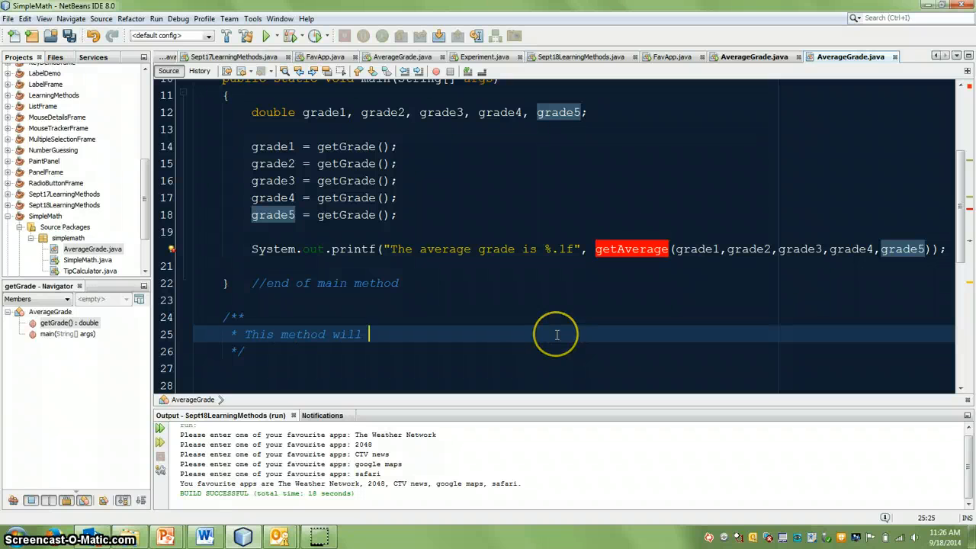
pyautogui.write('ta')
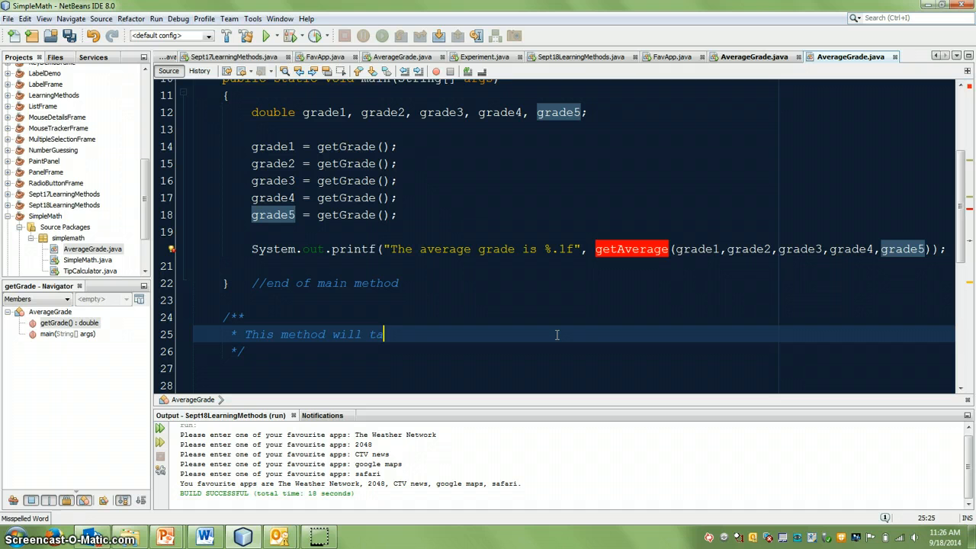
pyautogui.write('ke 5 grades as double')
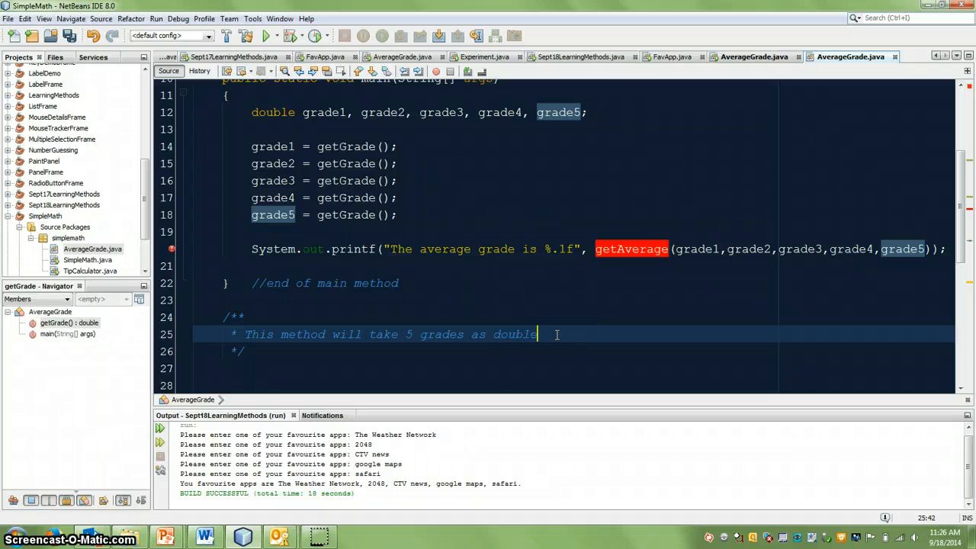
pyautogui.write('s and return the')
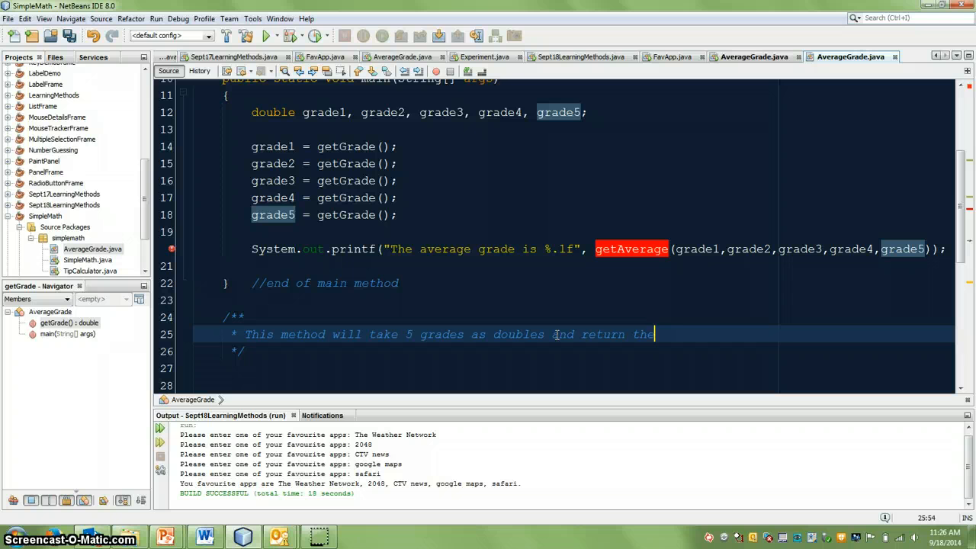
pyautogui.press('BackSpace')
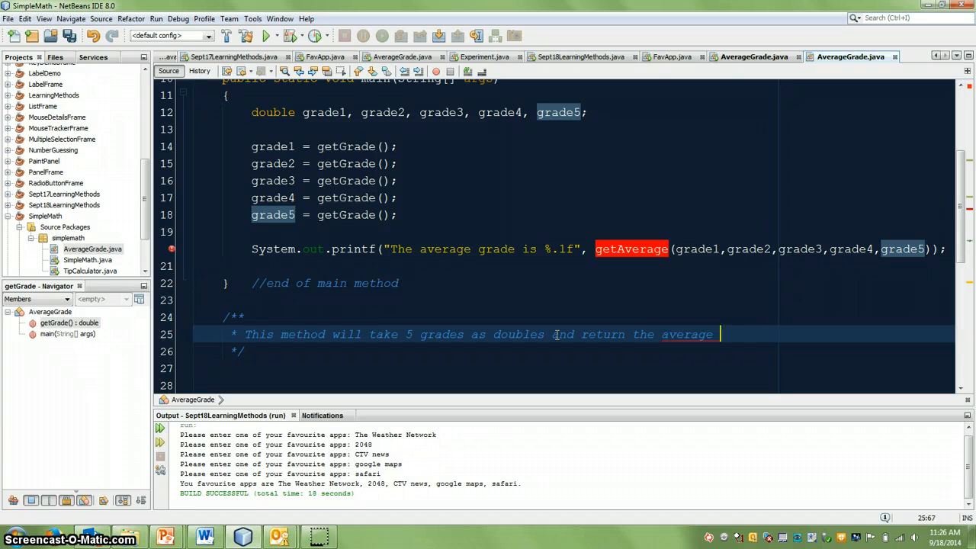
pyautogui.write('as a double')
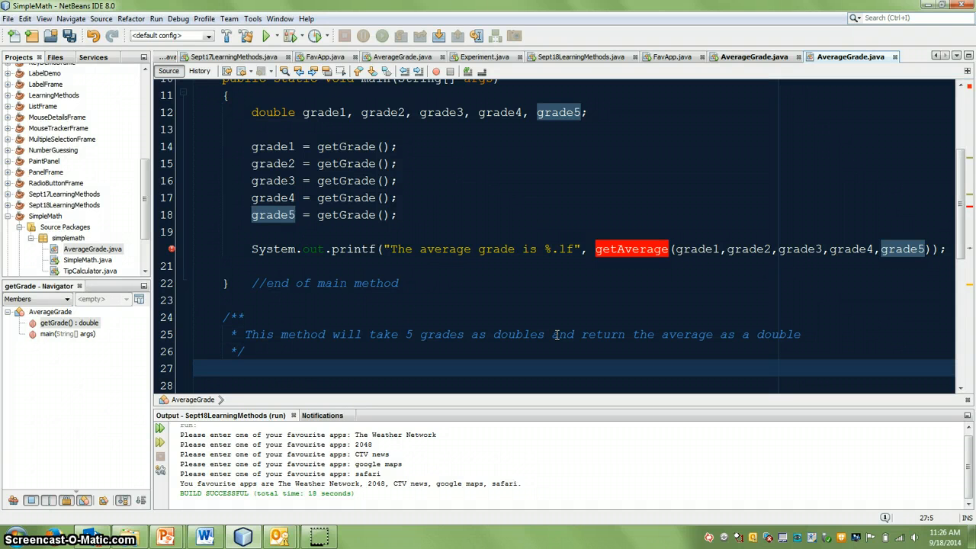
# Declare the header public static double getAverage below main
pyautogui.write('pub')
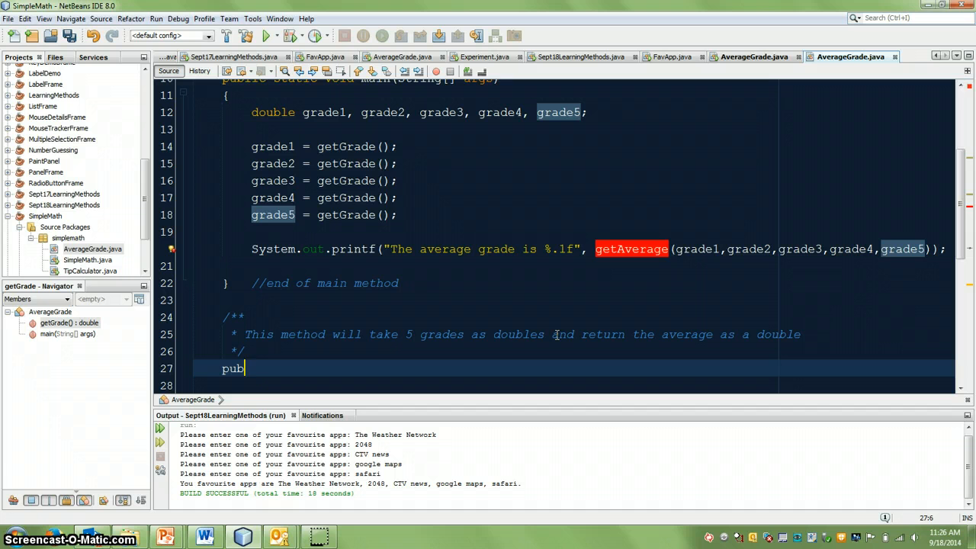
pyautogui.write('lic stat')
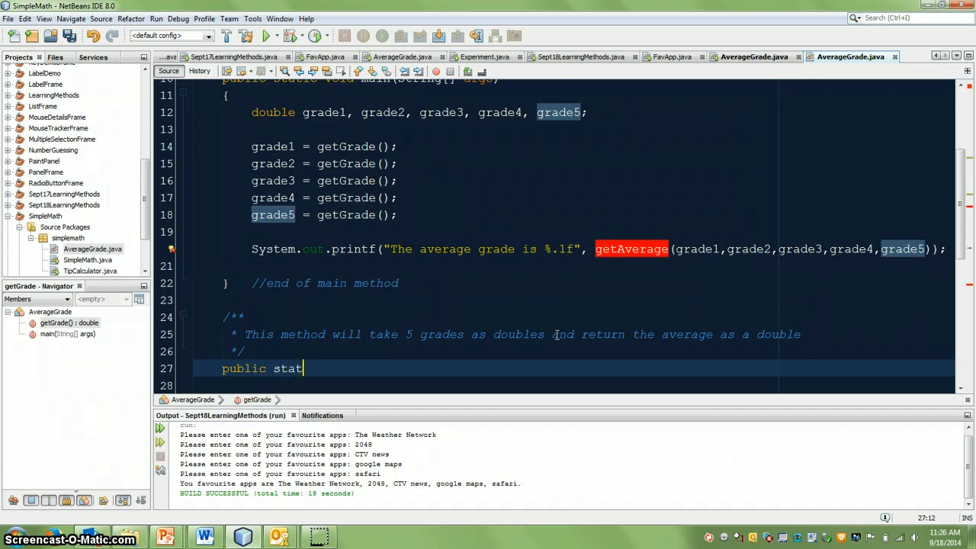
pyautogui.write('ic dou')
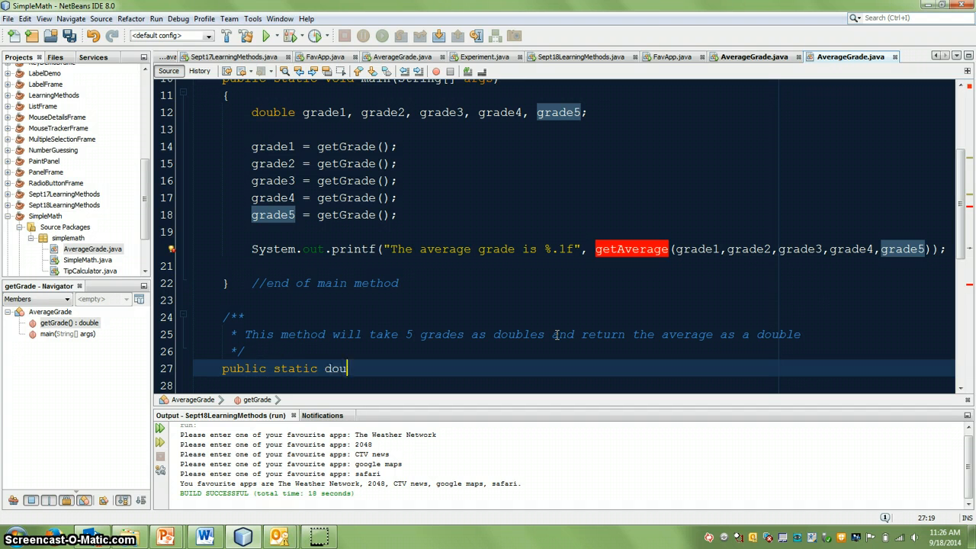
pyautogui.write('ble')
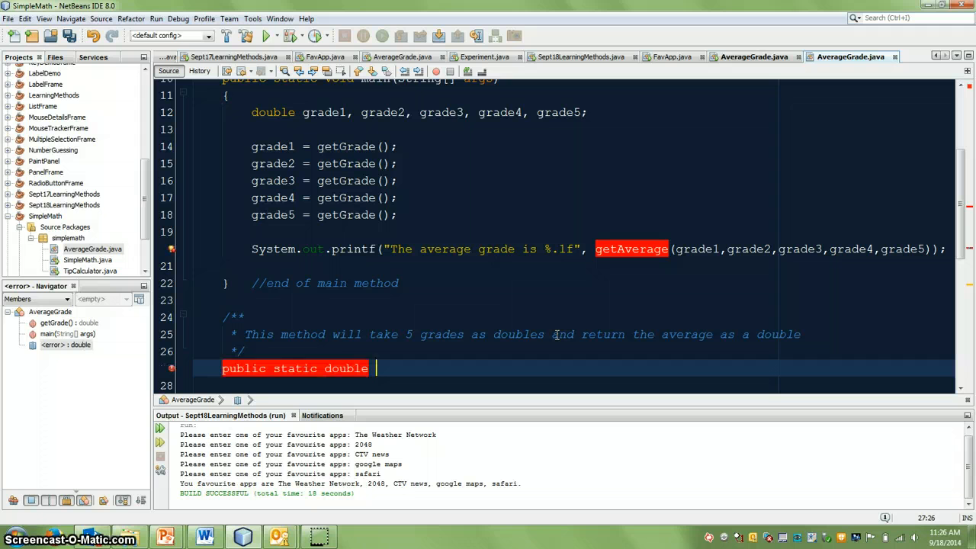
pyautogui.write('get')
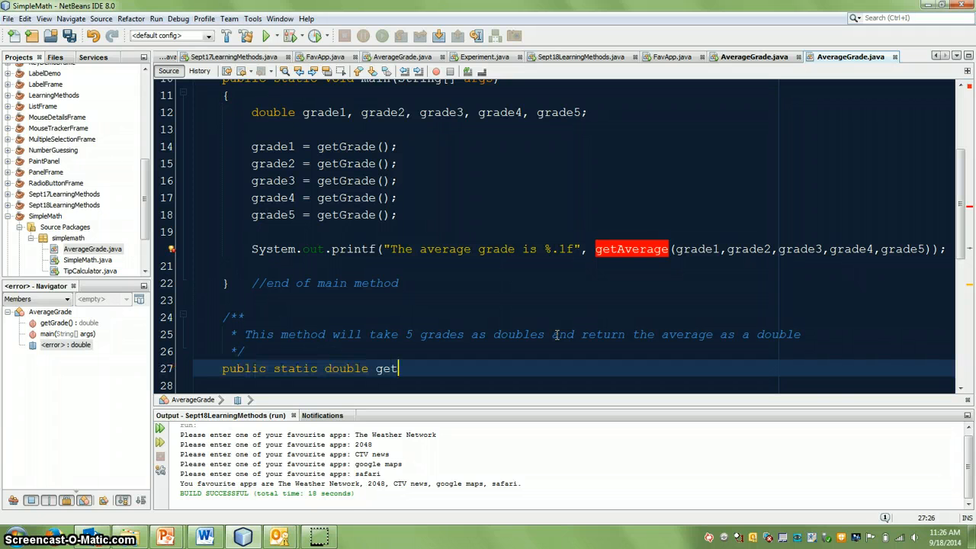
pyautogui.write('Average')
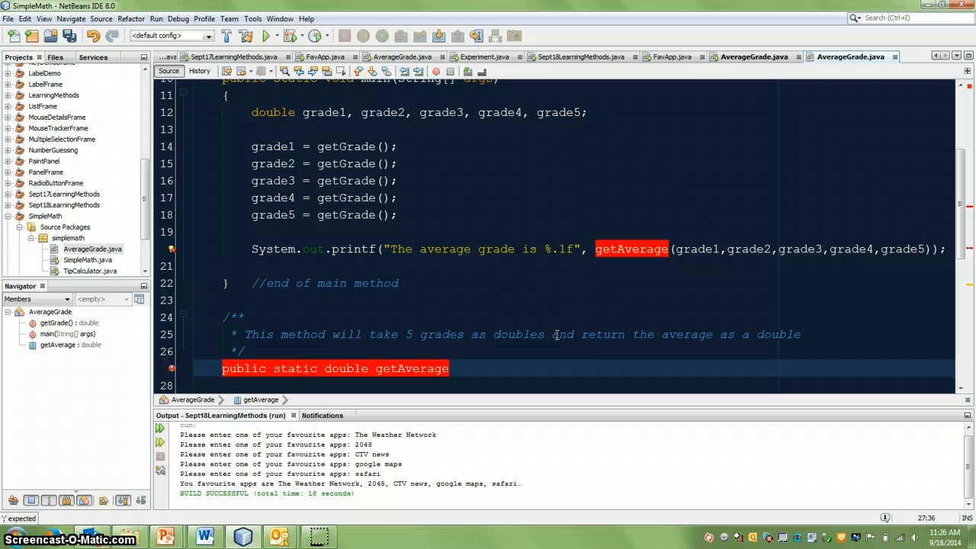
pyautogui.moveTo(643, 249)
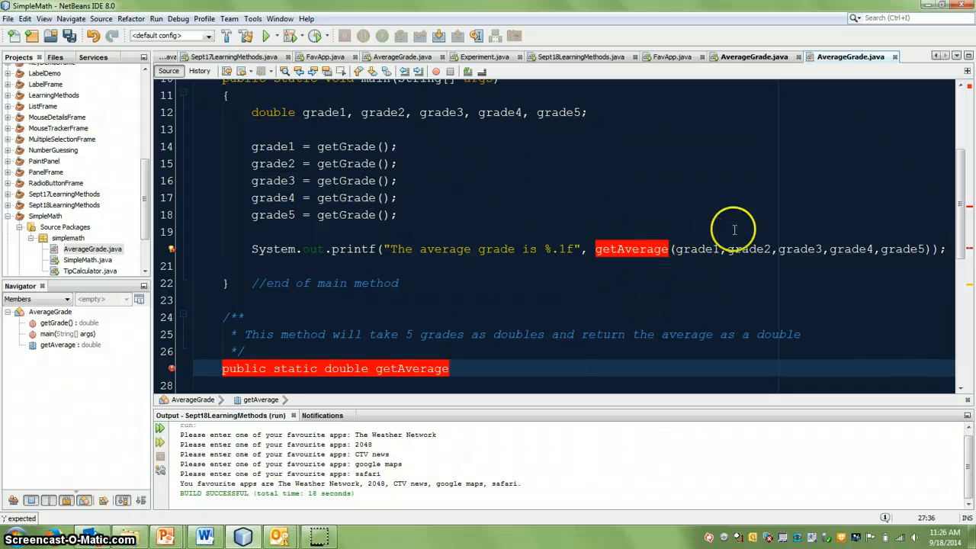
pyautogui.moveTo(582, 351)
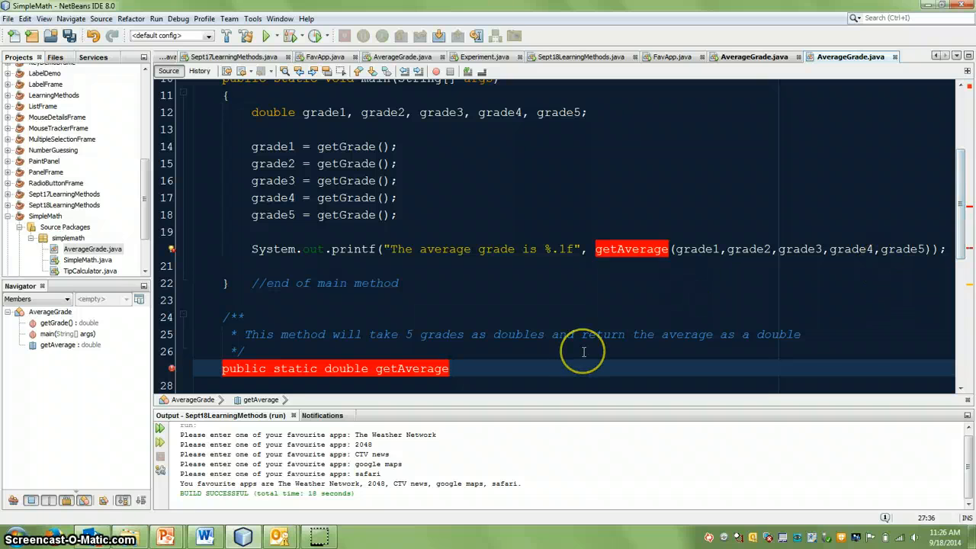
# Add parameters double g1 through g5, empty braces and an end-of-method getAverage comment
pyautogui.write('(d')
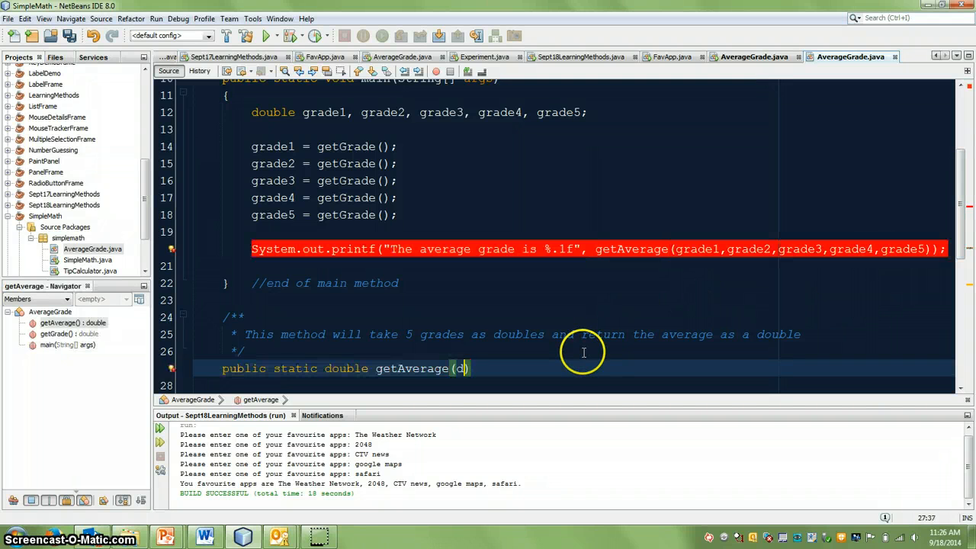
pyautogui.write('double g1, double g2, double g3,')
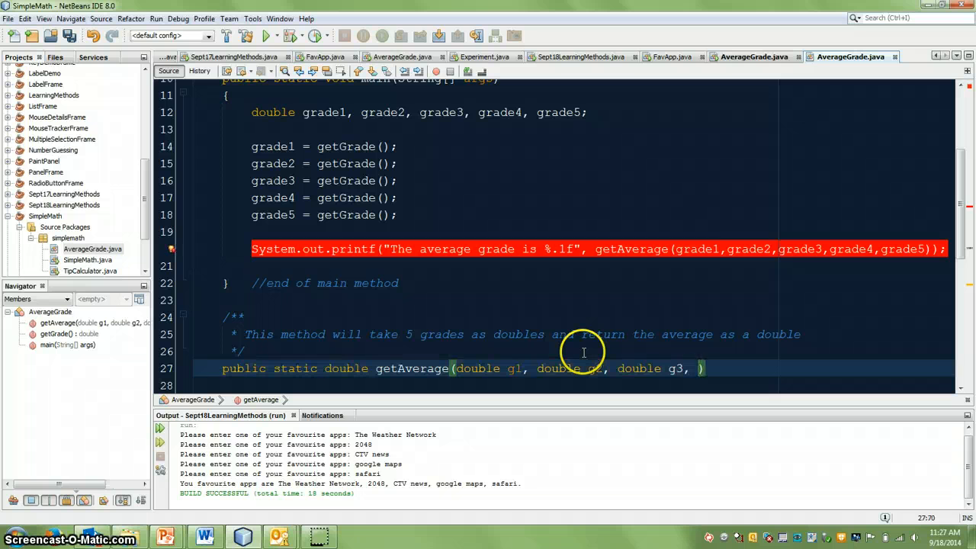
pyautogui.write('double g4, double g5')
pyautogui.click(567, 384)
pyautogui.write('{')
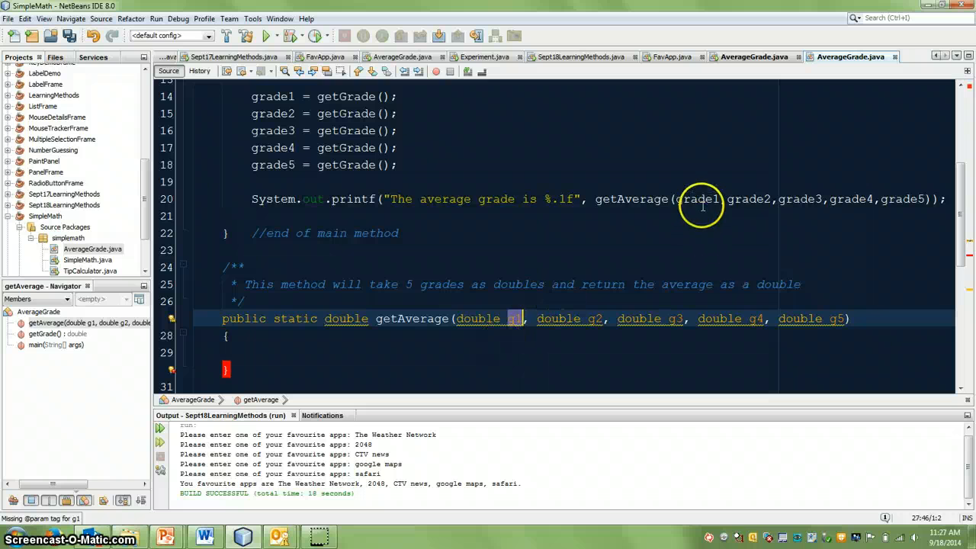
pyautogui.moveTo(389, 354)
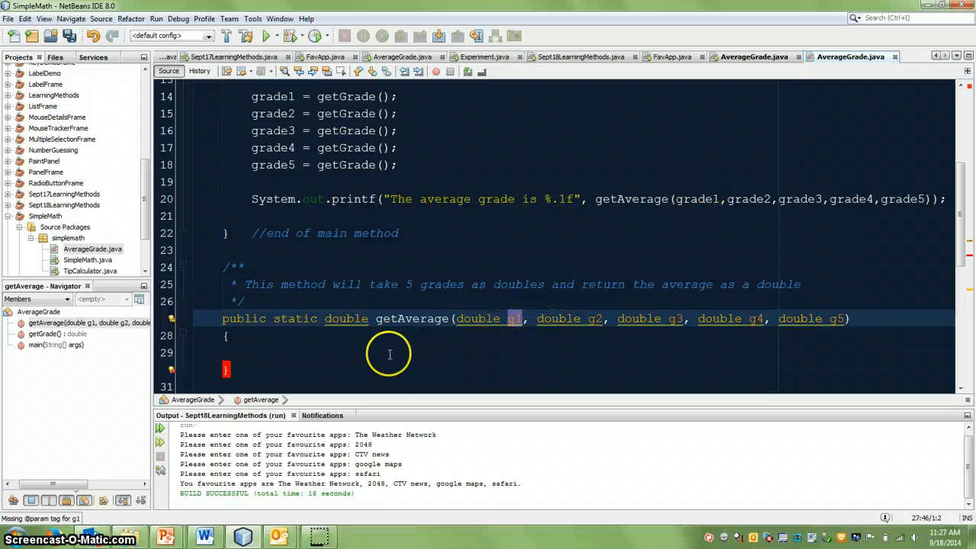
pyautogui.write('//end of')
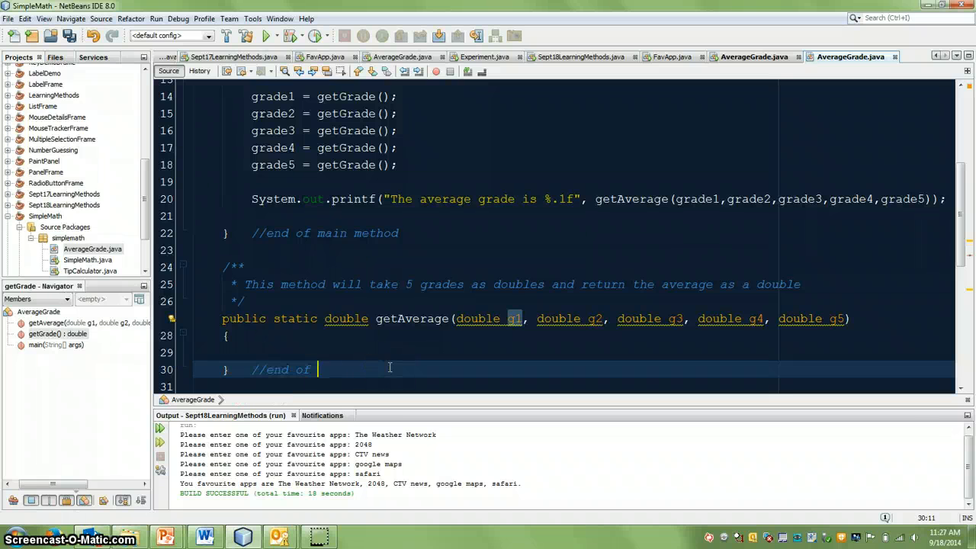
pyautogui.write('method get')
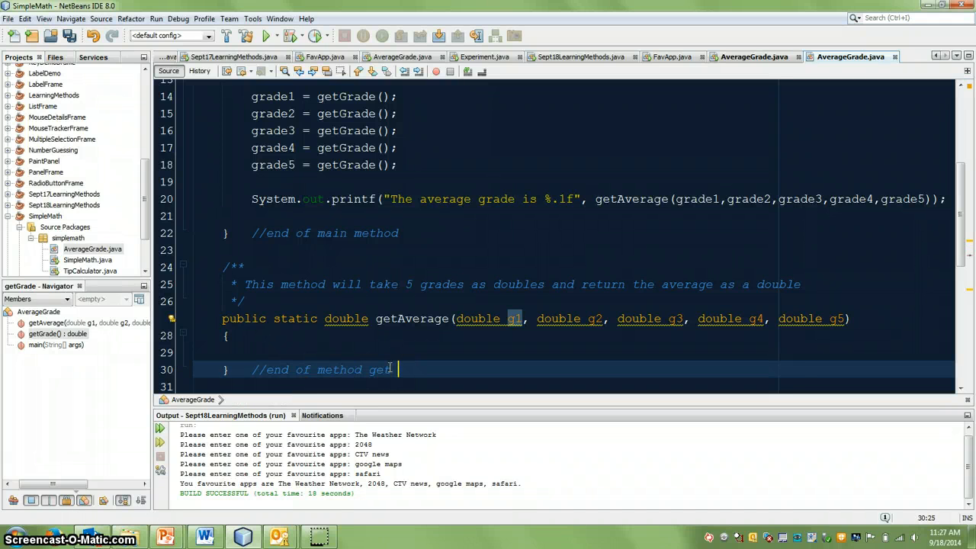
pyautogui.scroll(3)
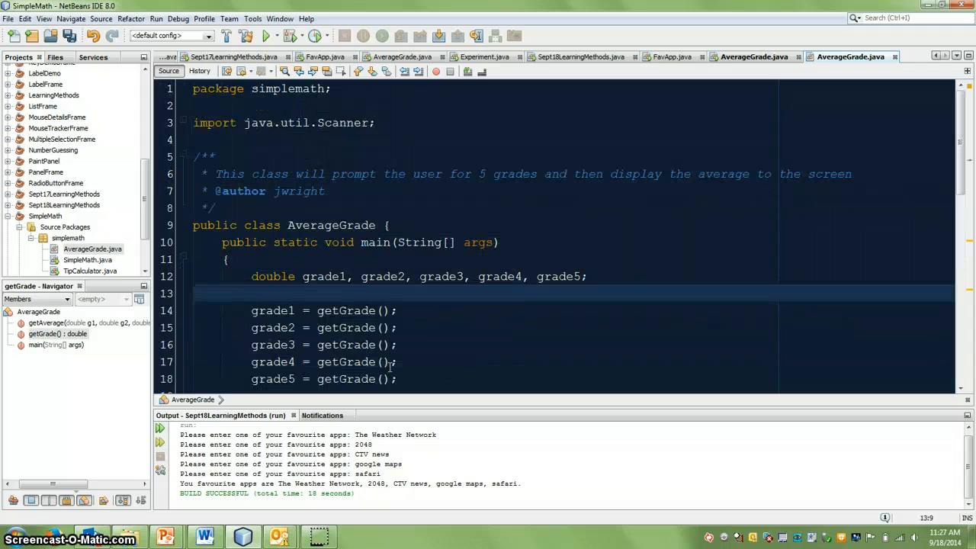
pyautogui.scroll(-3)
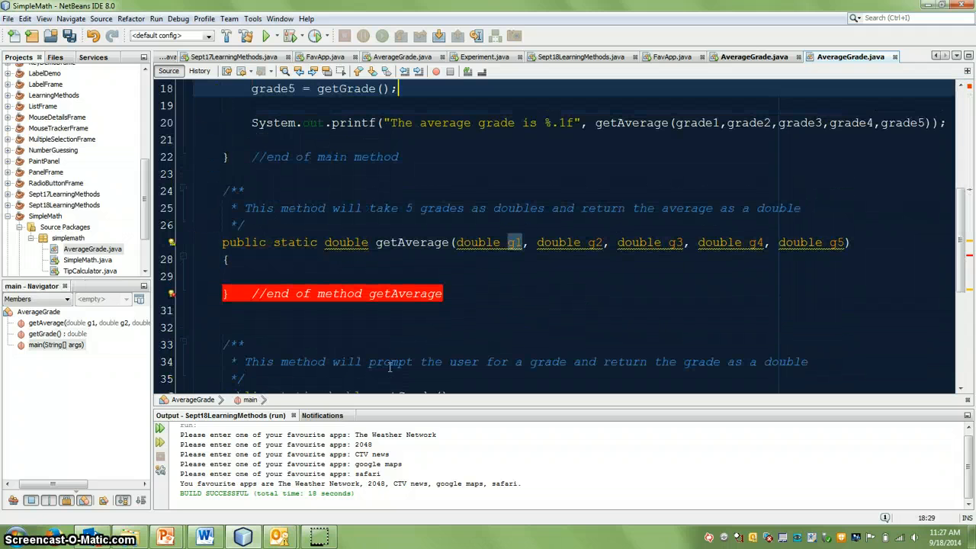
# Make getAverage return (g1+g2+g3+g4+g5)/5;
pyautogui.write('return (')
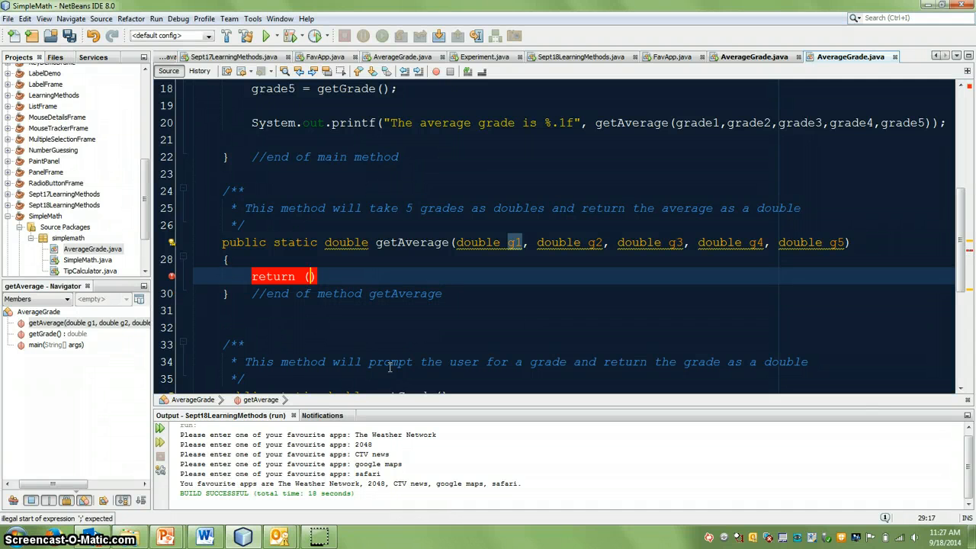
pyautogui.write('g1+g2+')
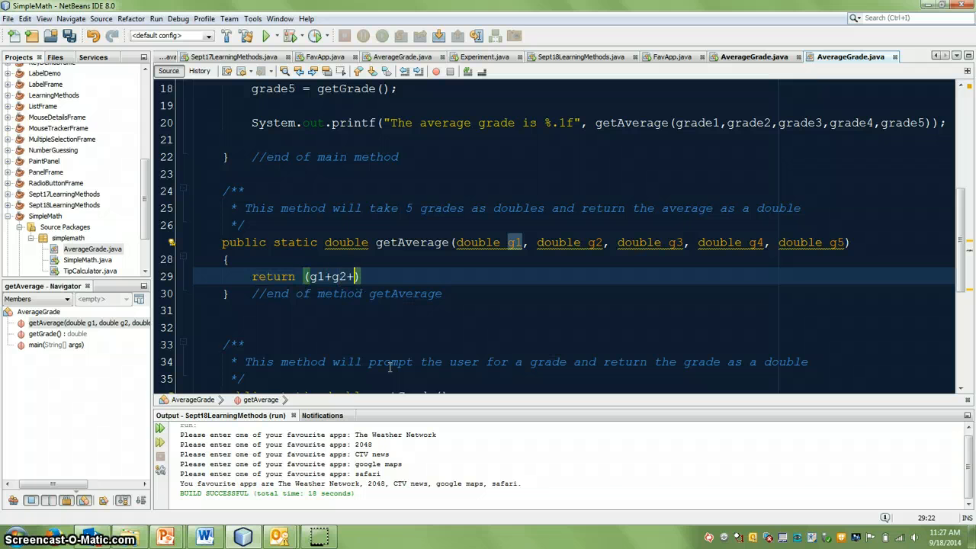
pyautogui.write('g3+g4+g')
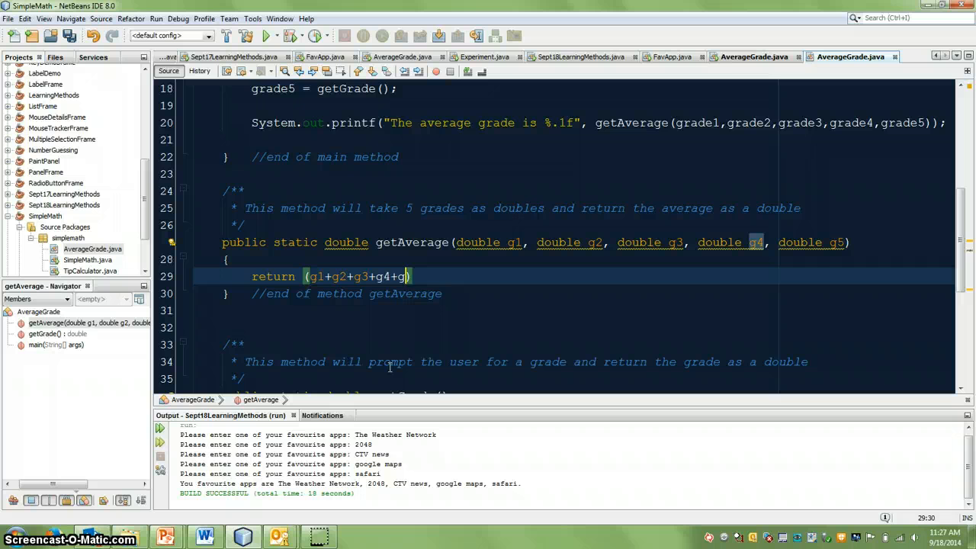
pyautogui.write('5)/5')
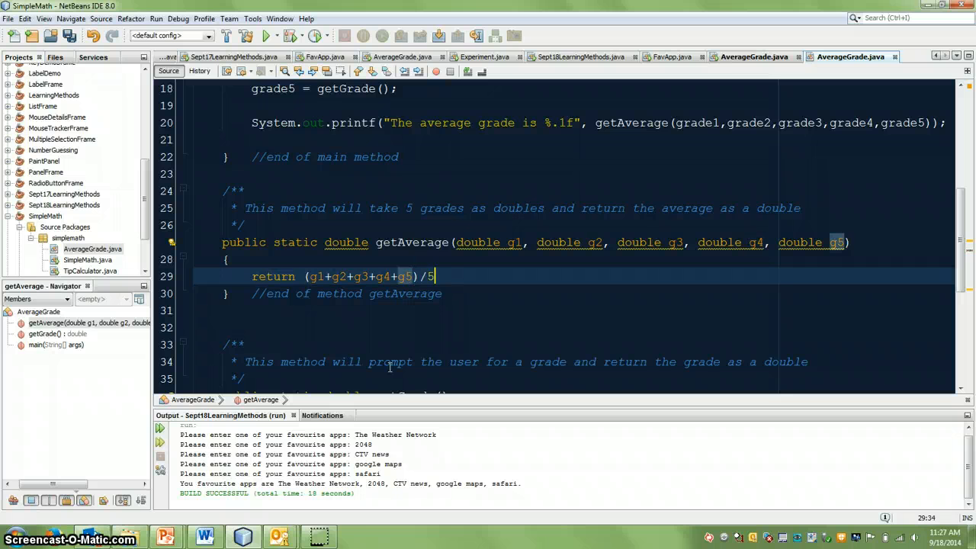
pyautogui.write(';')
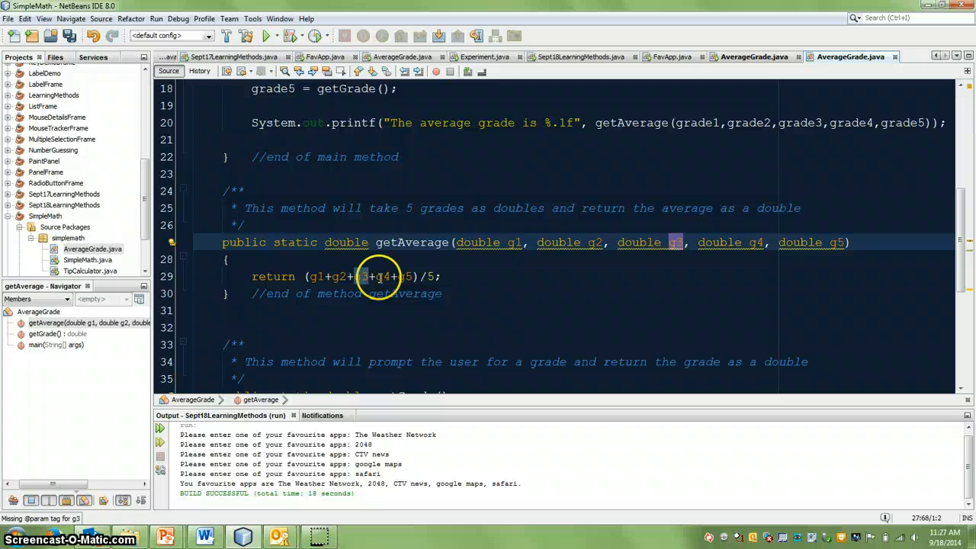
pyautogui.moveTo(420, 276)
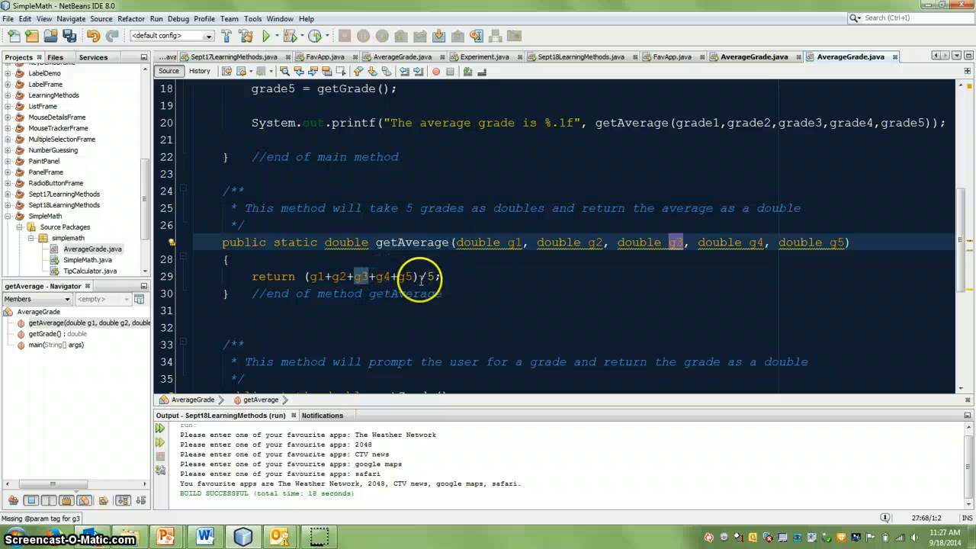
pyautogui.moveTo(430, 315)
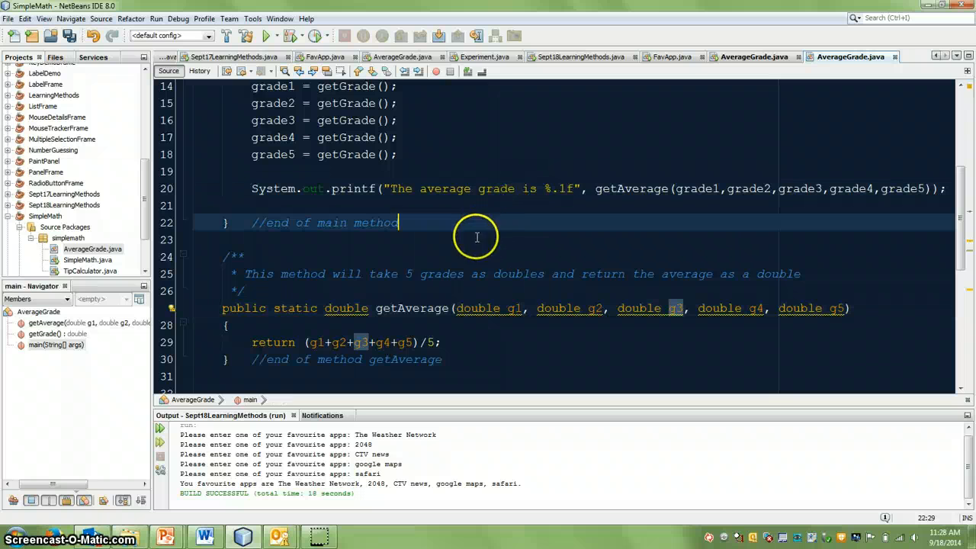
# Run the program and enter grades 100, 99, 98, 96, 95, printing average 97.6
pyautogui.click(266, 37)
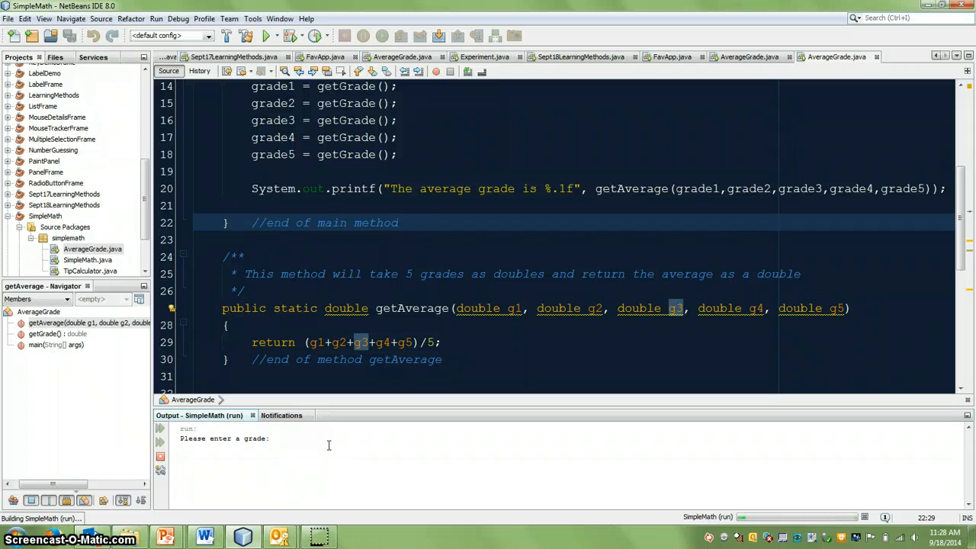
pyautogui.write('100')
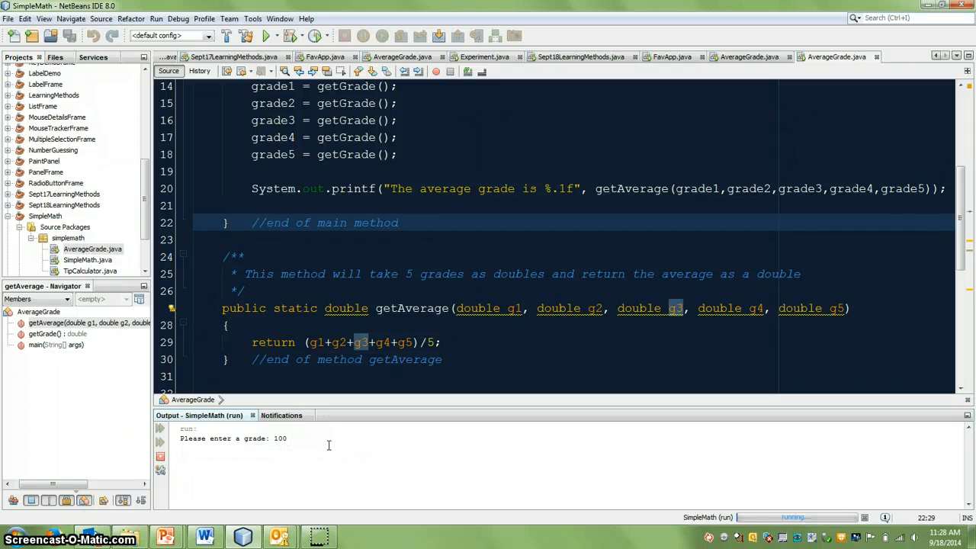
pyautogui.write('9')
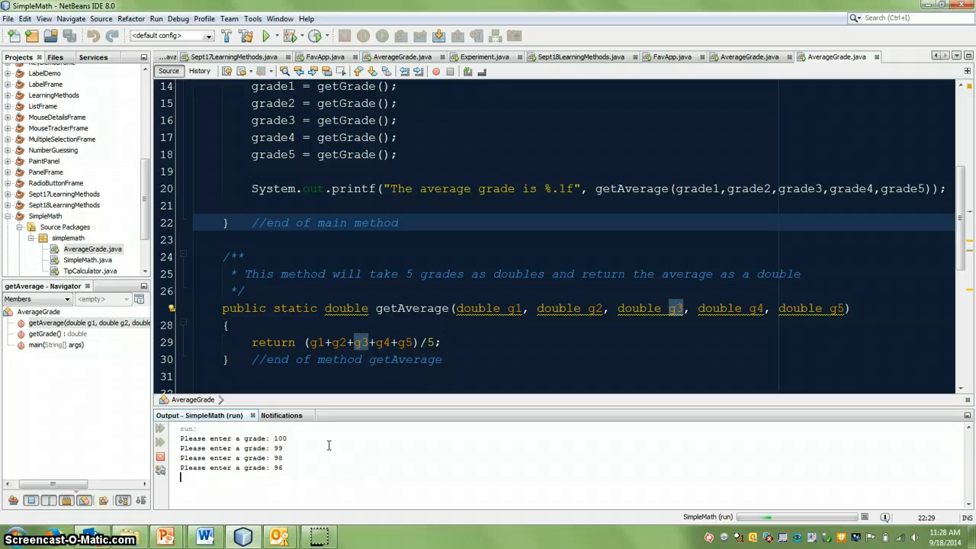
pyautogui.write('95')
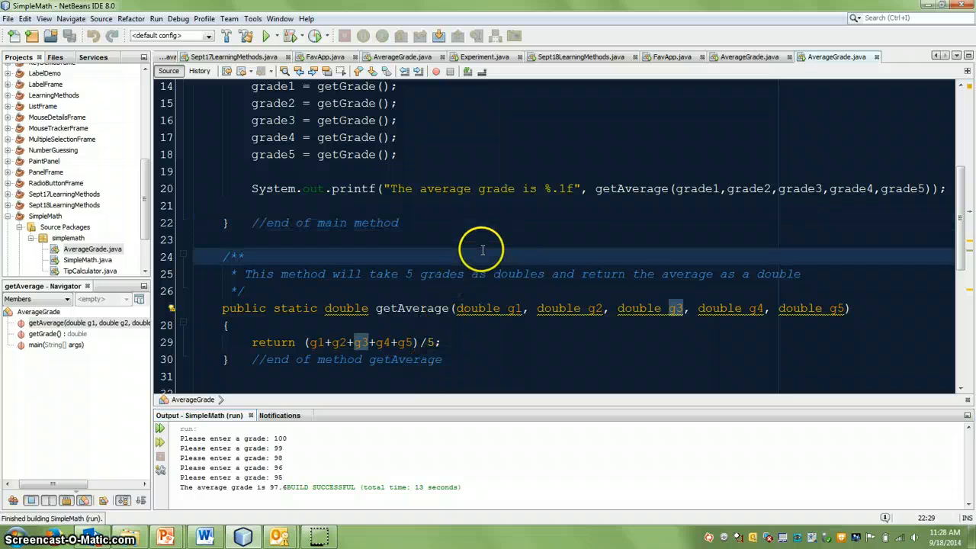
pyautogui.scroll(3)
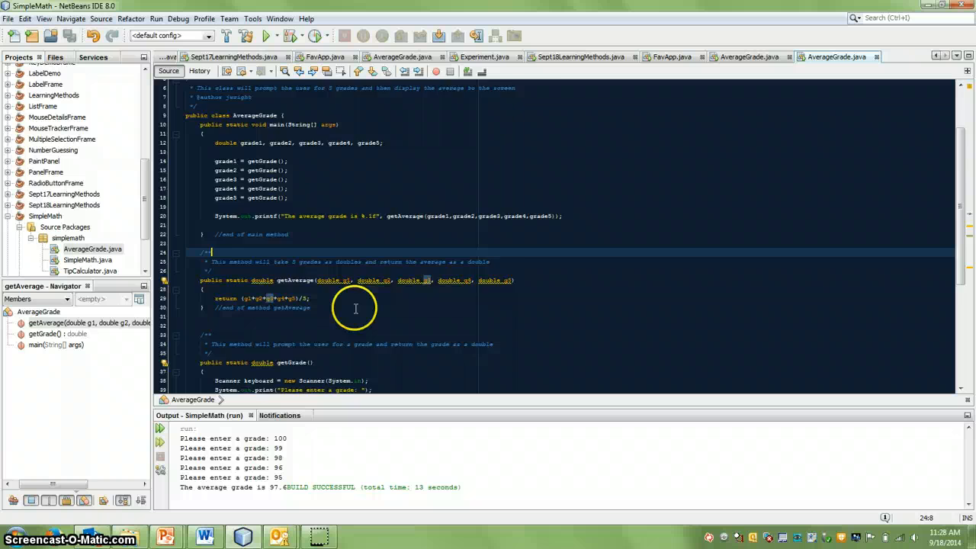
pyautogui.scroll(-3)
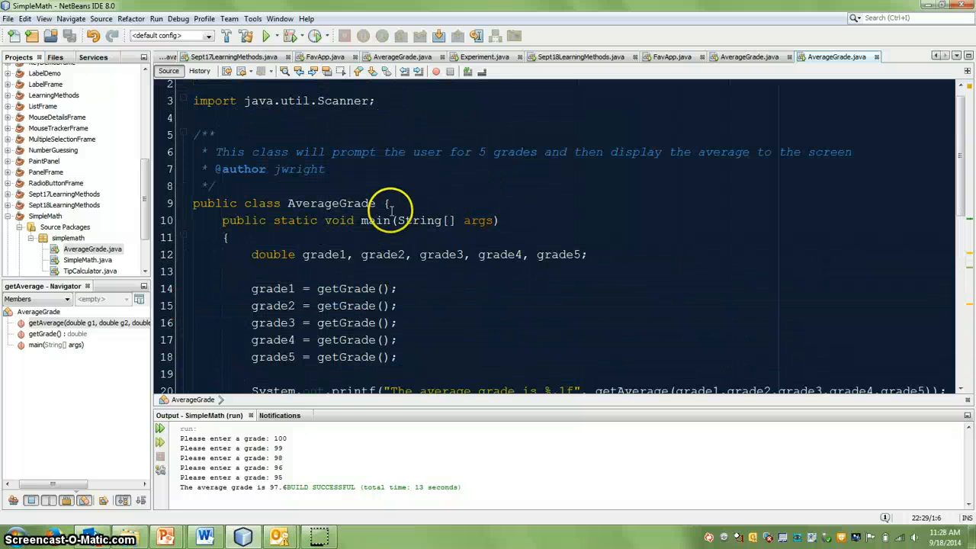
pyautogui.click(387, 202)
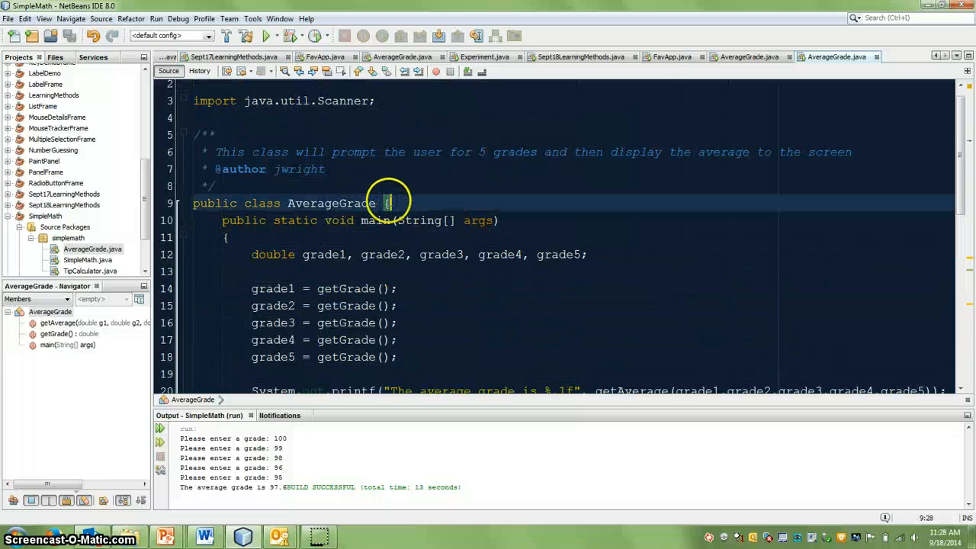
pyautogui.scroll(-3)
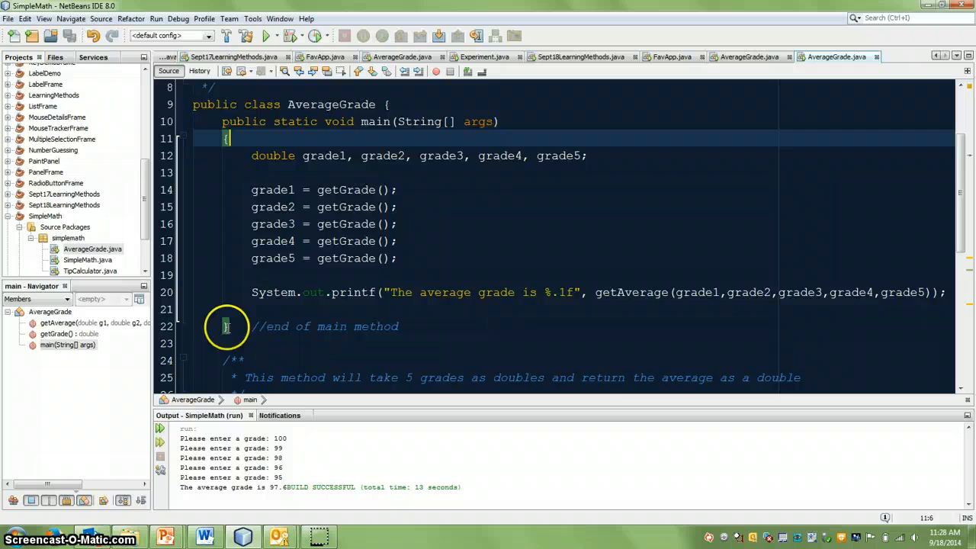
pyautogui.scroll(-3)
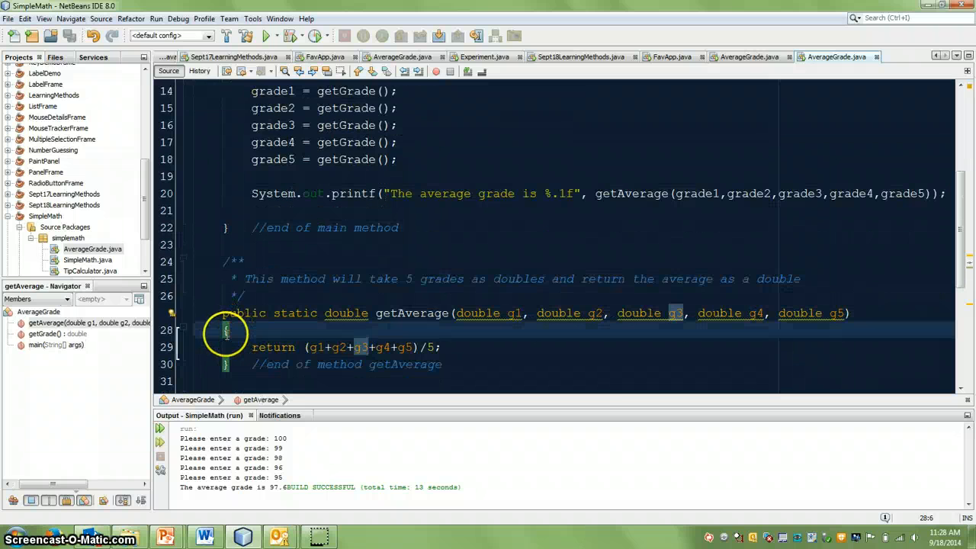
pyautogui.scroll(-3)
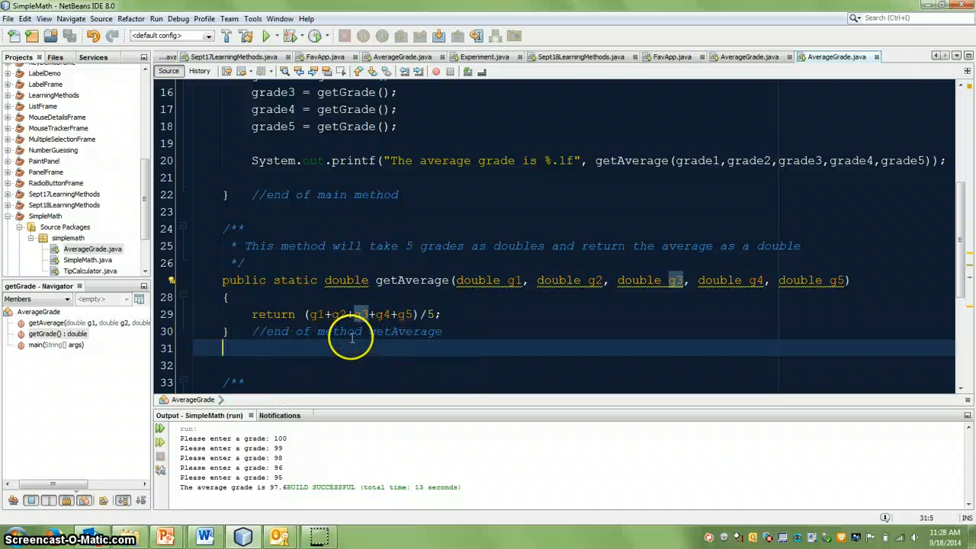
pyautogui.scroll(-3)
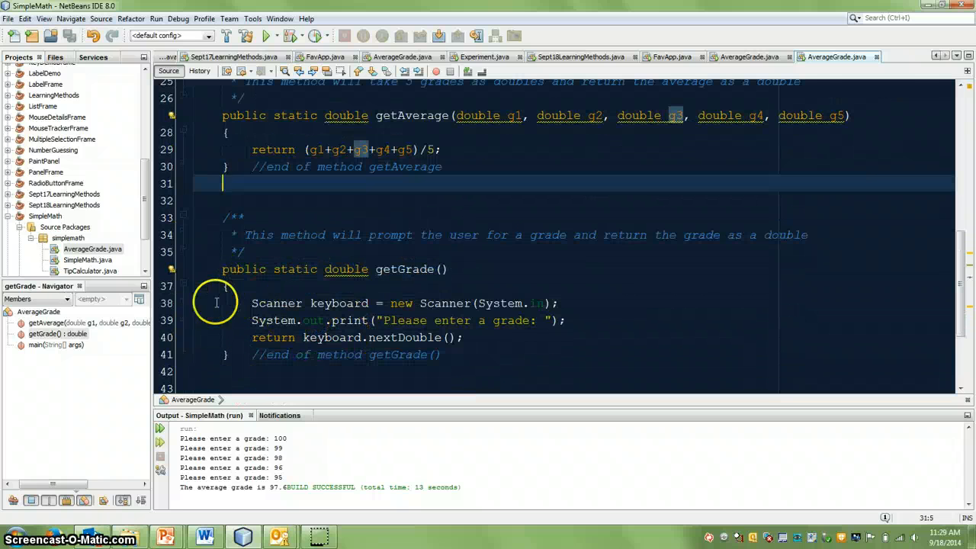
pyautogui.scroll(-3)
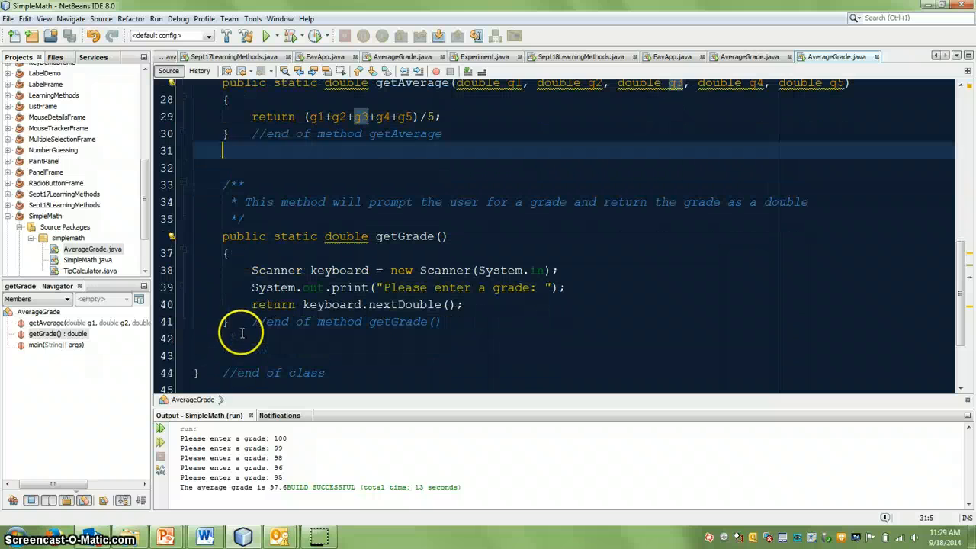
pyautogui.click(354, 354)
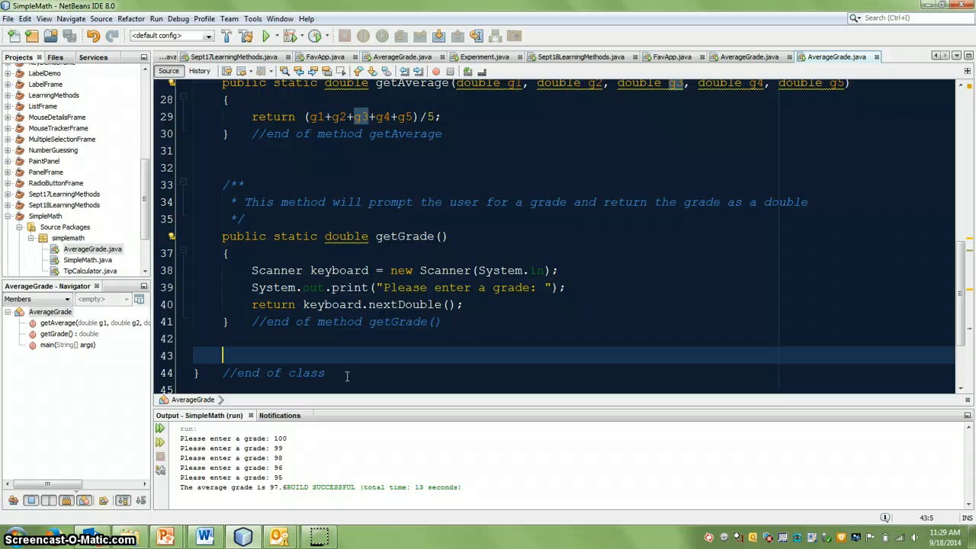
pyautogui.scroll(3)
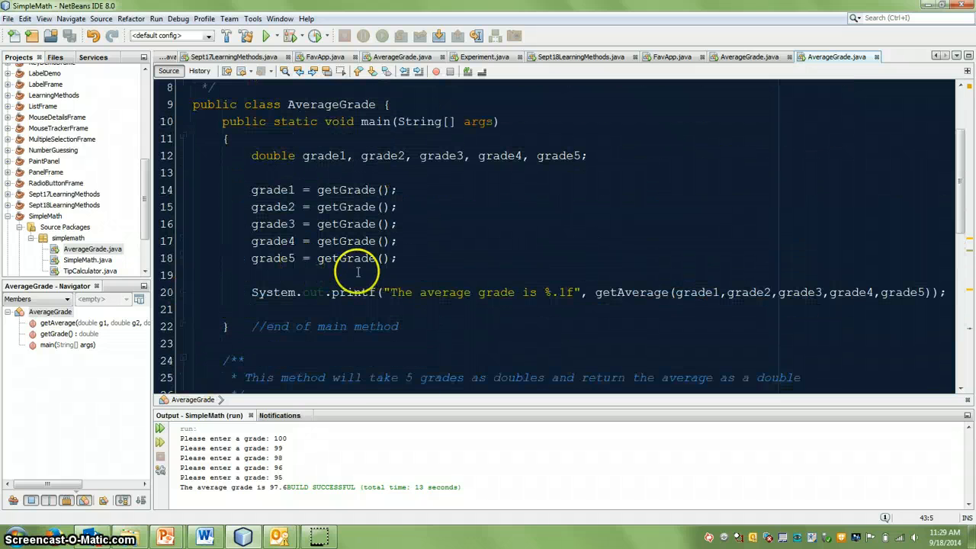